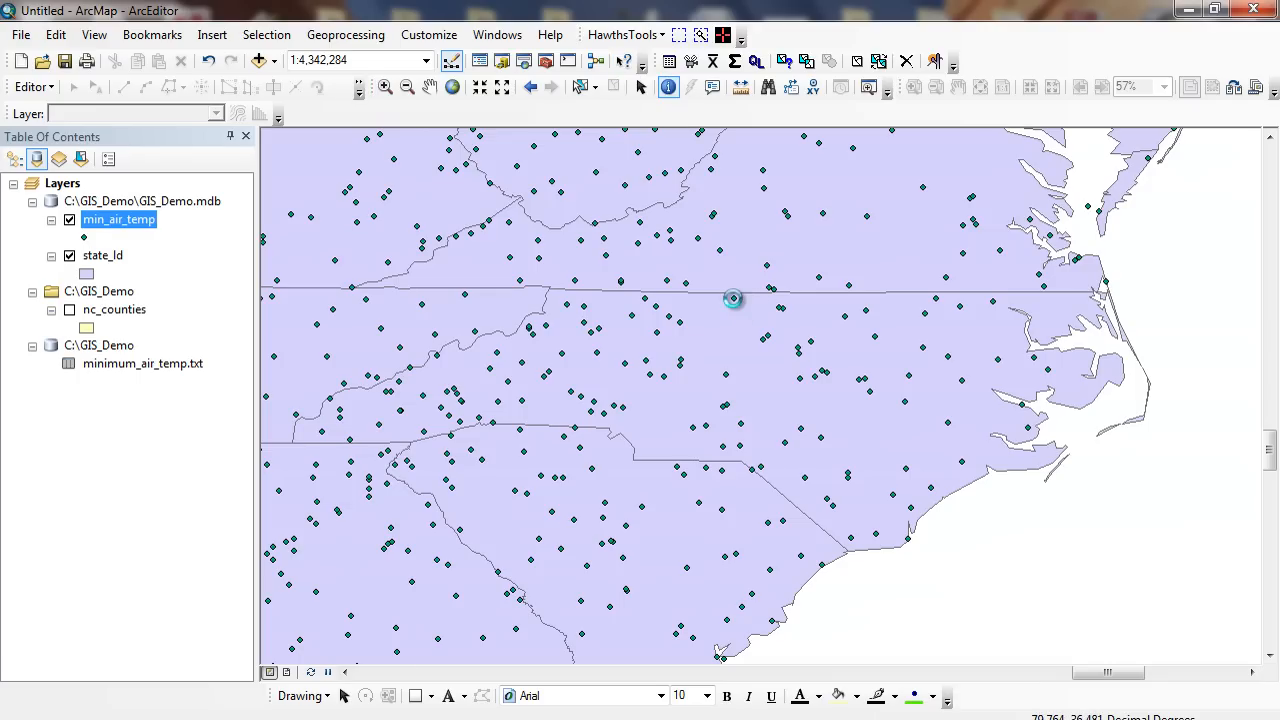
Step: Inspect one station's attributes, then bring up the ST state column's options for summarizing
{"action": "left_click", "coordinate": [734, 300]}
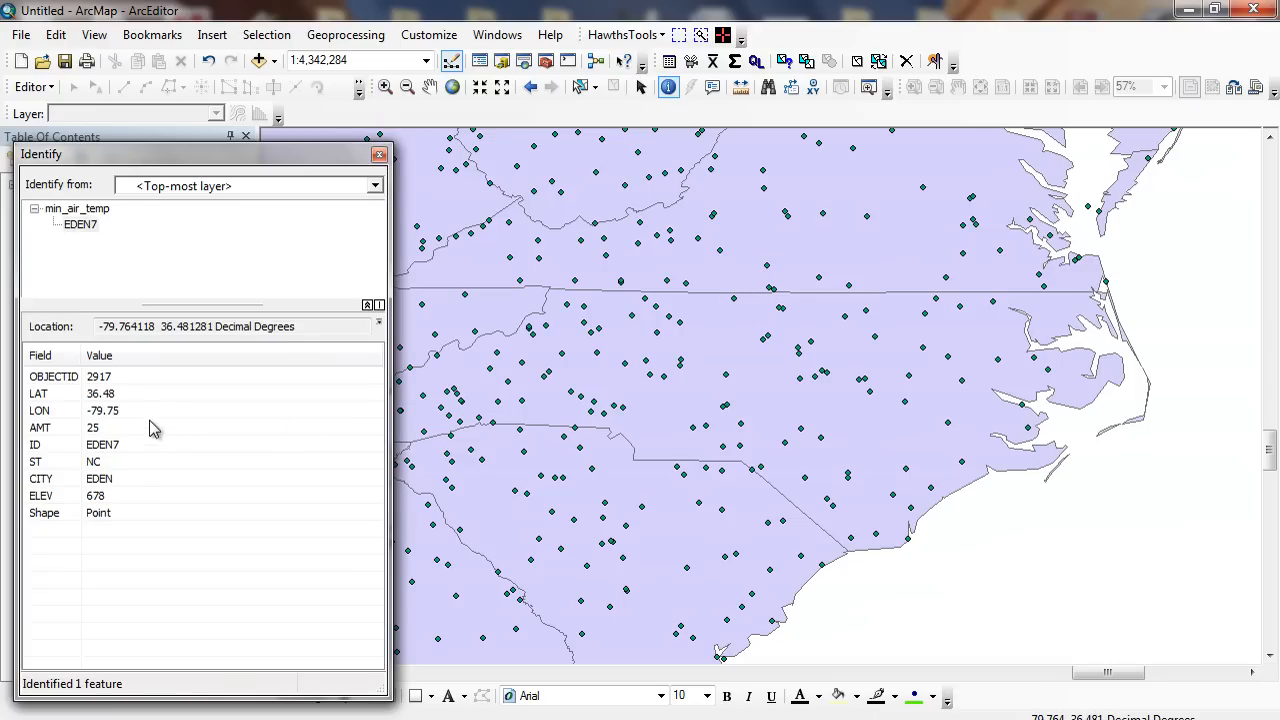
{"action": "mouse_move", "coordinate": [120, 436]}
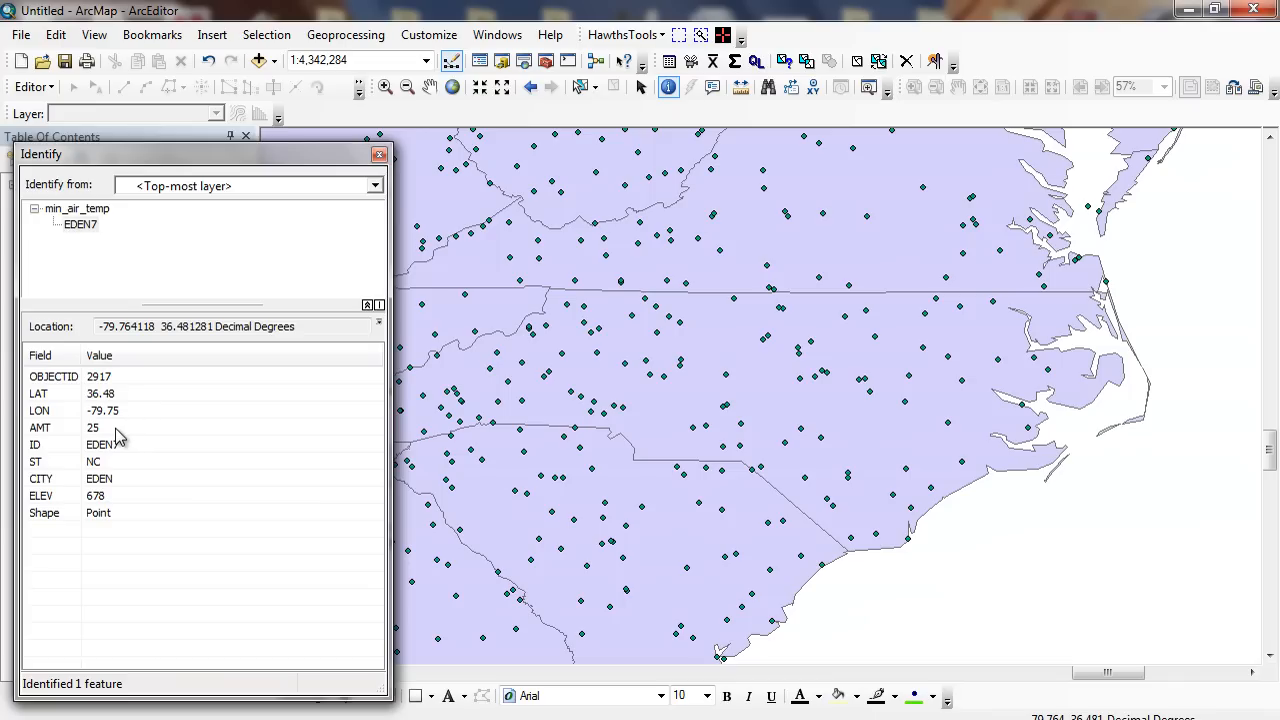
{"action": "mouse_move", "coordinate": [128, 448]}
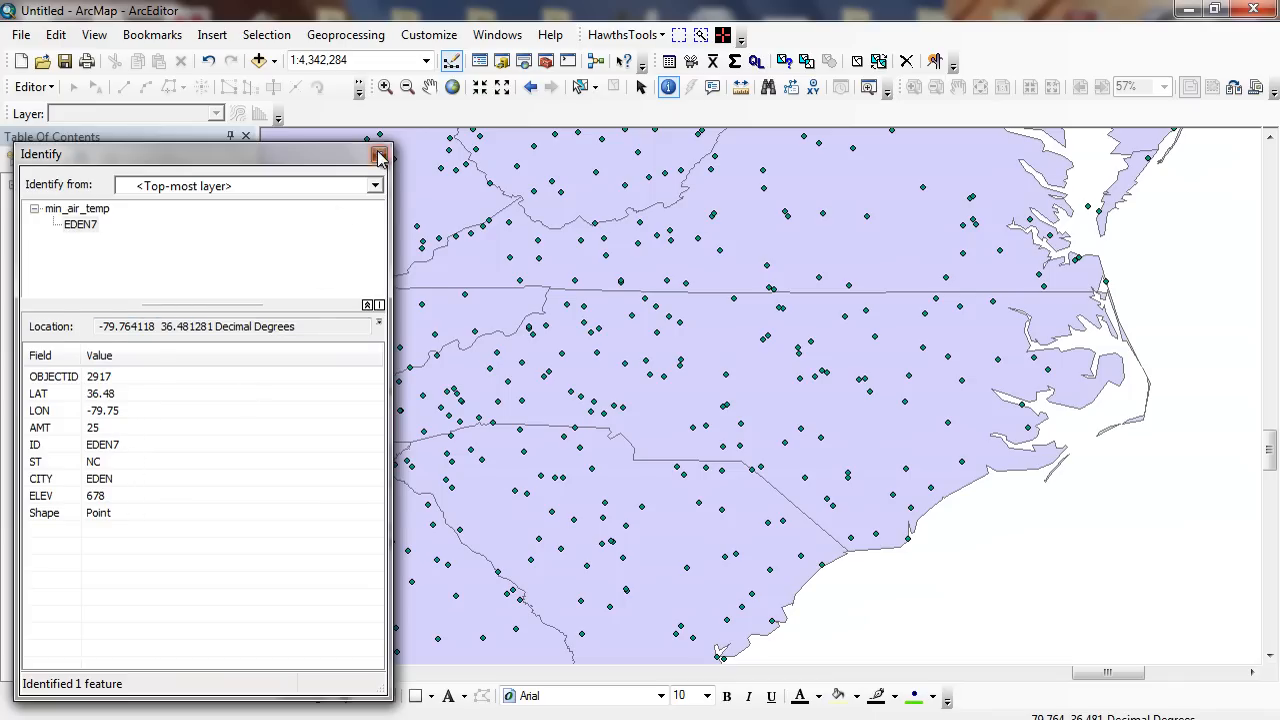
{"action": "left_click", "coordinate": [378, 154]}
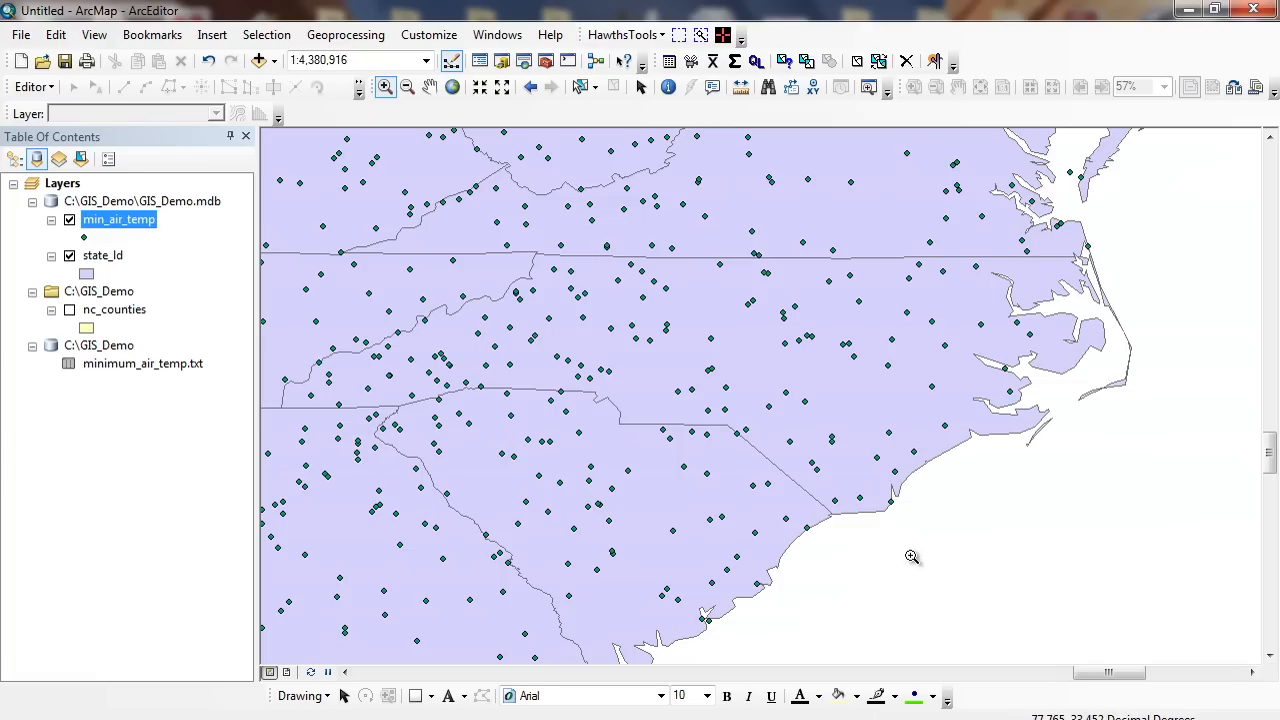
{"action": "mouse_move", "coordinate": [912, 548]}
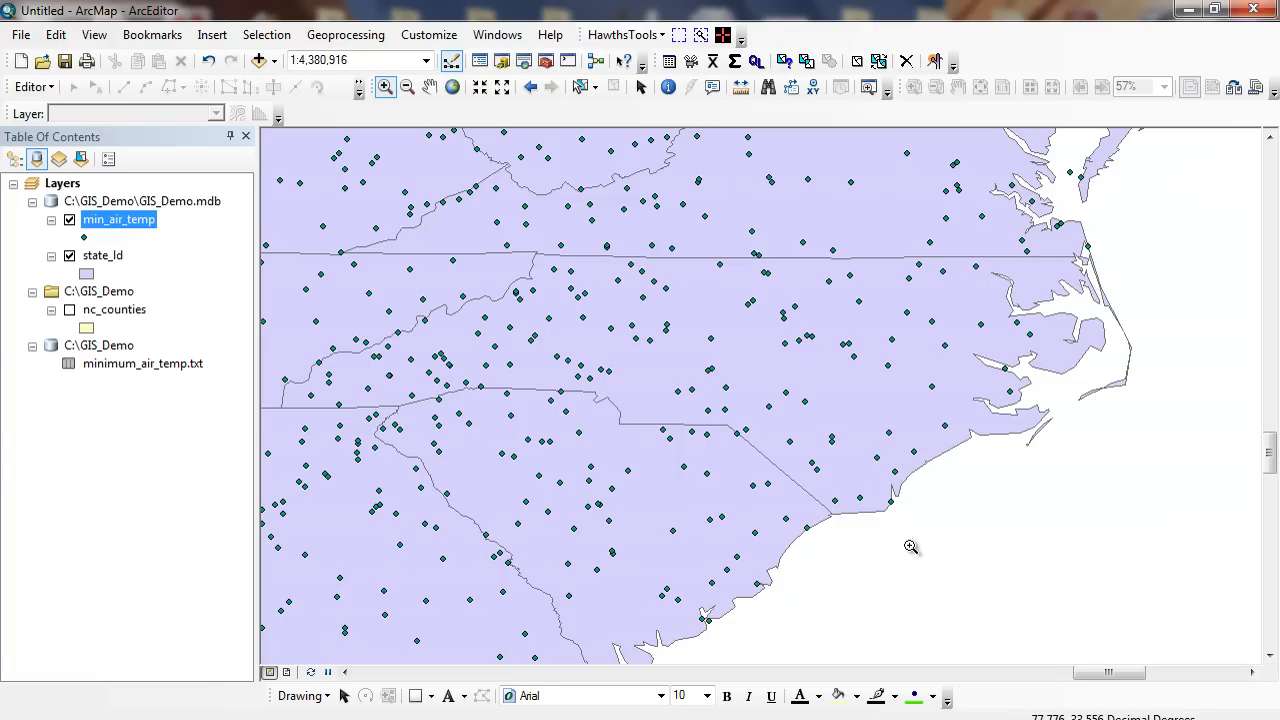
{"action": "mouse_move", "coordinate": [136, 232]}
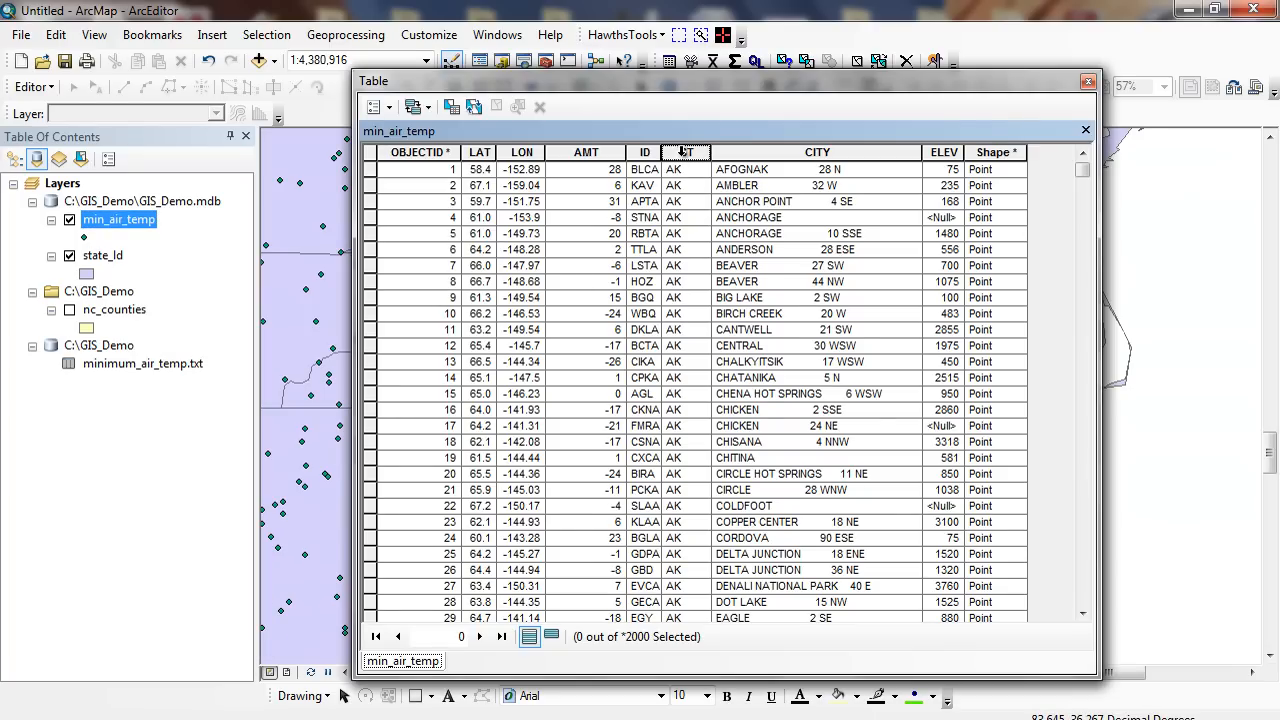
{"action": "right_click", "coordinate": [684, 152]}
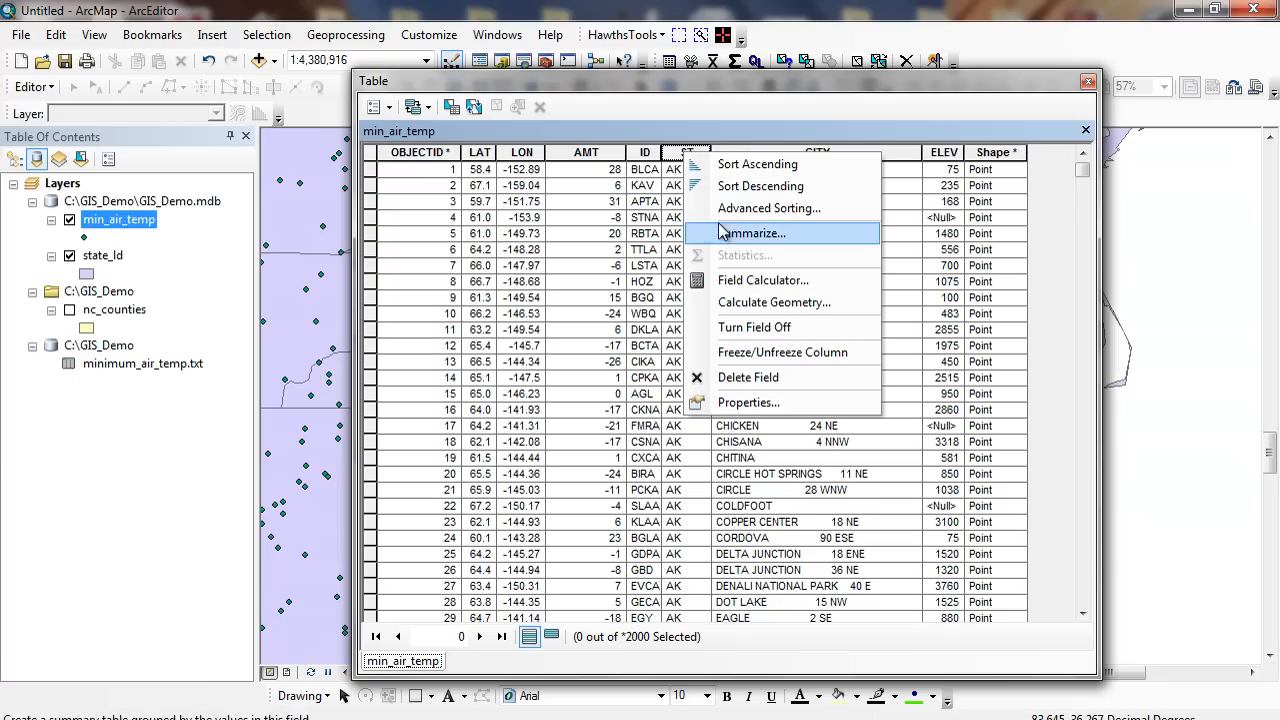
{"action": "mouse_move", "coordinate": [752, 240]}
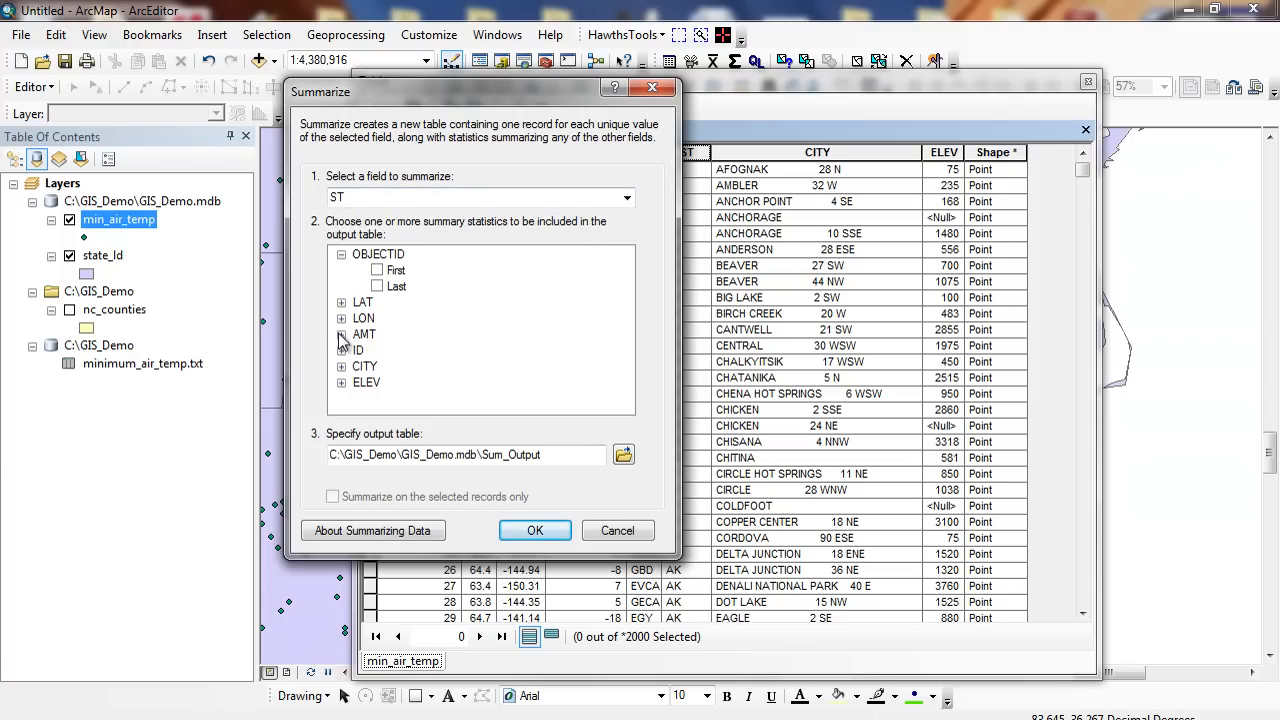
Step: Select Minimum, Maximum and Average statistics for the AMT field (average instead of sum)
{"action": "left_click", "coordinate": [340, 332]}
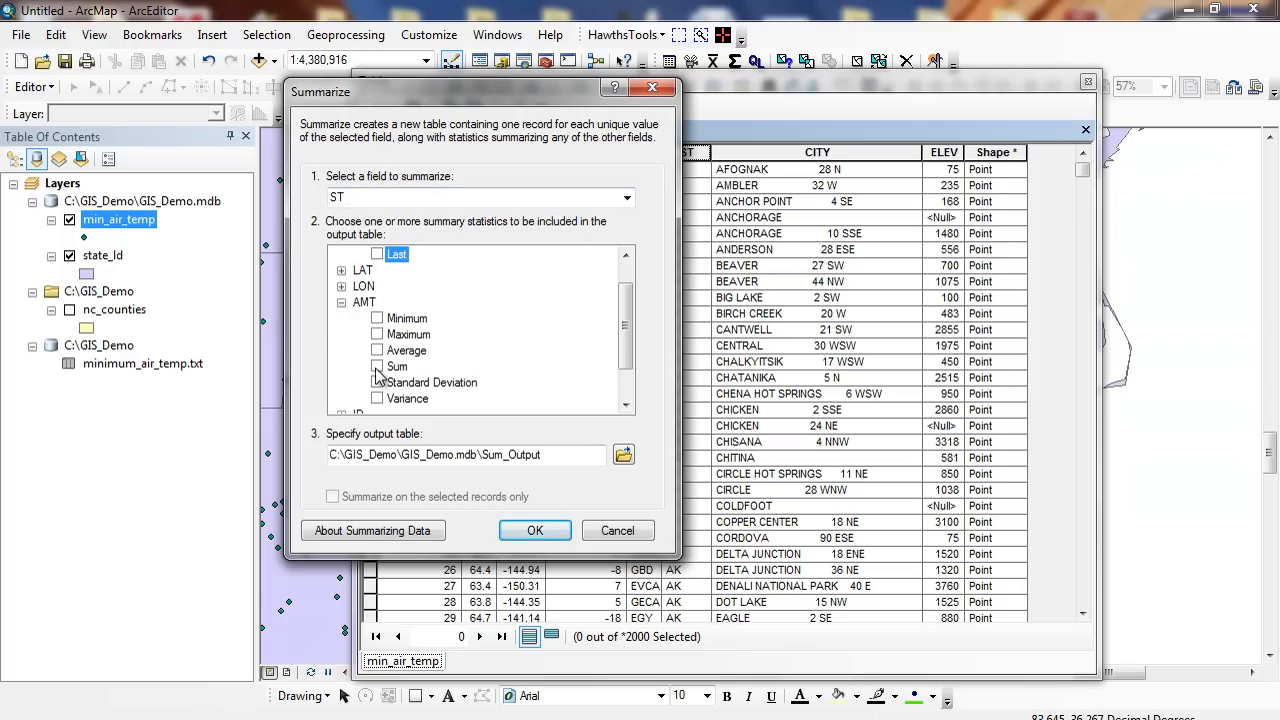
{"action": "left_click", "coordinate": [378, 366]}
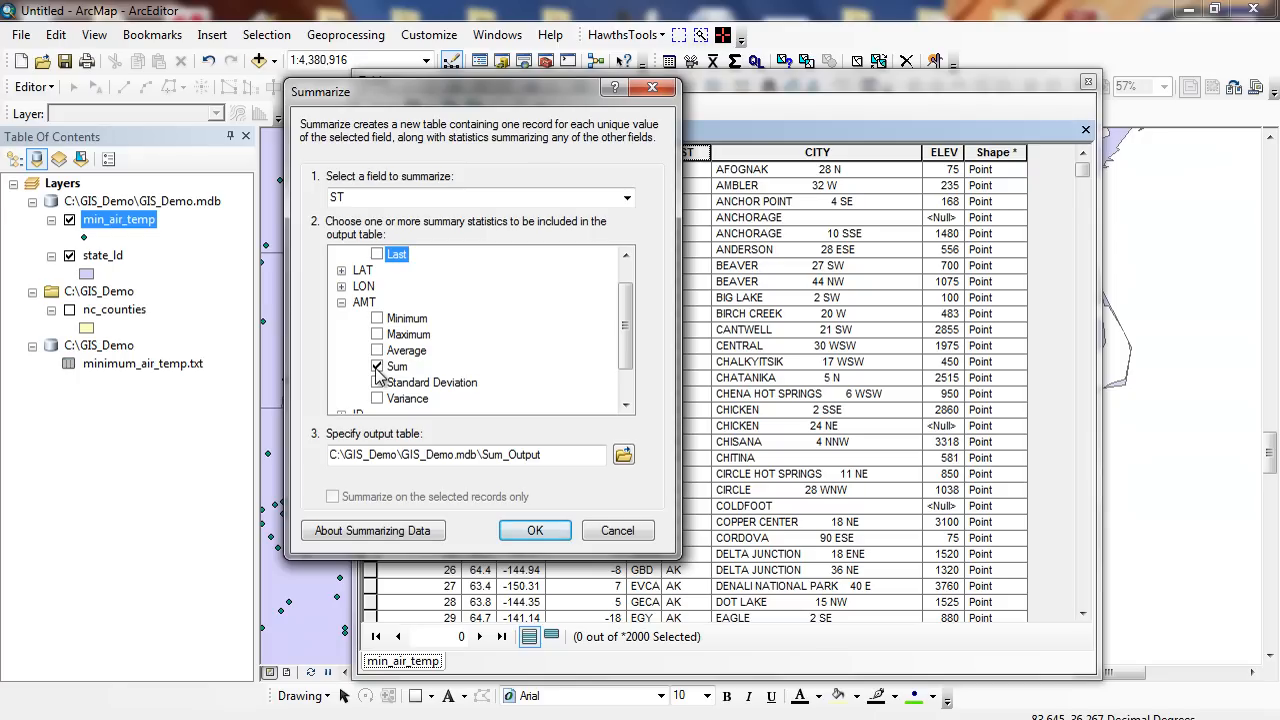
{"action": "left_click", "coordinate": [378, 350]}
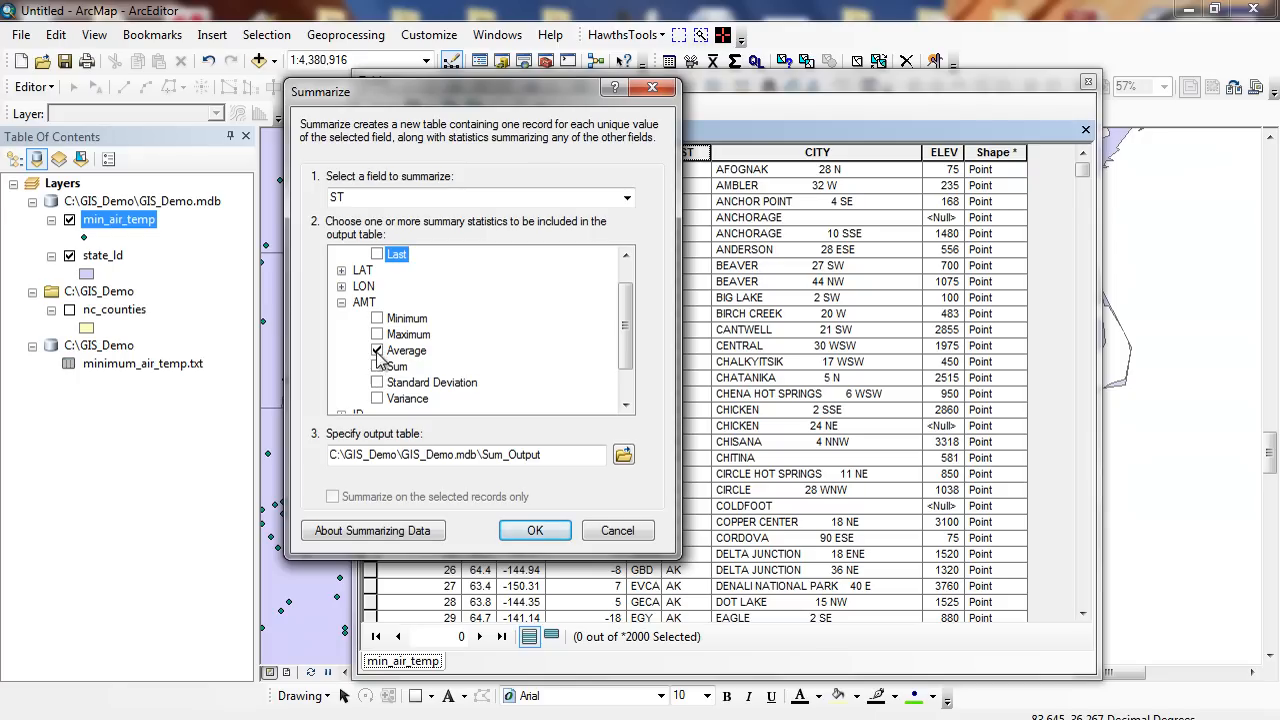
{"action": "left_click", "coordinate": [378, 318]}
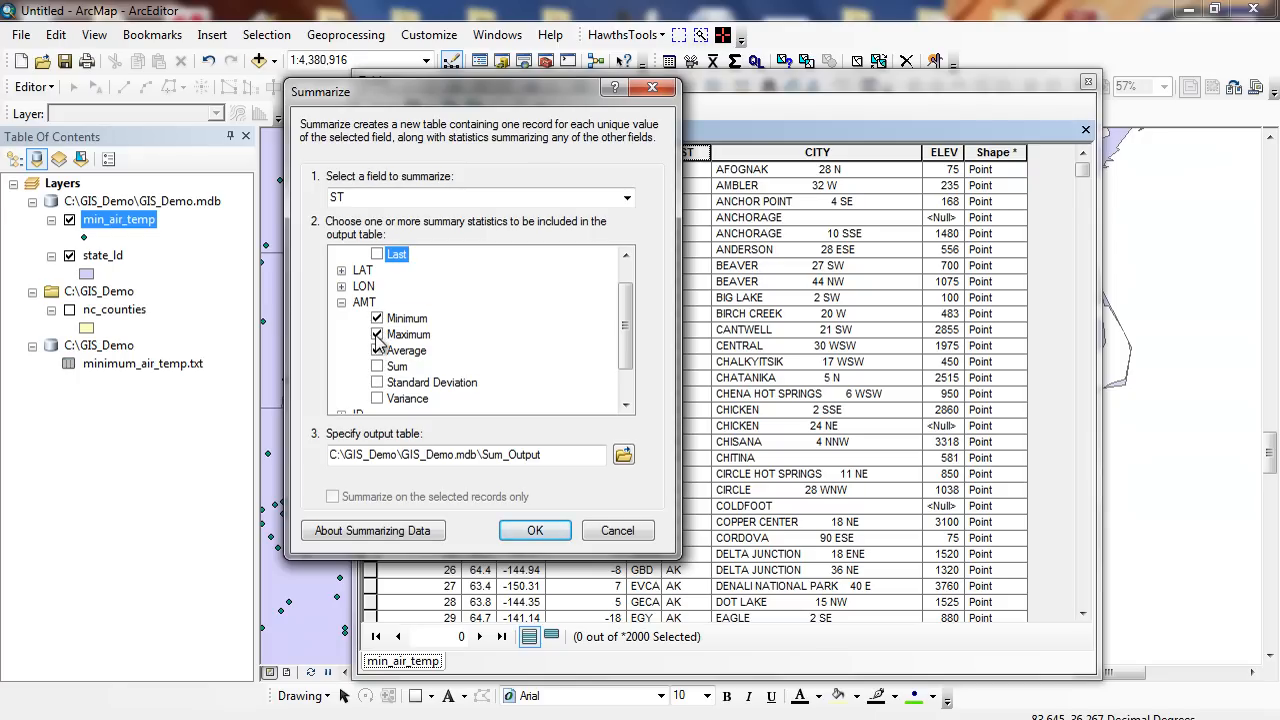
{"action": "left_click", "coordinate": [378, 350]}
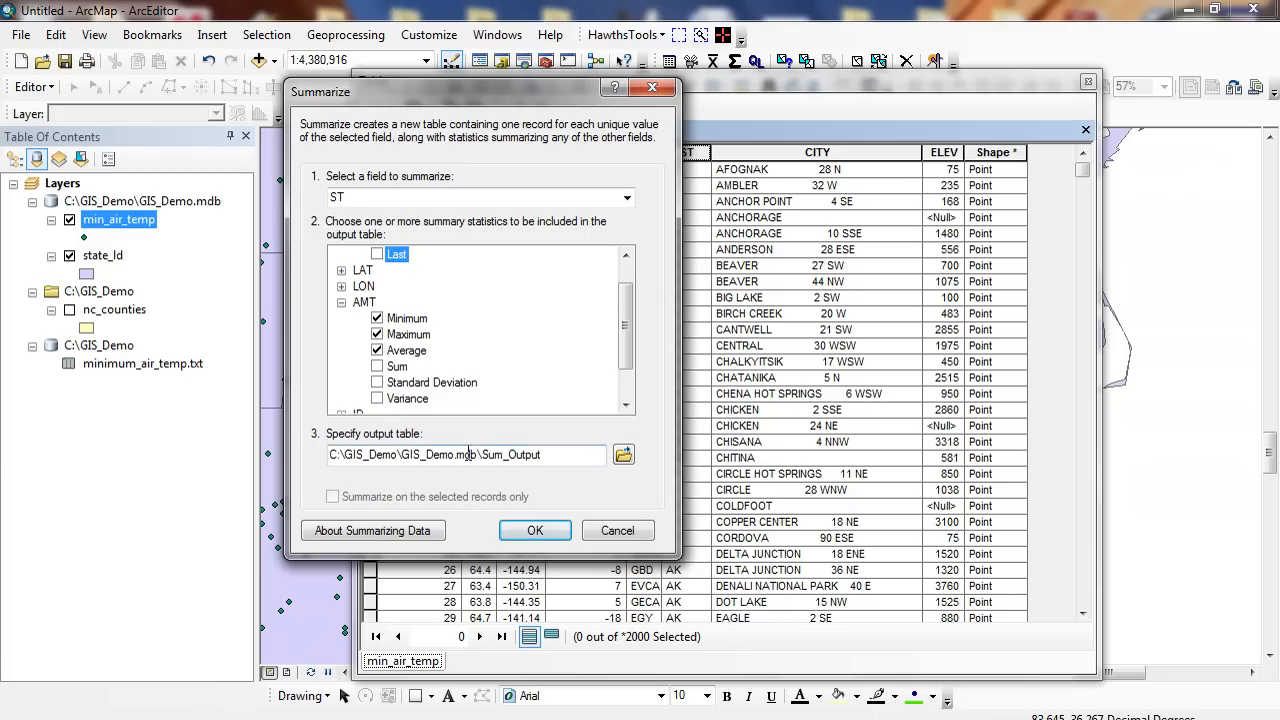
Step: Name the output table summarize_example and run the per-state summary
{"action": "double_click", "coordinate": [512, 454]}
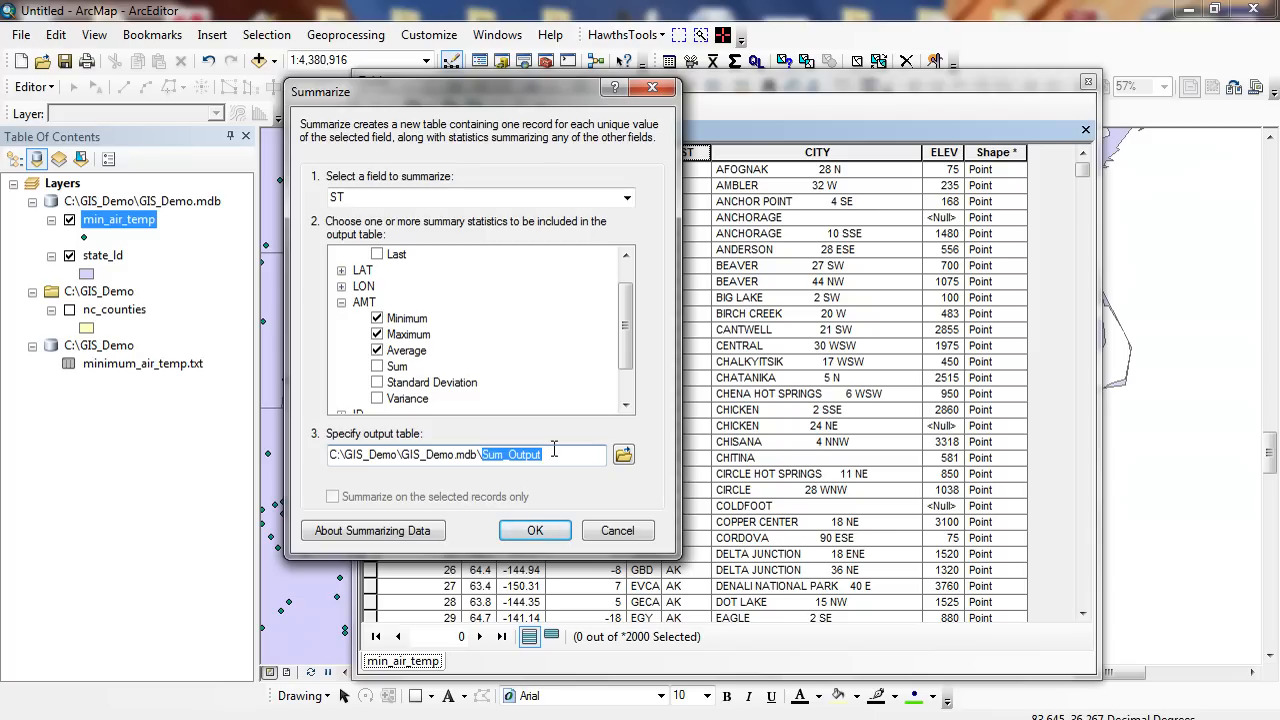
{"action": "type", "text": "summarize"}
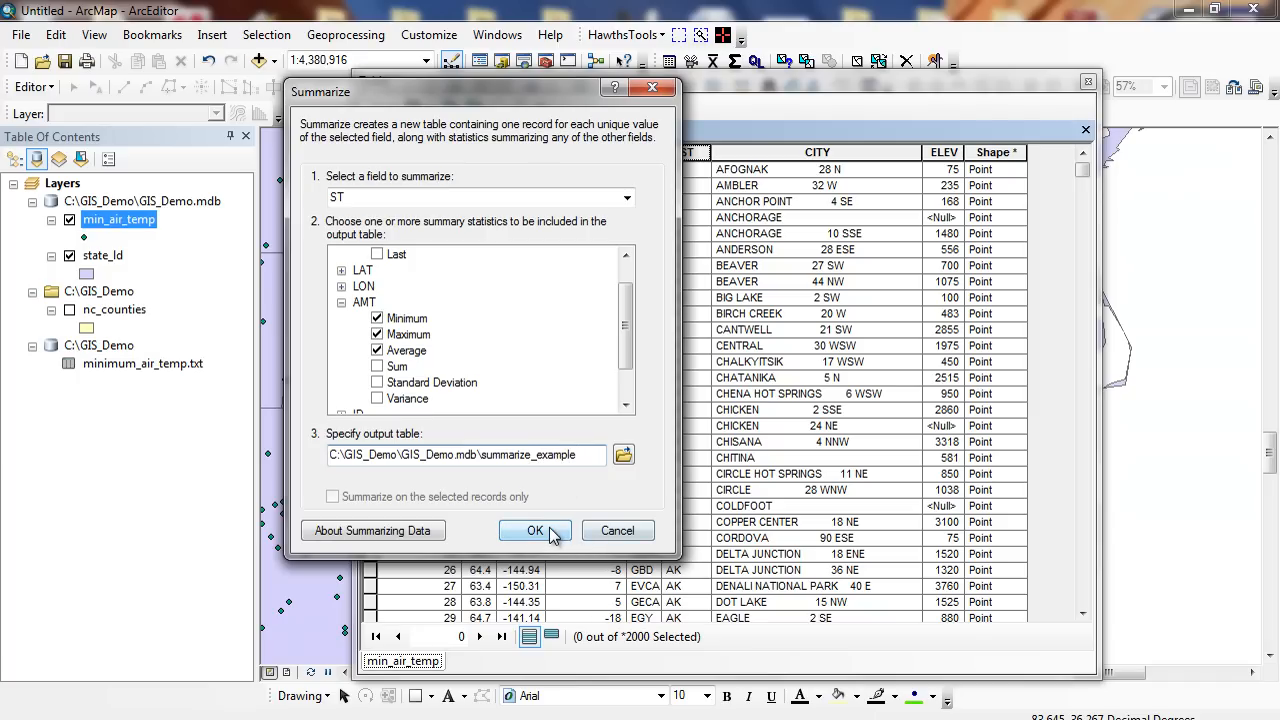
{"action": "left_click", "coordinate": [536, 530]}
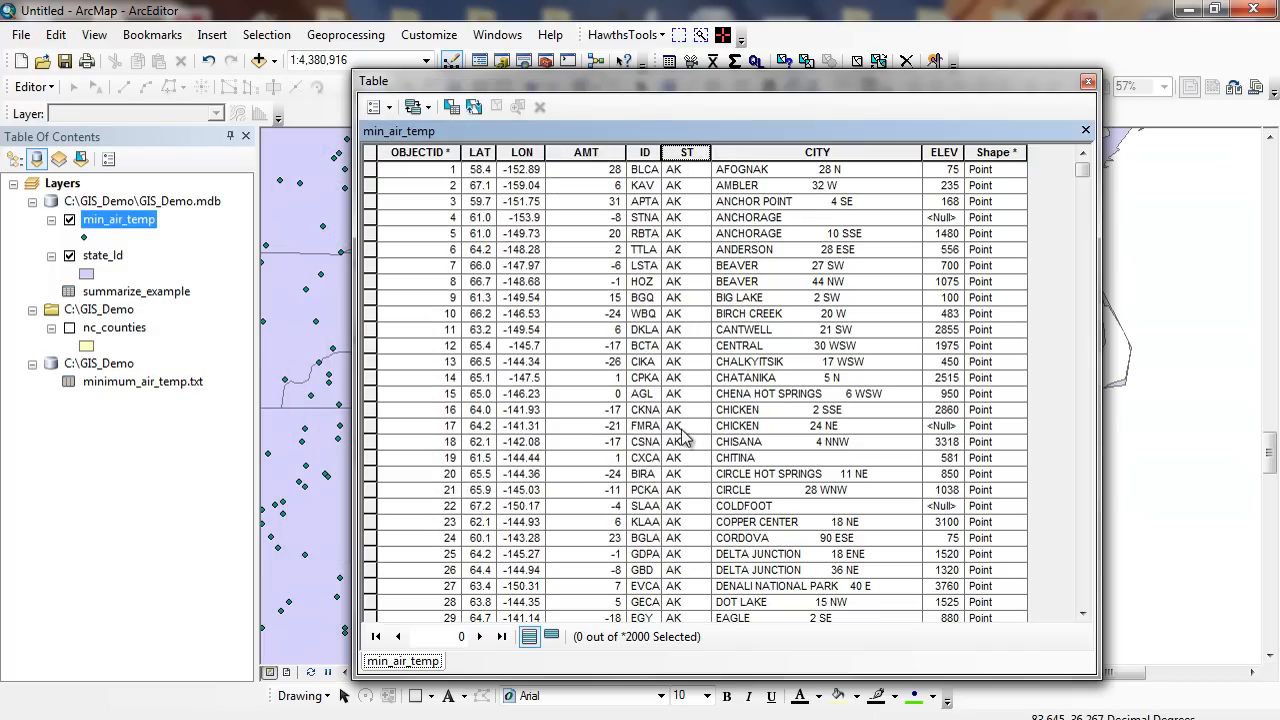
Step: View the summarize_example table with a widened ST column and scroll through its state rows
{"action": "left_click", "coordinate": [1084, 130]}
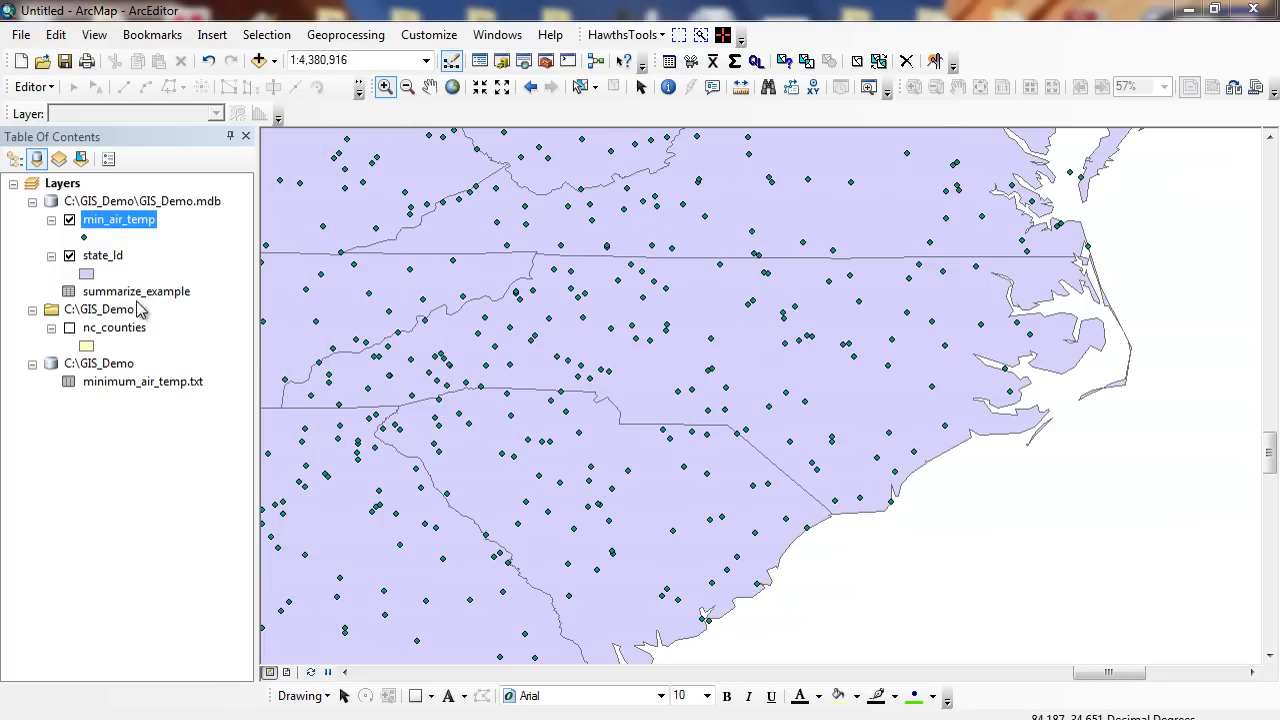
{"action": "left_click", "coordinate": [136, 292]}
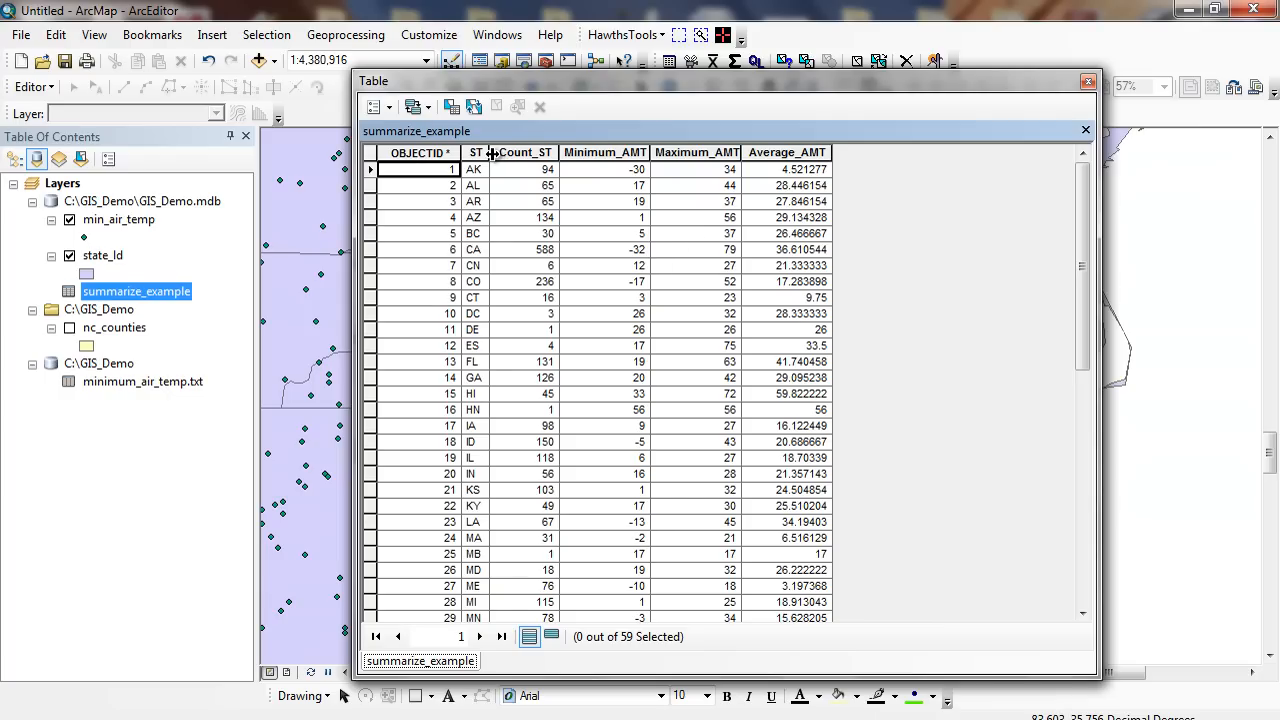
{"action": "left_click_drag", "start_coordinate": [492, 152], "coordinate": [524, 152]}
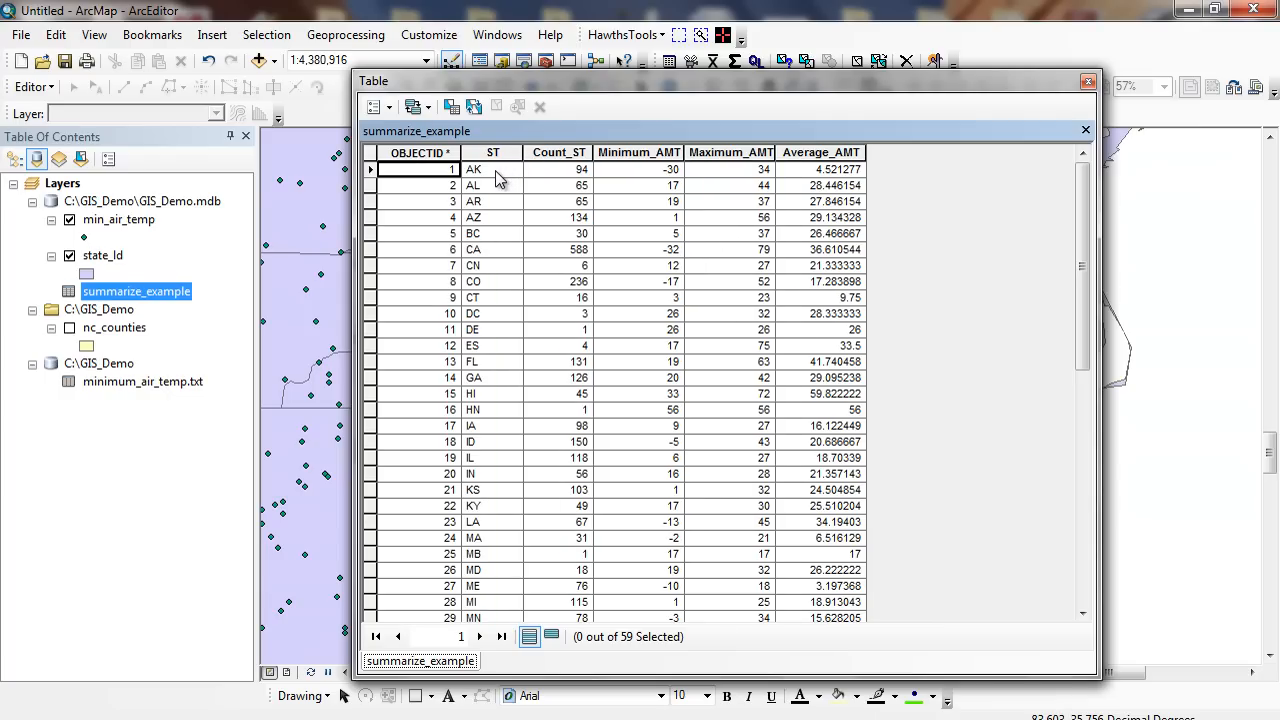
{"action": "mouse_move", "coordinate": [538, 176]}
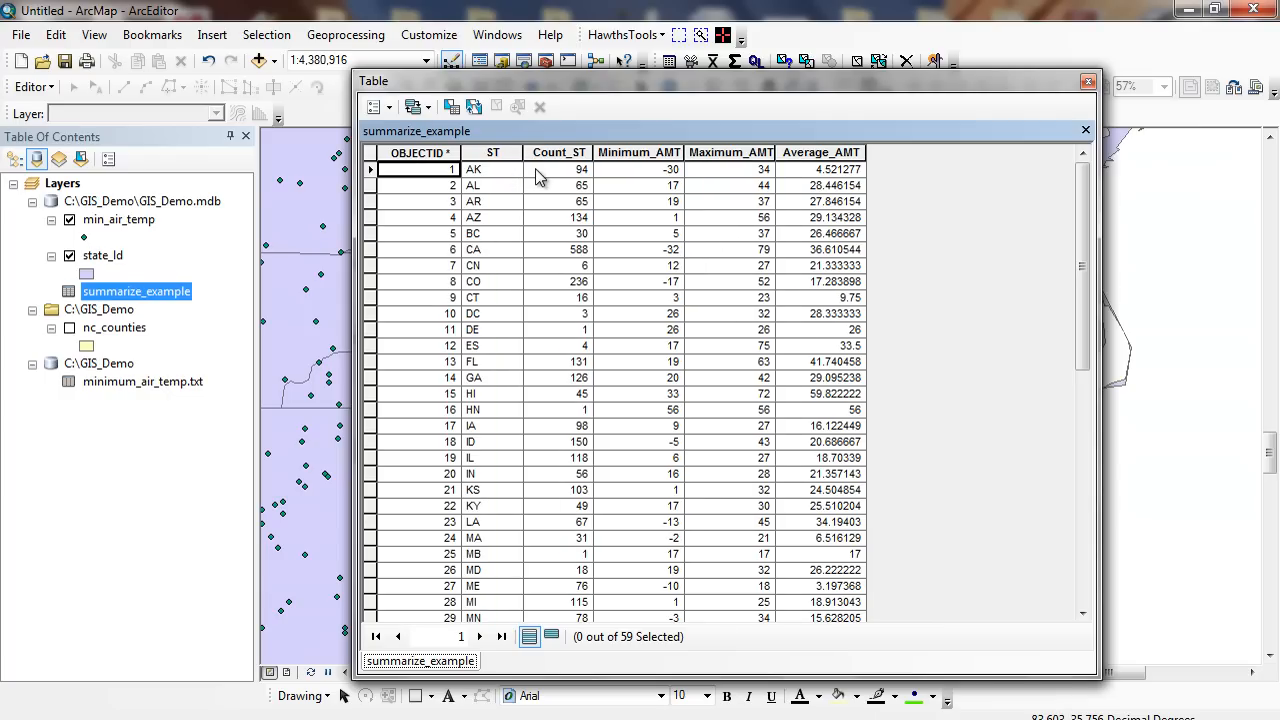
{"action": "mouse_move", "coordinate": [580, 184]}
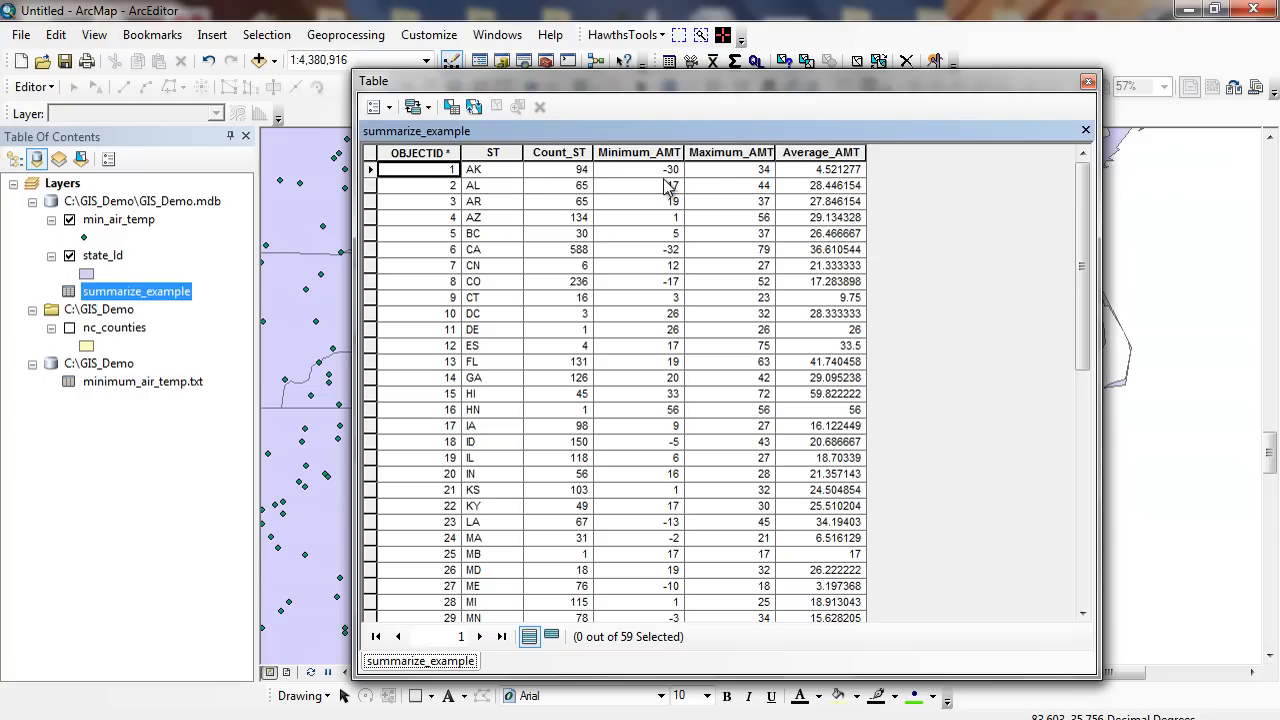
{"action": "scroll", "scroll_direction": "down", "scroll_amount": 3}
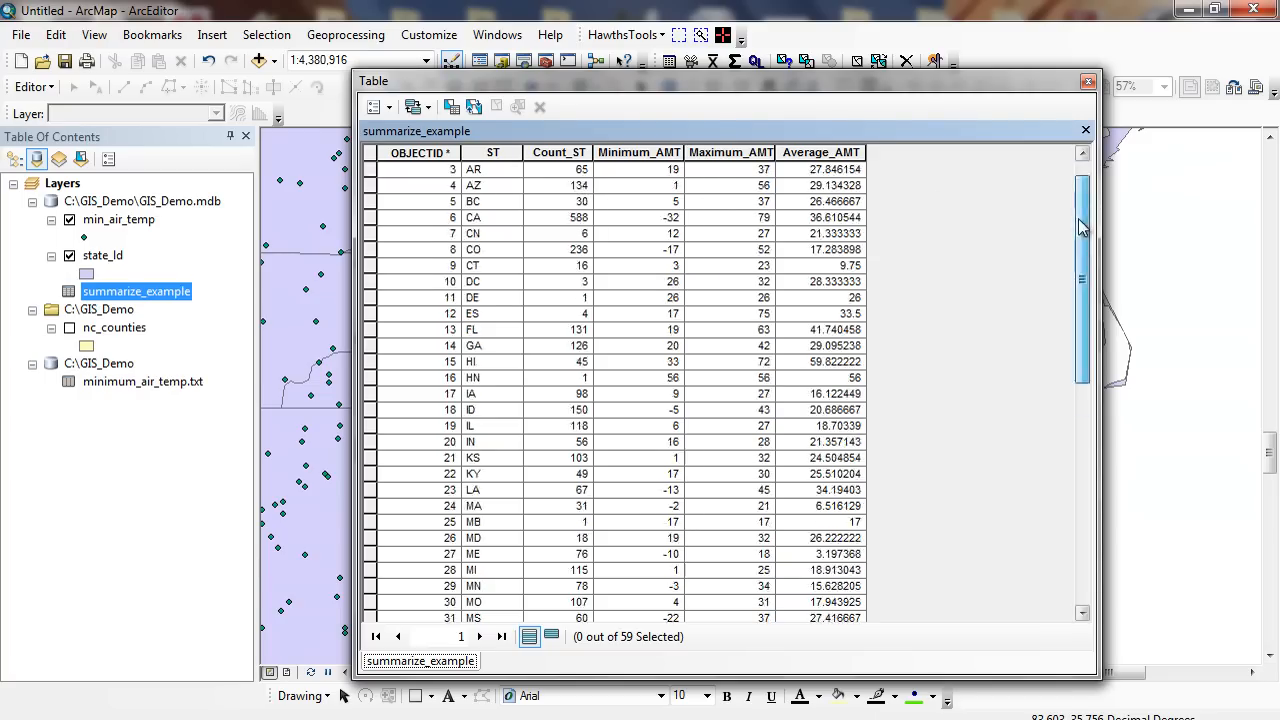
{"action": "scroll", "scroll_direction": "down", "scroll_amount": 3}
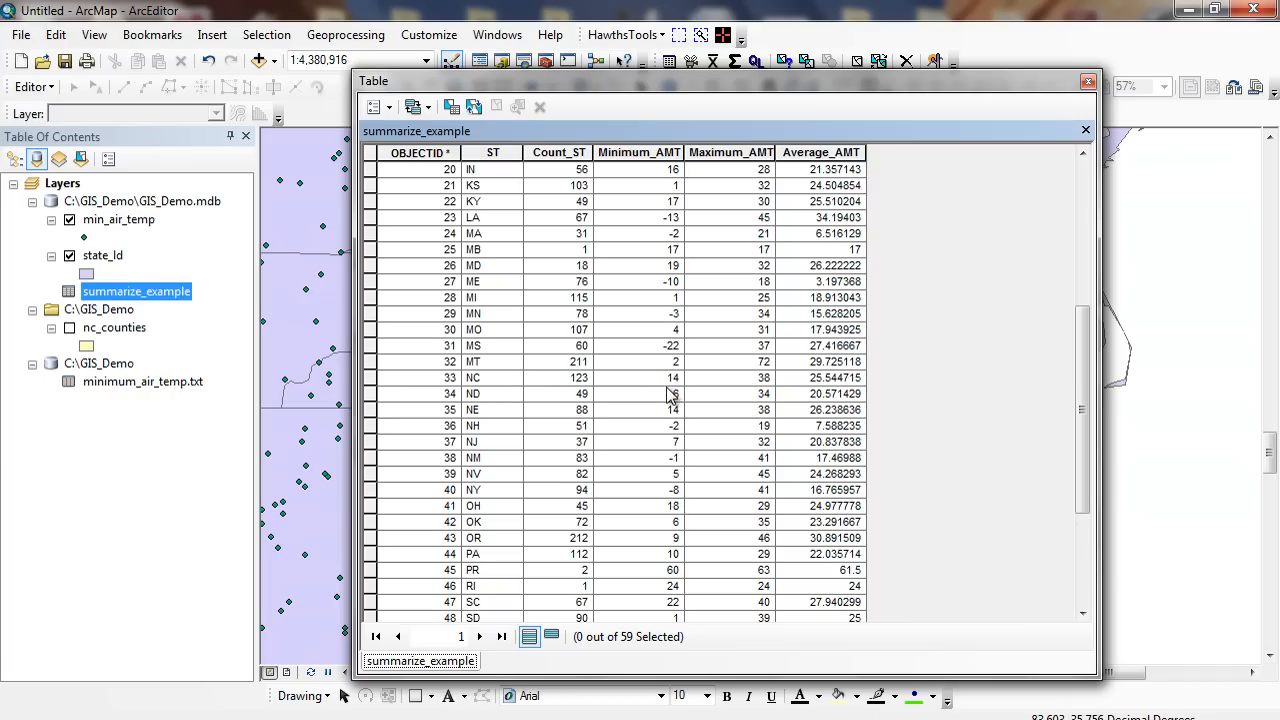
{"action": "mouse_move", "coordinate": [692, 396]}
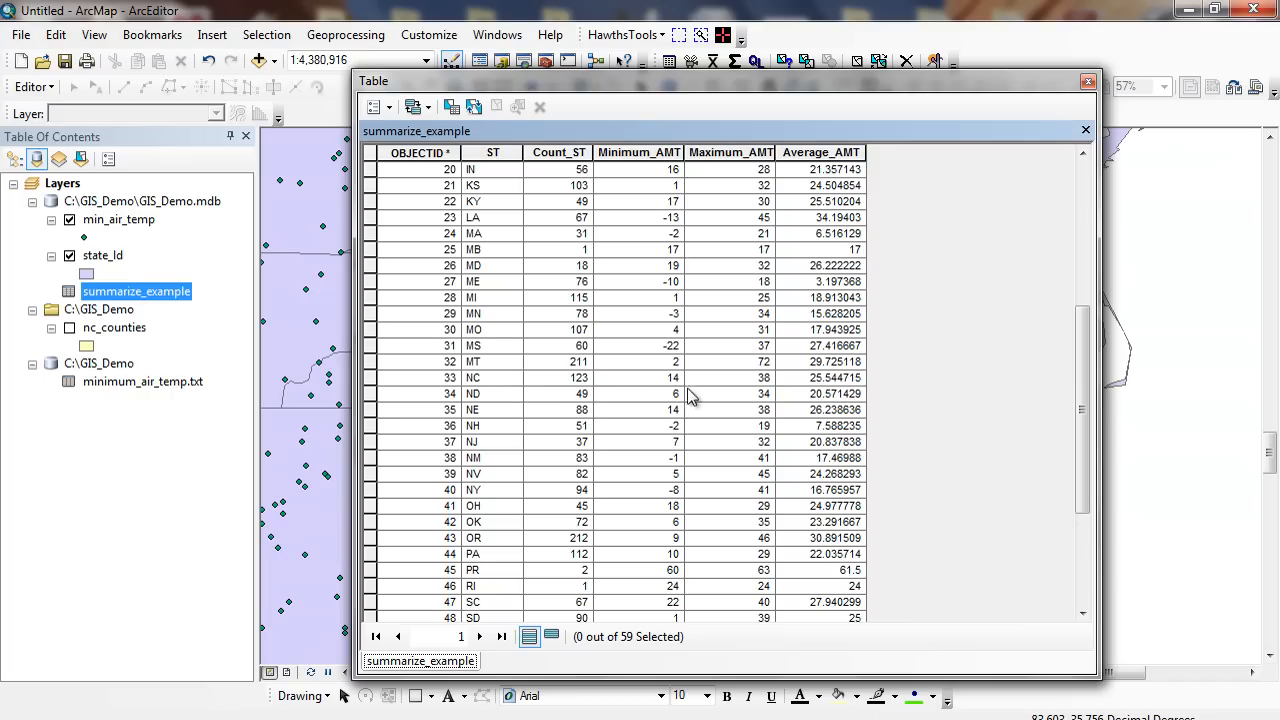
{"action": "mouse_move", "coordinate": [762, 392]}
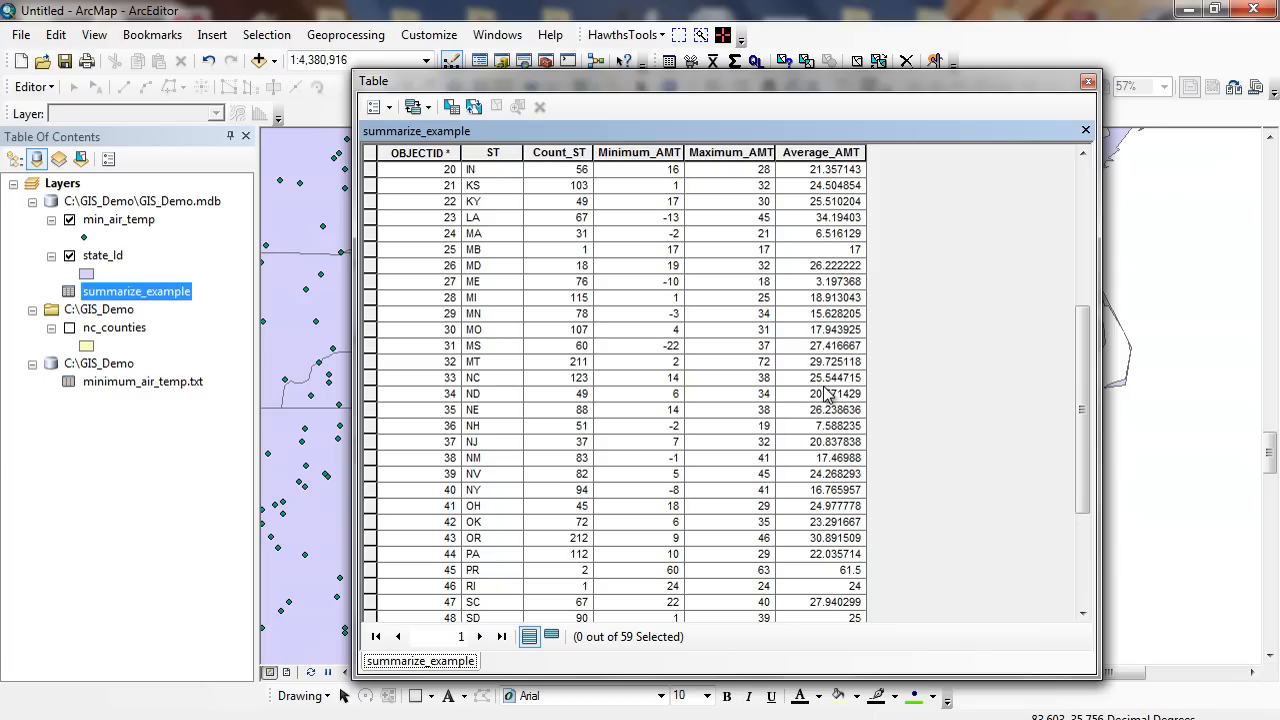
{"action": "mouse_move", "coordinate": [688, 410]}
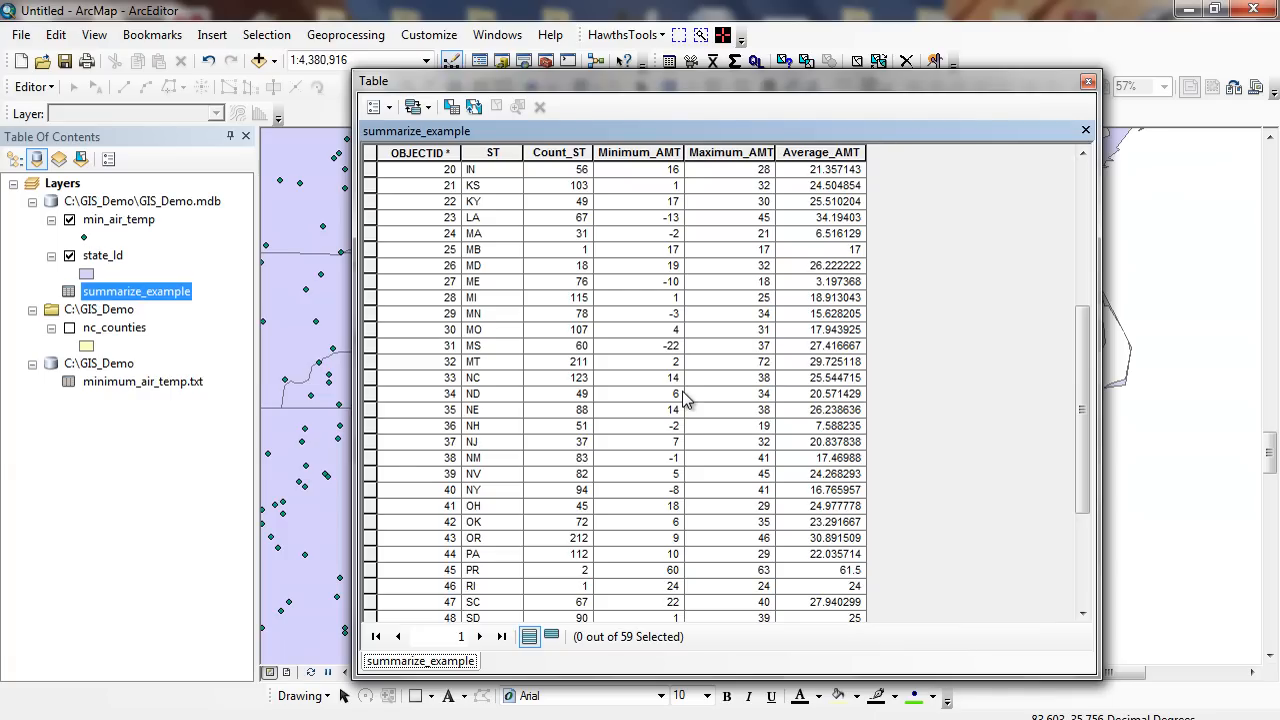
{"action": "right_click", "coordinate": [102, 256]}
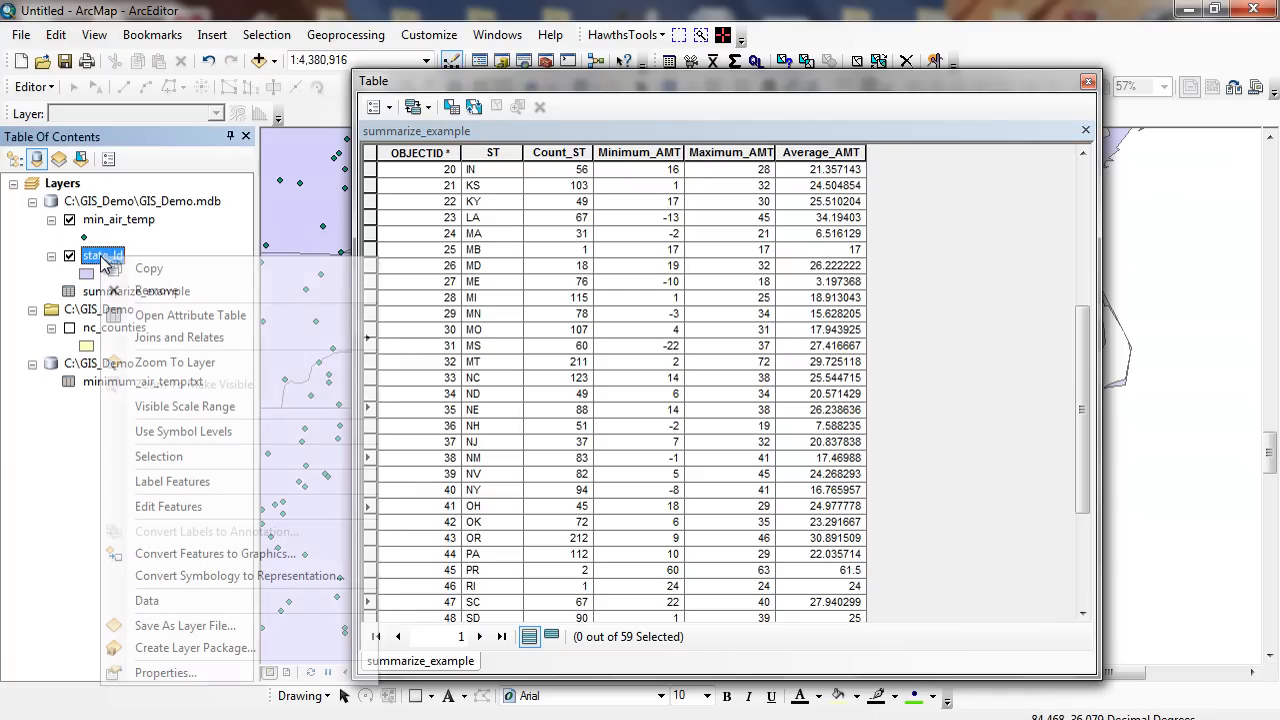
Step: Compare state codes between the state_ld table and summarize_example's ST field
{"action": "left_click", "coordinate": [190, 316]}
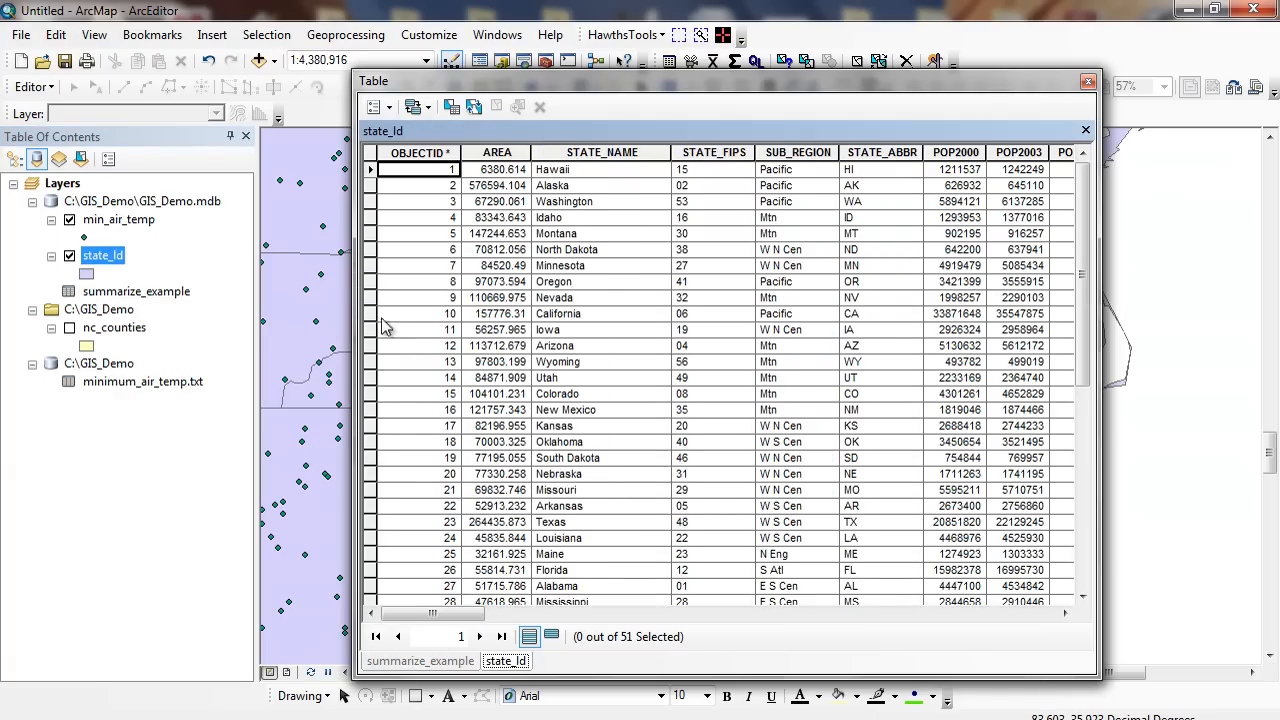
{"action": "scroll", "scroll_direction": "right", "scroll_amount": 3}
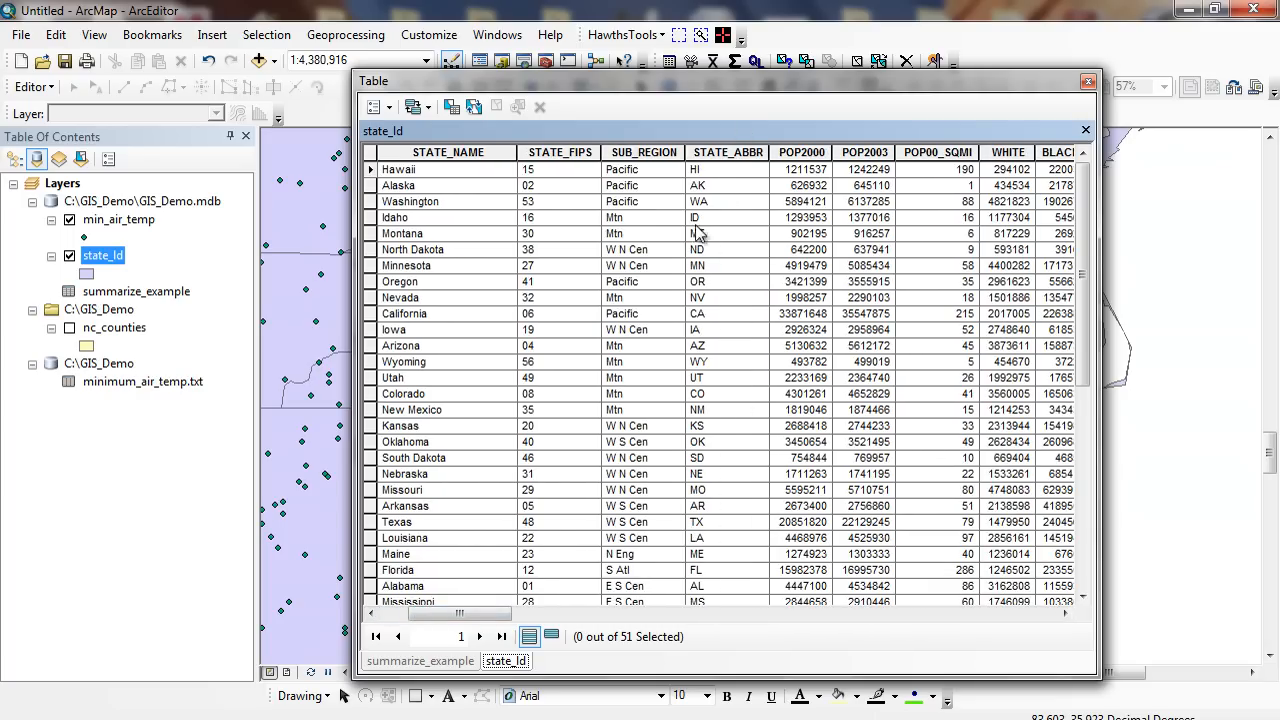
{"action": "left_click", "coordinate": [420, 660]}
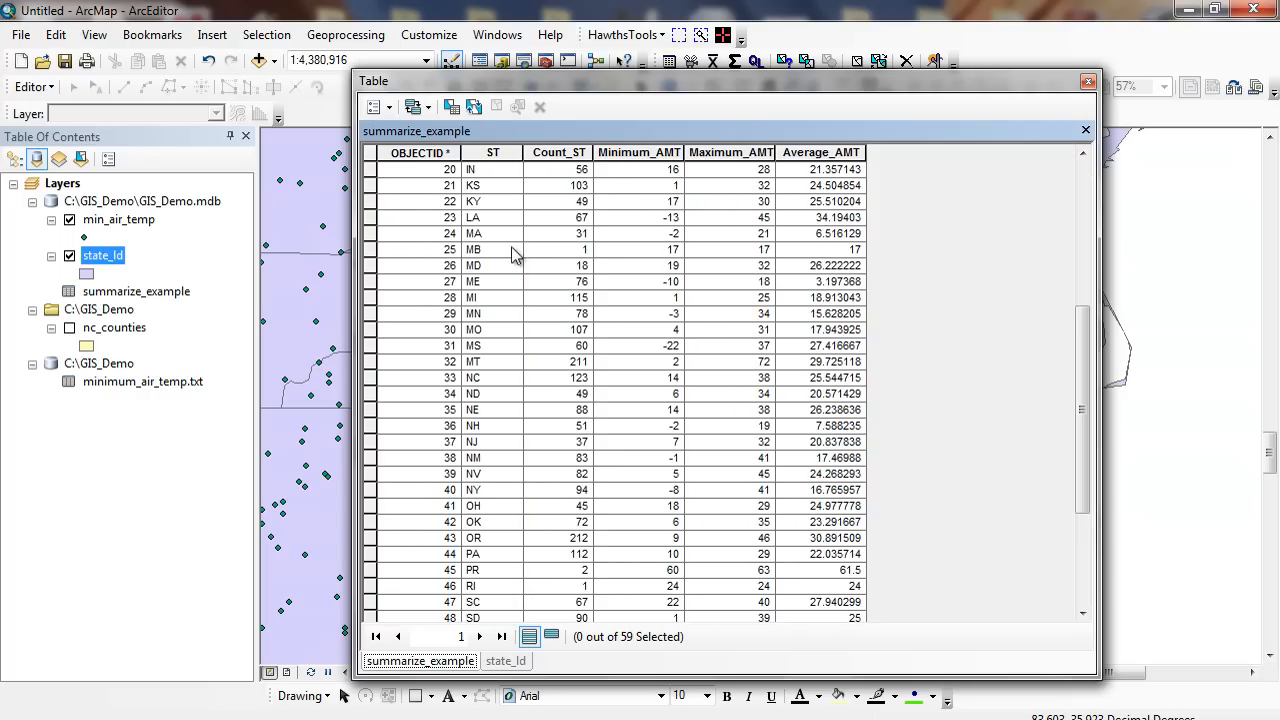
{"action": "mouse_move", "coordinate": [500, 668]}
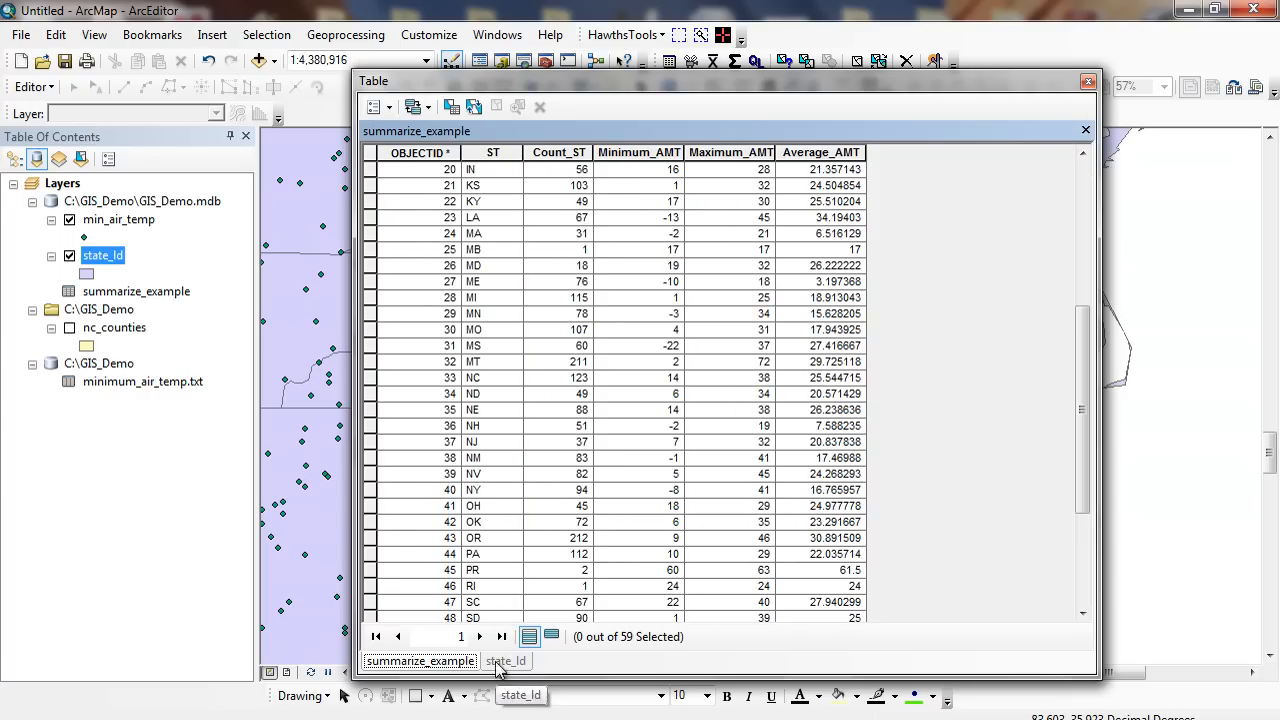
{"action": "left_click", "coordinate": [506, 660]}
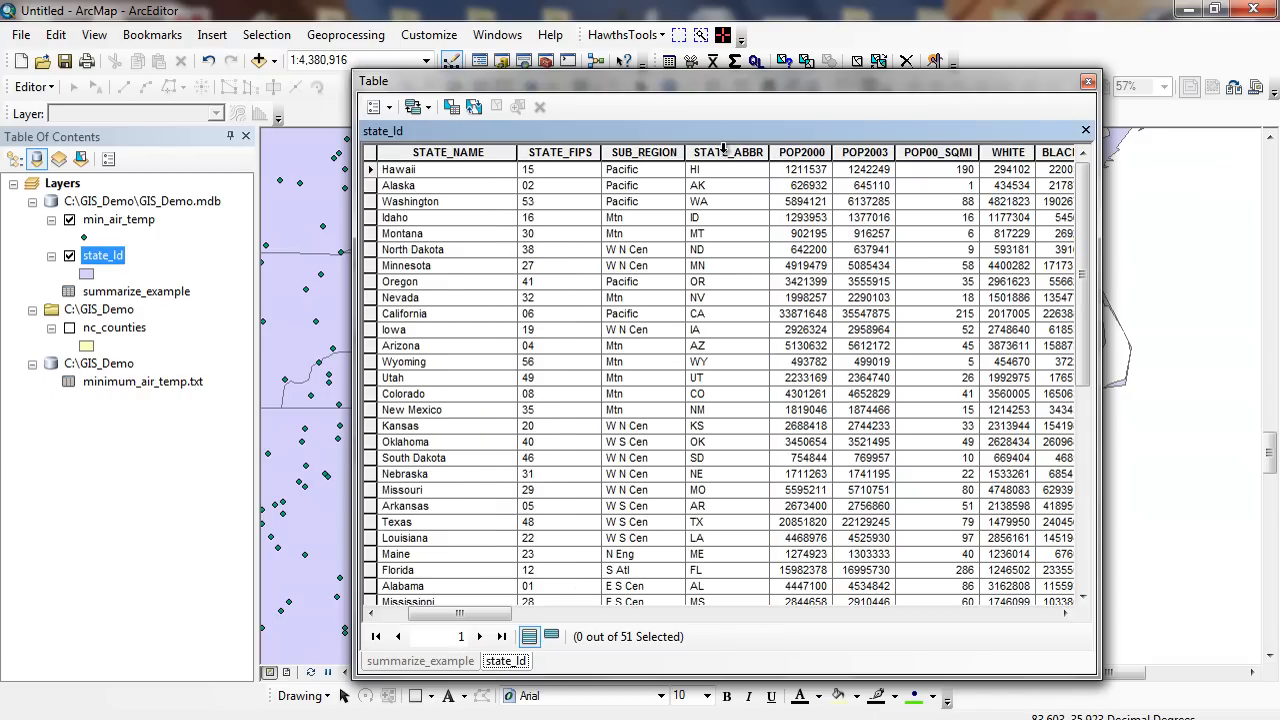
{"action": "left_click", "coordinate": [420, 660]}
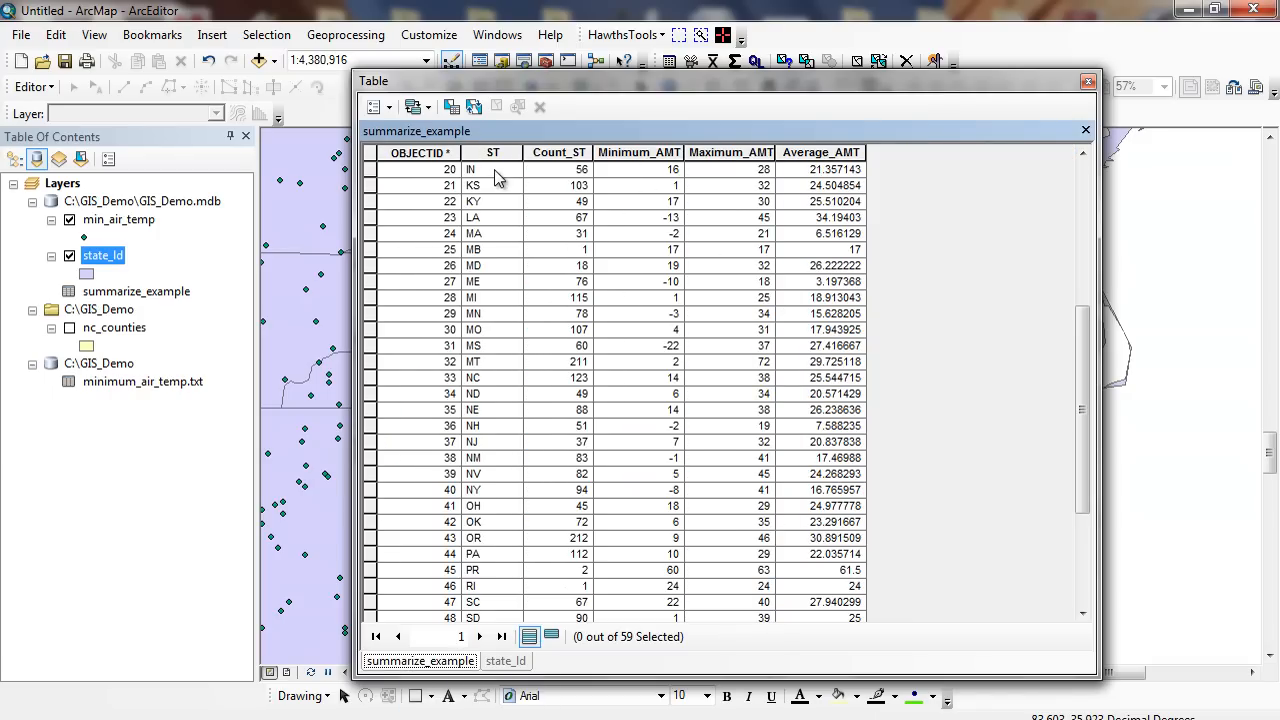
{"action": "left_click", "coordinate": [492, 152]}
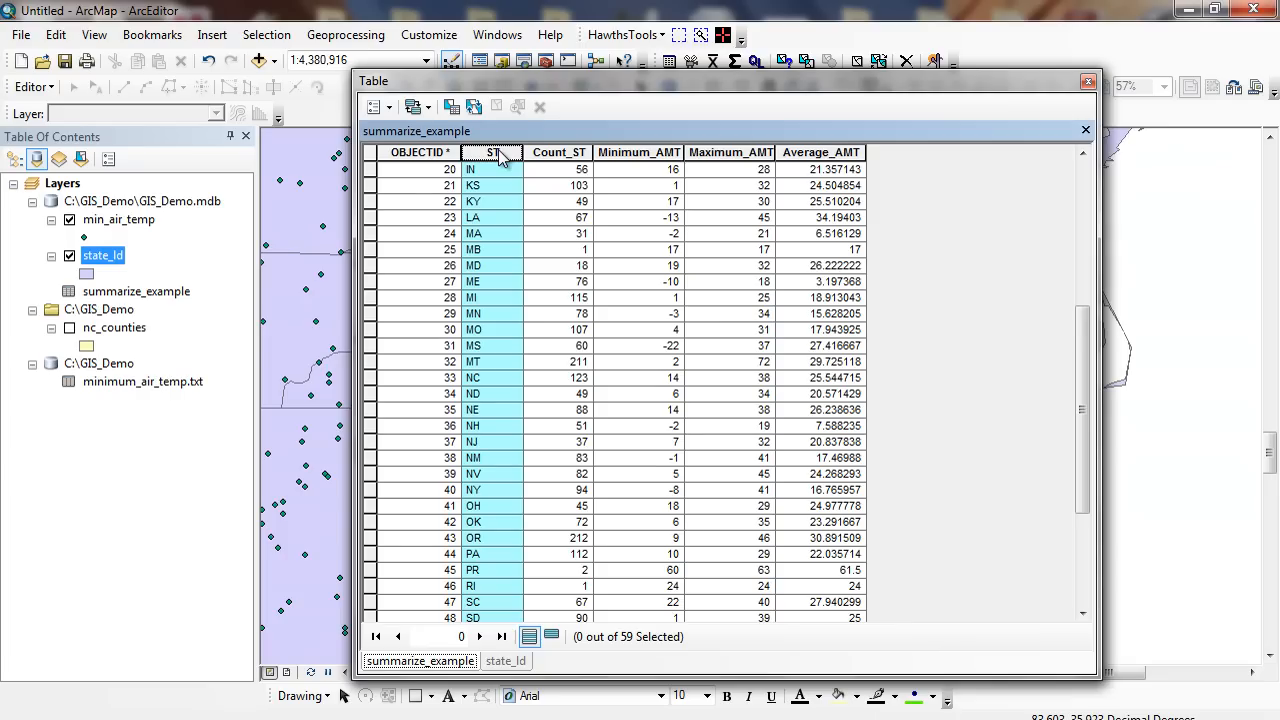
Step: Bring up the actions available for the state_ld layer
{"action": "right_click", "coordinate": [102, 256]}
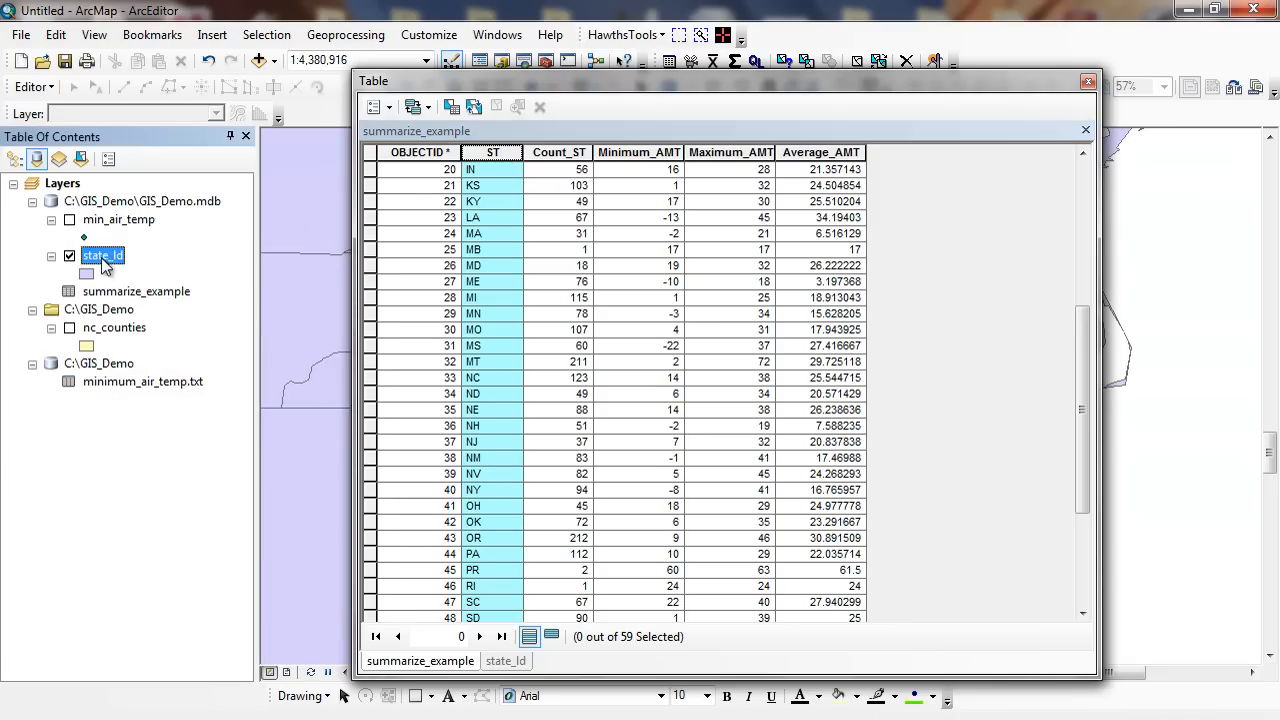
{"action": "right_click", "coordinate": [102, 256]}
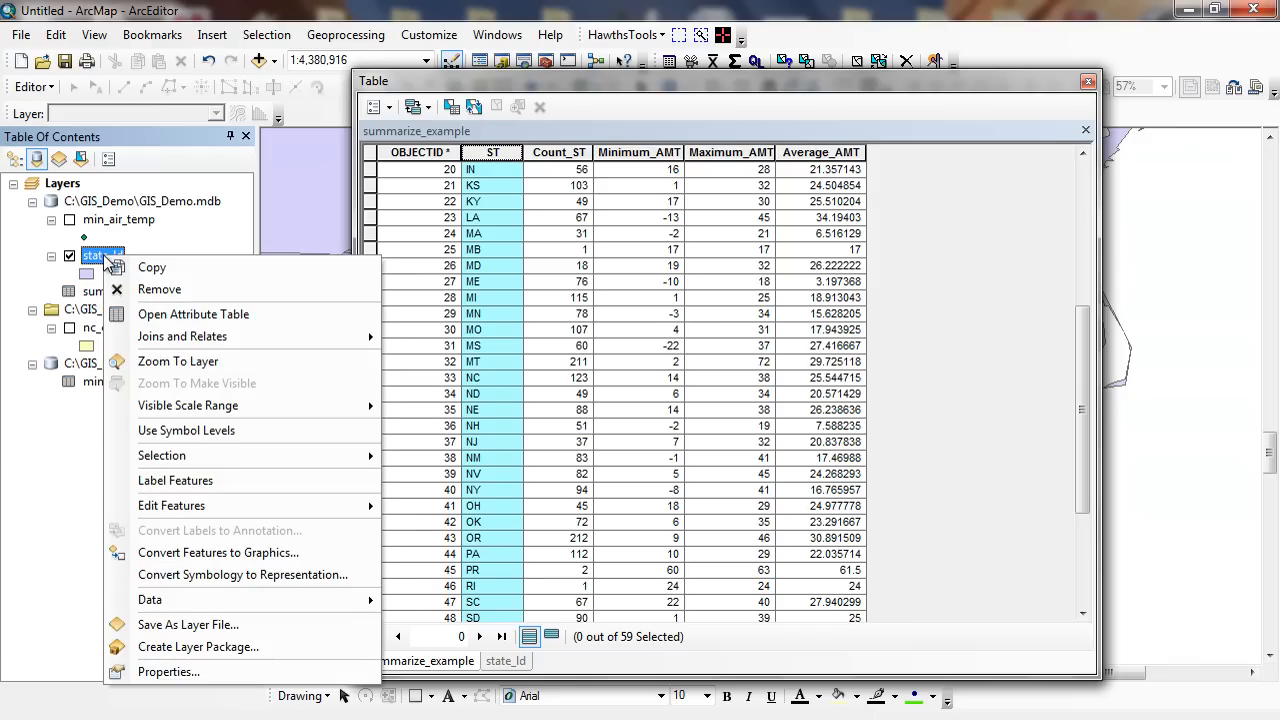
{"action": "mouse_move", "coordinate": [182, 336]}
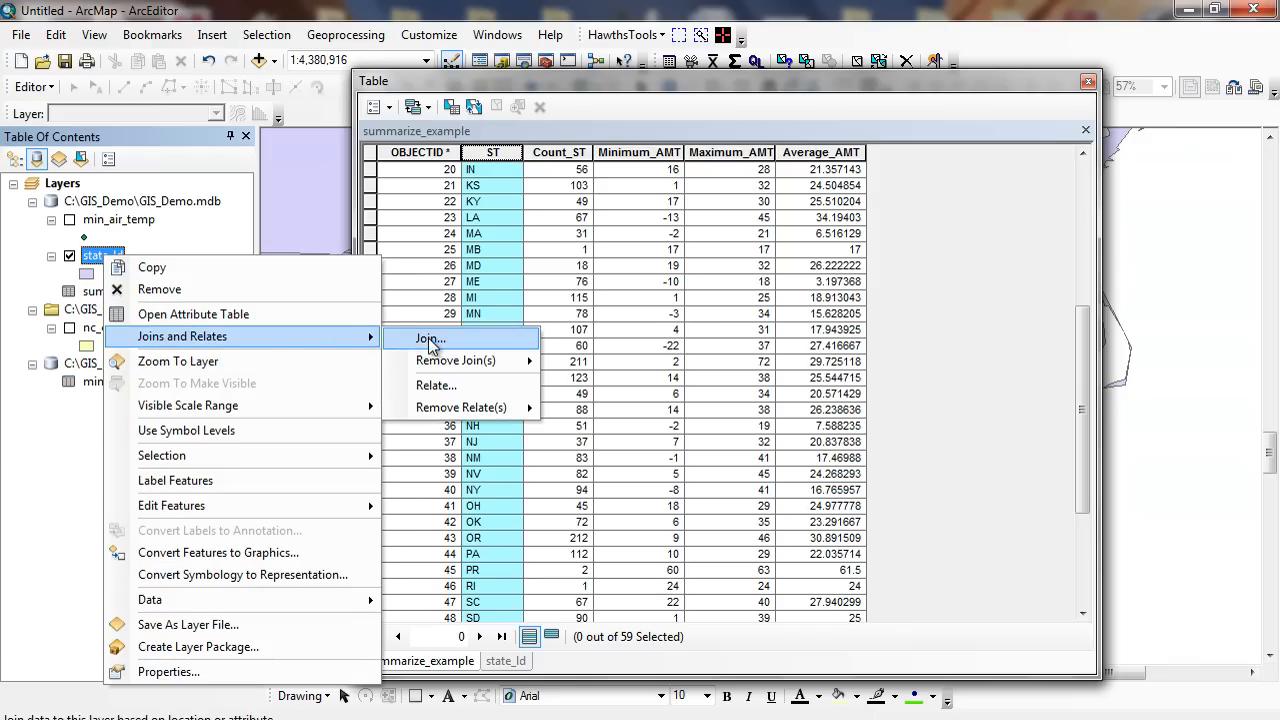
Step: Join summarize_example to state_ld on STATE_ABBR matching ST, accepting the index prompt
{"action": "left_click", "coordinate": [428, 338]}
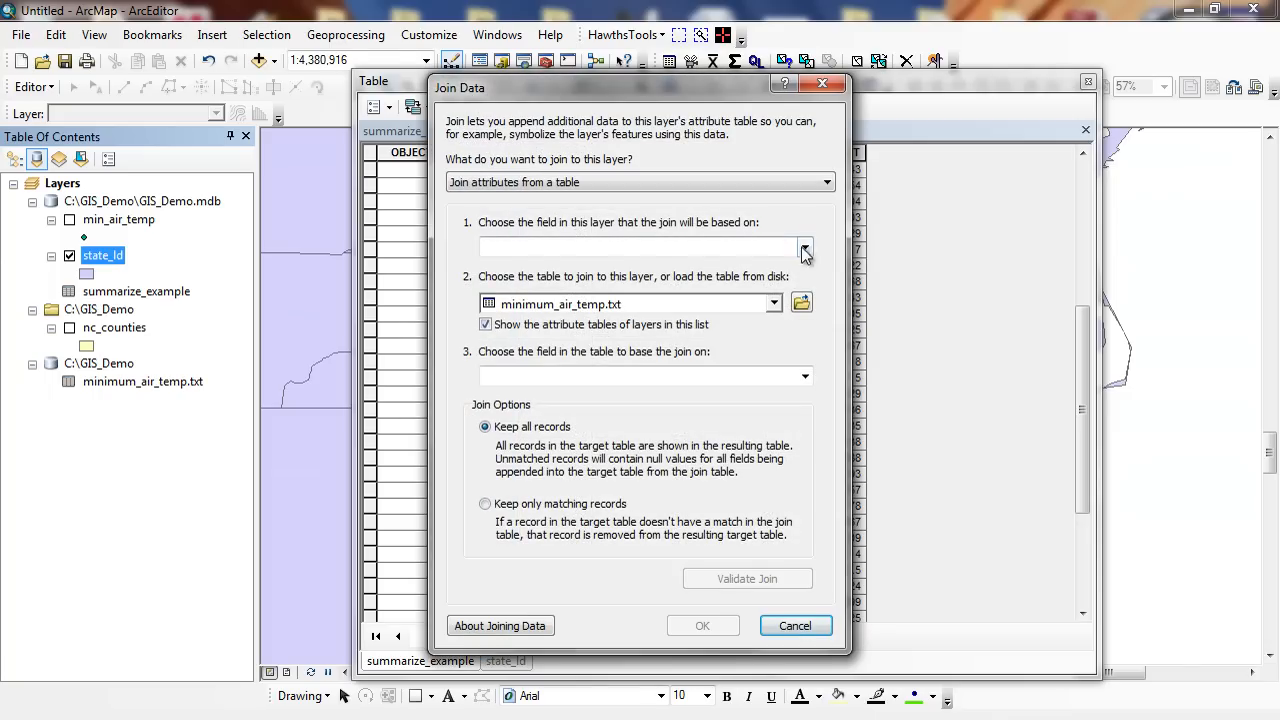
{"action": "left_click", "coordinate": [804, 248]}
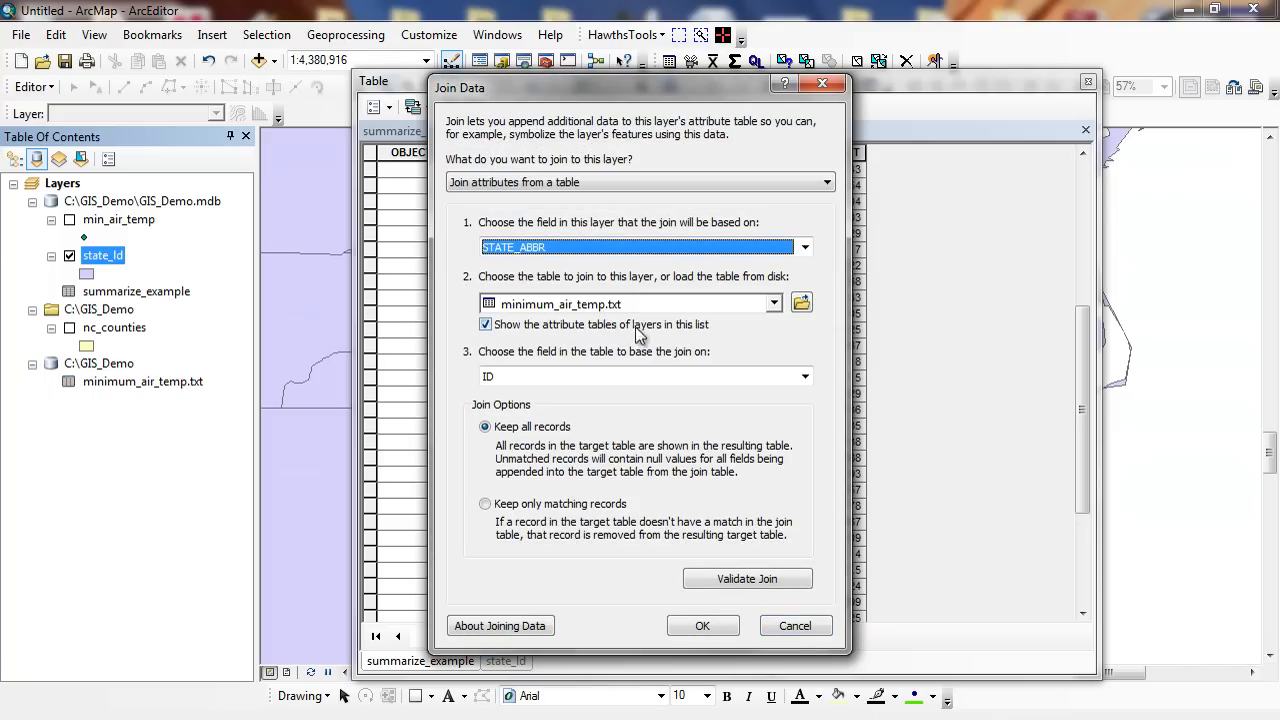
{"action": "left_click", "coordinate": [772, 304]}
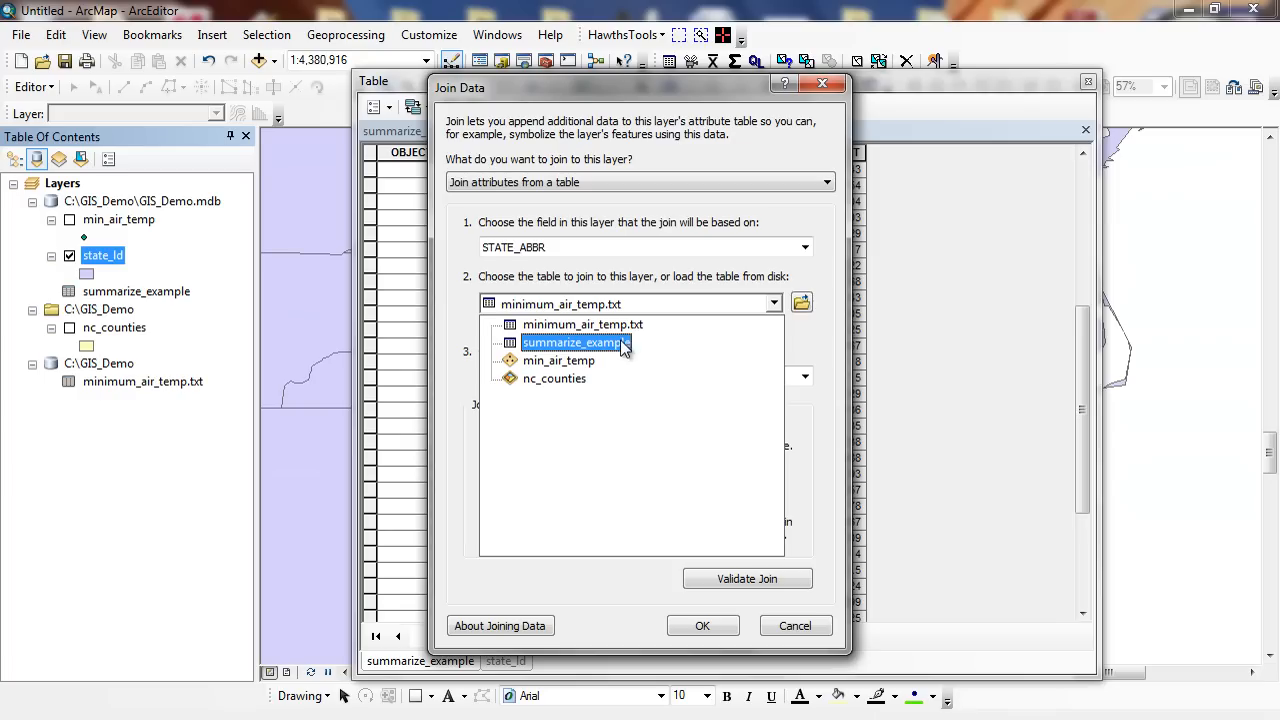
{"action": "left_click", "coordinate": [572, 342]}
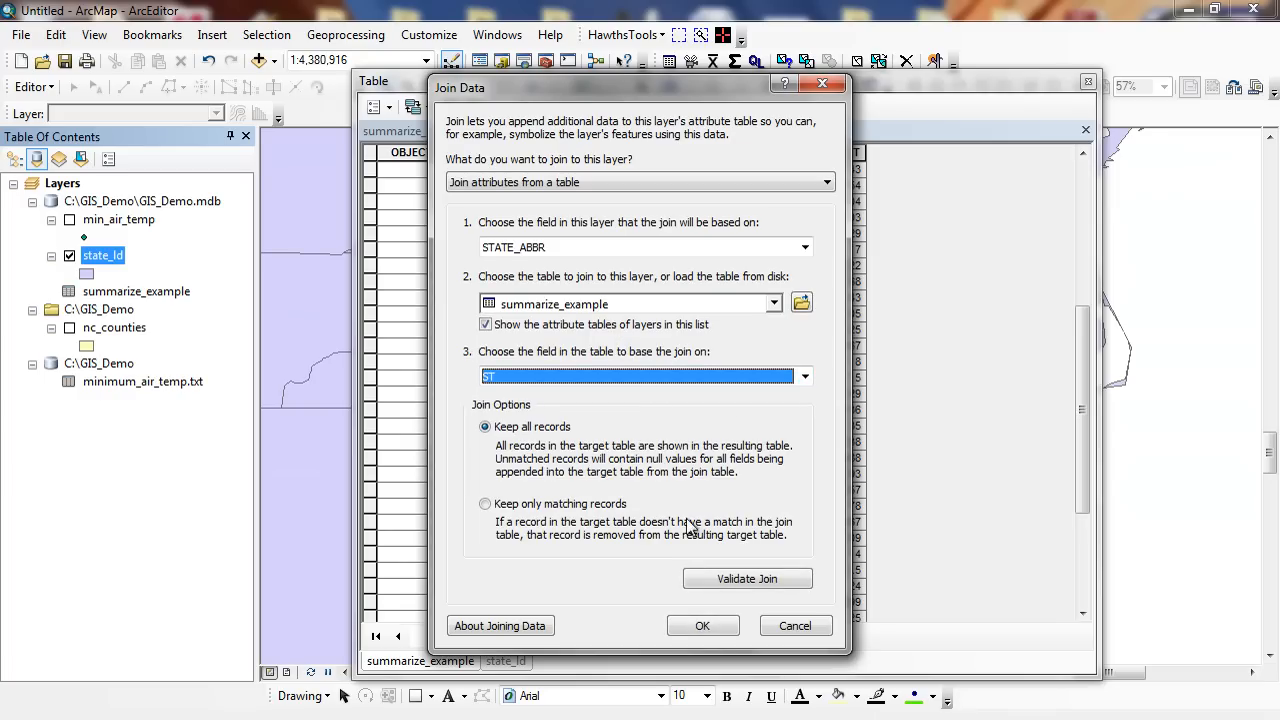
{"action": "left_click", "coordinate": [702, 624]}
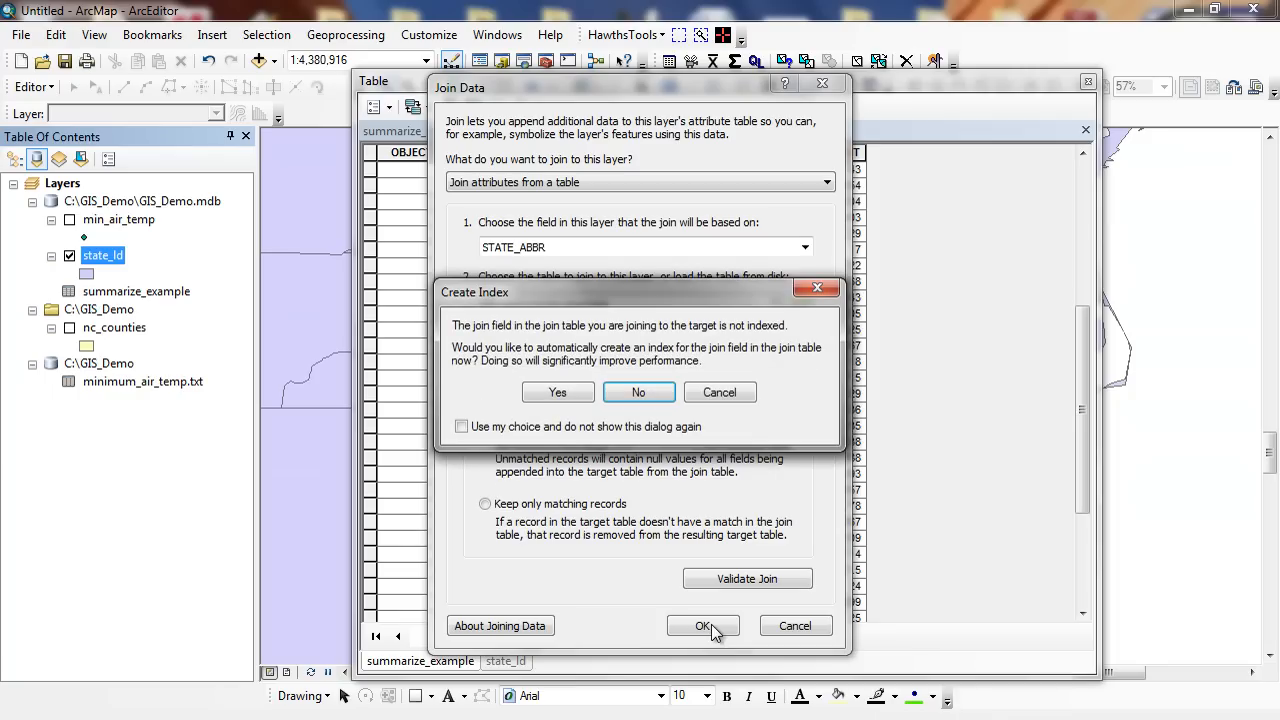
{"action": "left_click", "coordinate": [638, 390]}
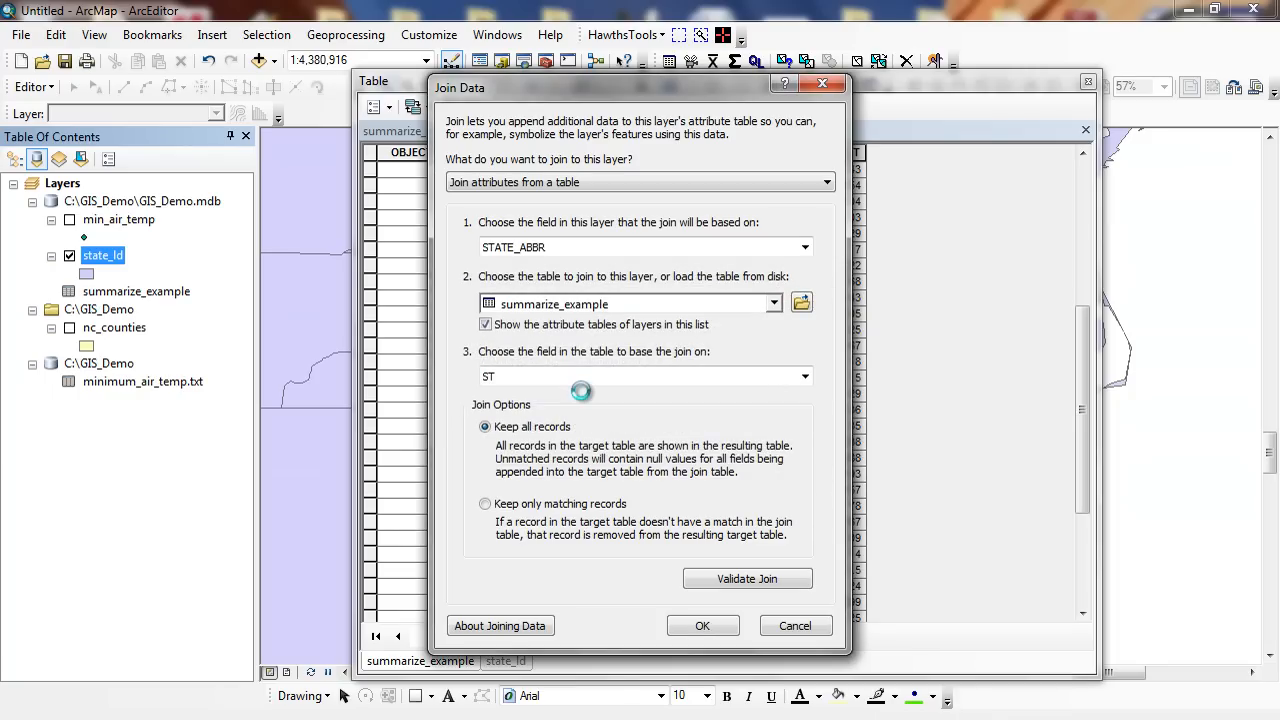
{"action": "left_click", "coordinate": [702, 624]}
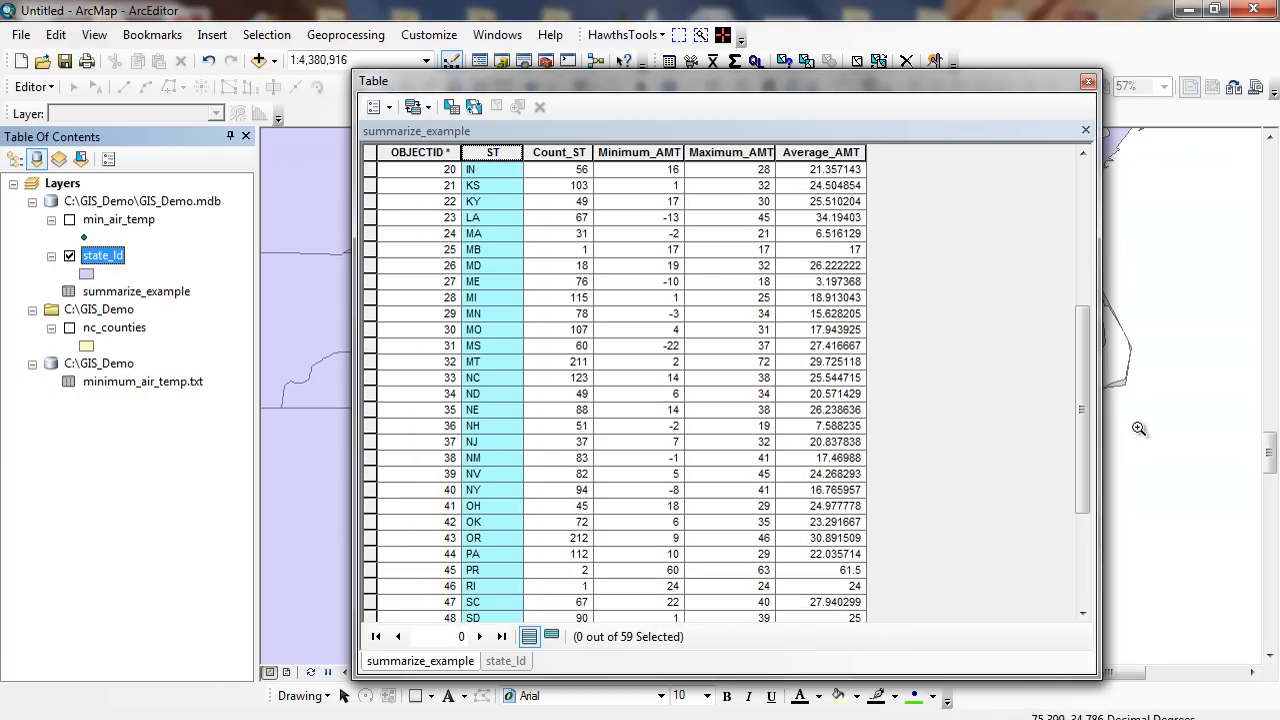
Step: Look through the summary table's state rows, then close it to show the state map
{"action": "scroll", "scroll_direction": "up", "scroll_amount": 3}
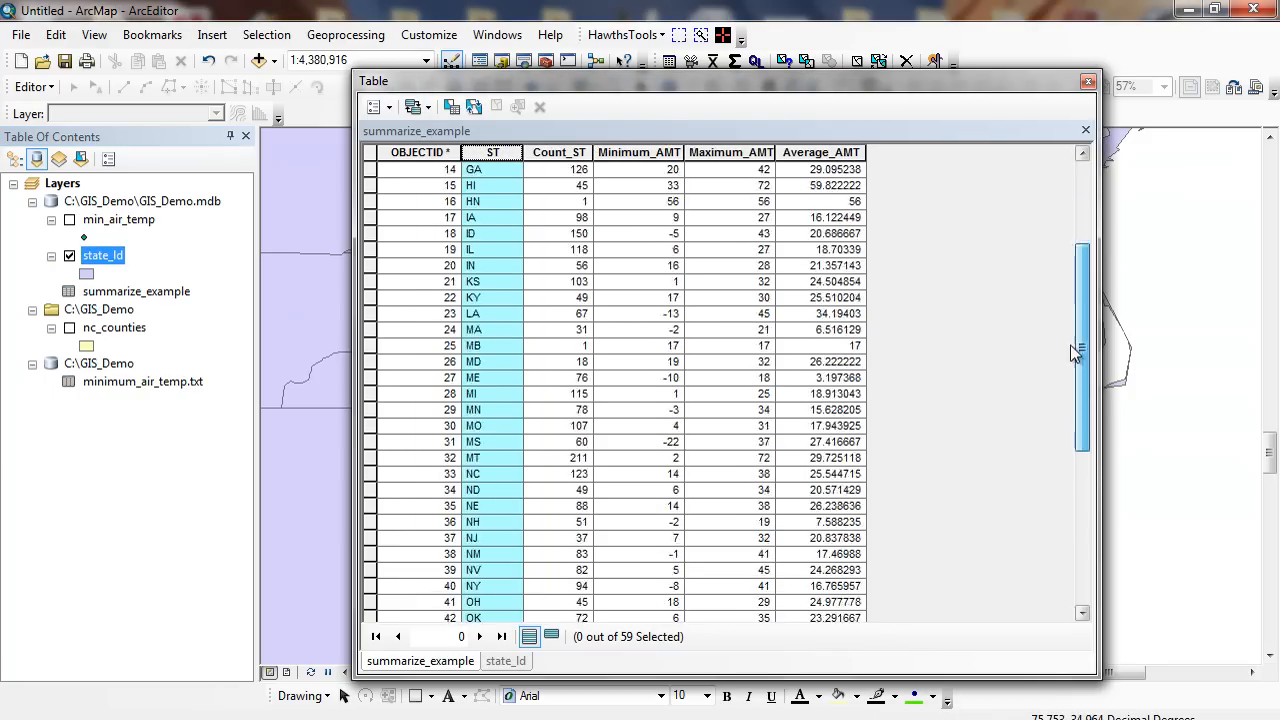
{"action": "scroll", "scroll_direction": "down", "scroll_amount": 3}
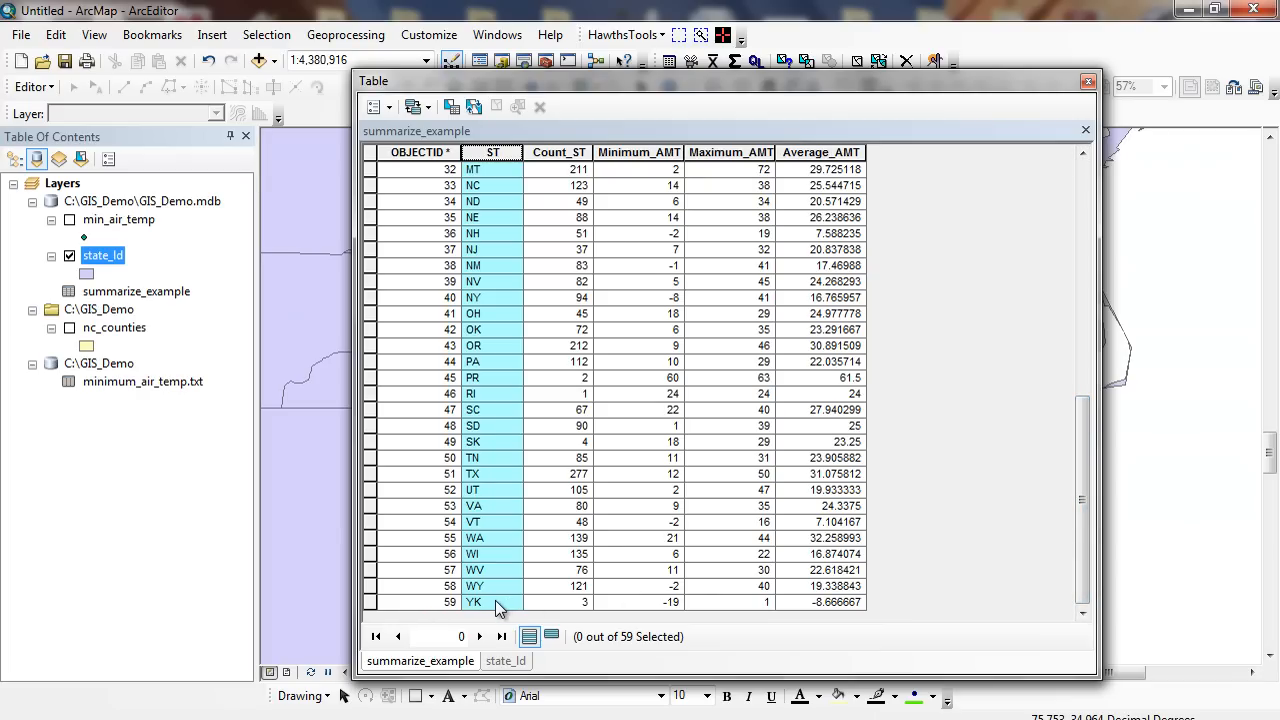
{"action": "scroll", "scroll_direction": "up", "scroll_amount": 3}
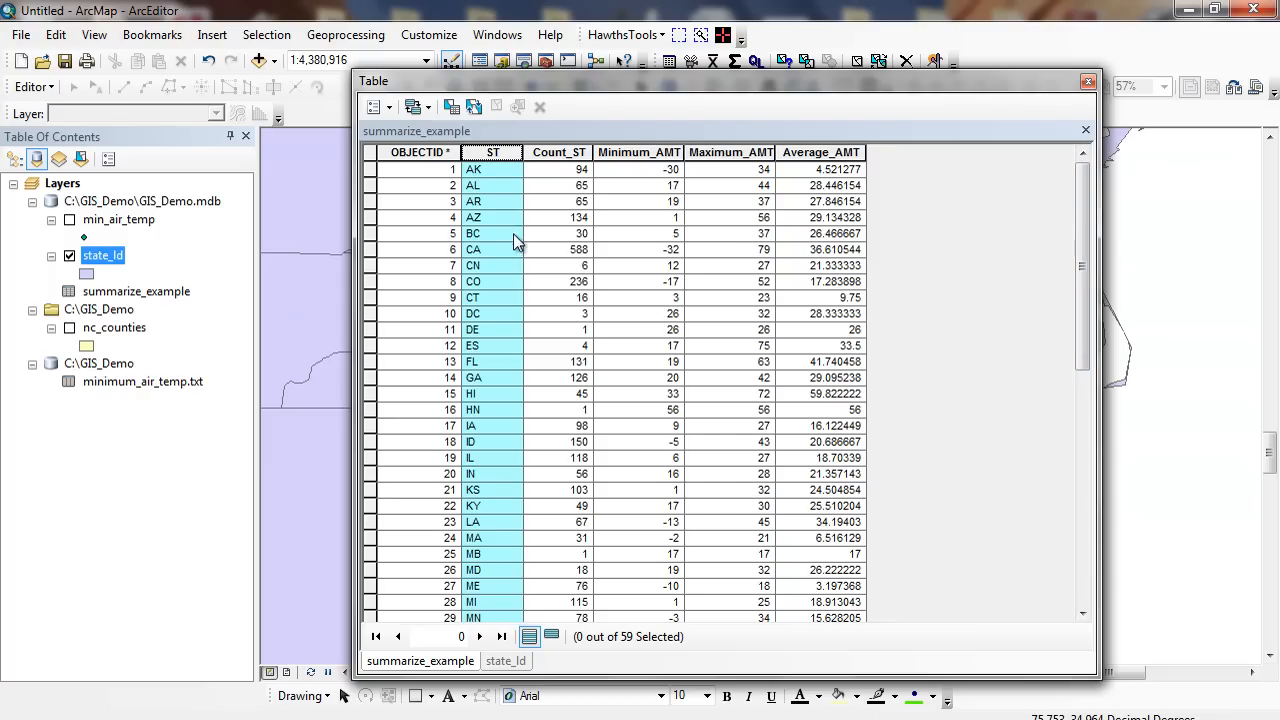
{"action": "mouse_move", "coordinate": [1096, 120]}
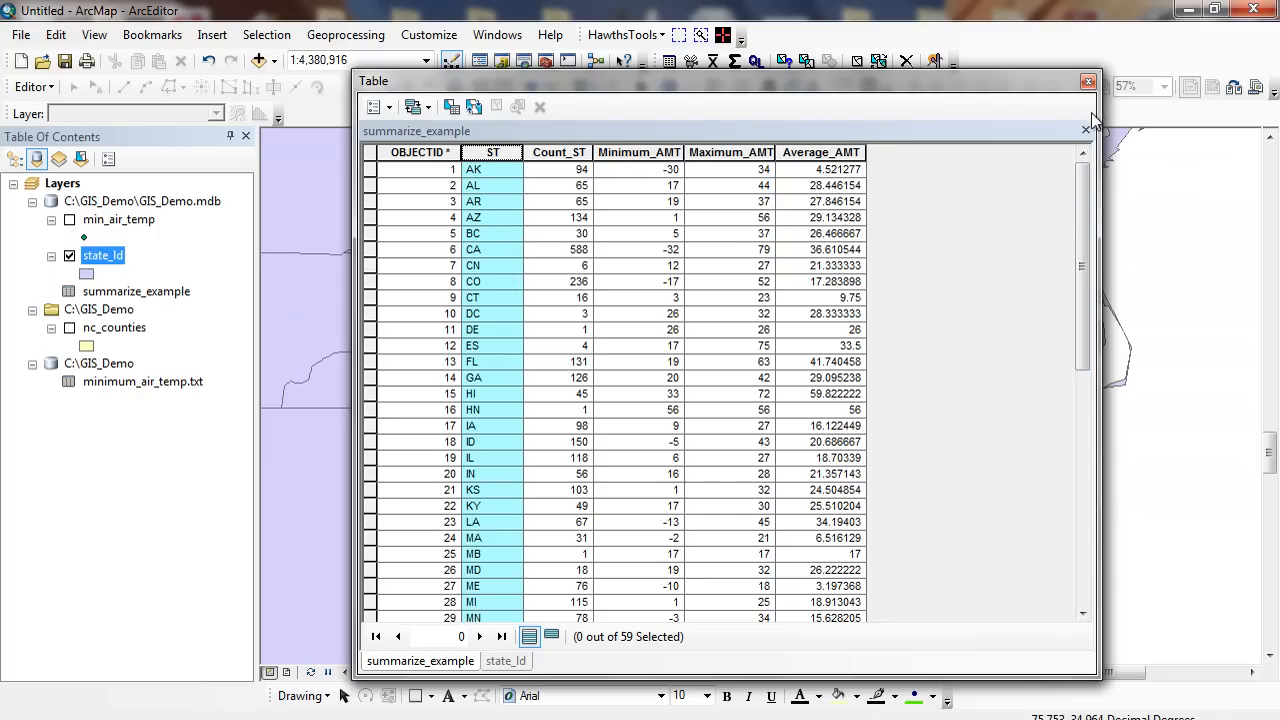
{"action": "left_click", "coordinate": [1088, 80]}
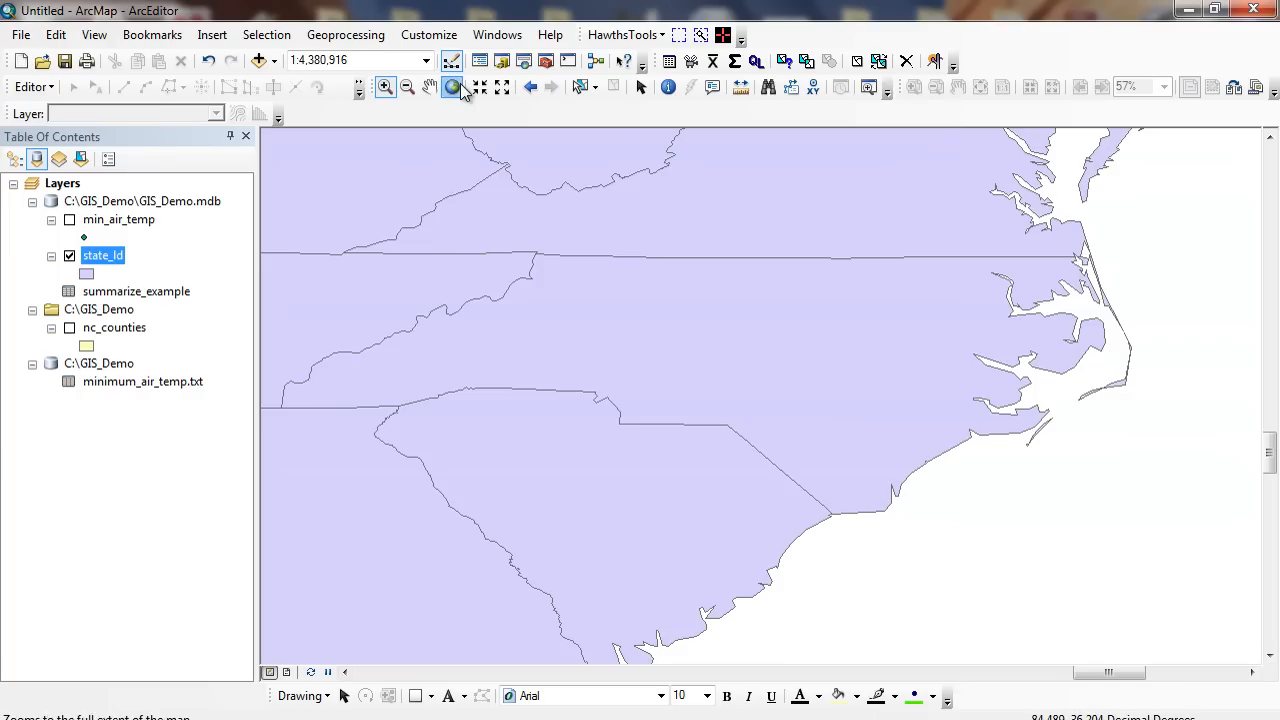
Step: View state_ld's attribute table and scroll to the joined Count_ST and AMT statistic columns
{"action": "right_click", "coordinate": [100, 256]}
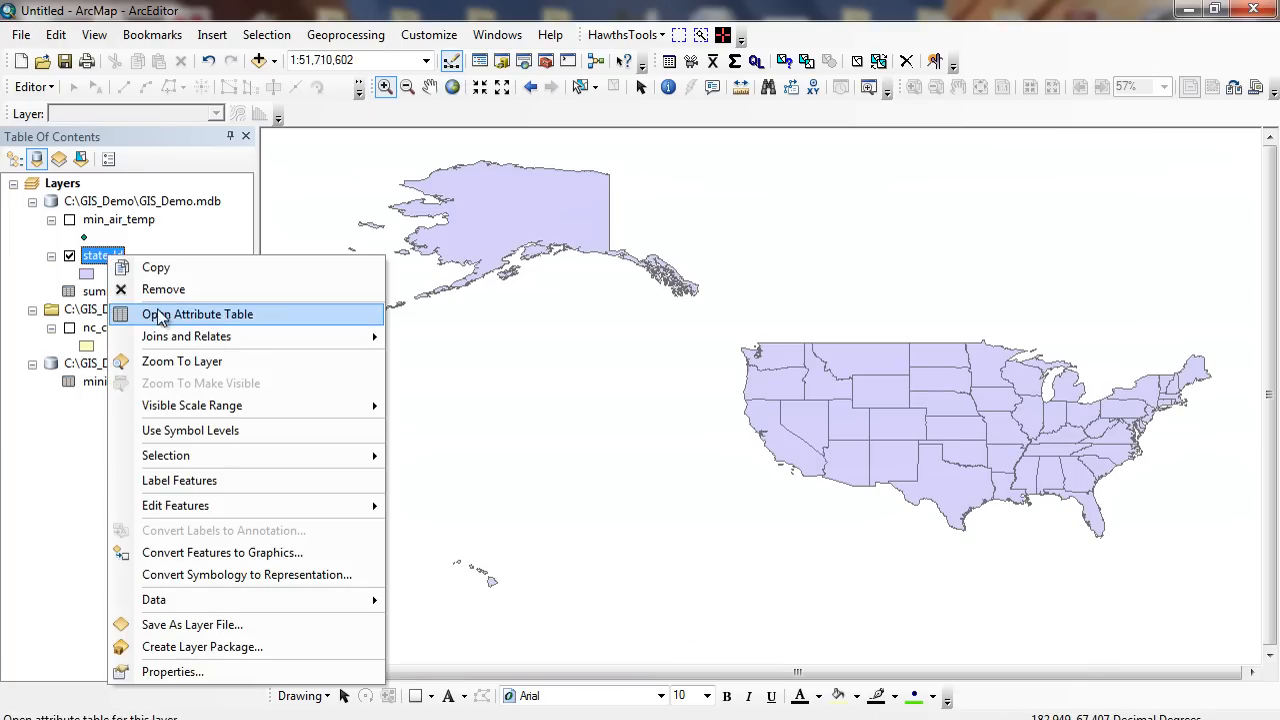
{"action": "left_click", "coordinate": [196, 314]}
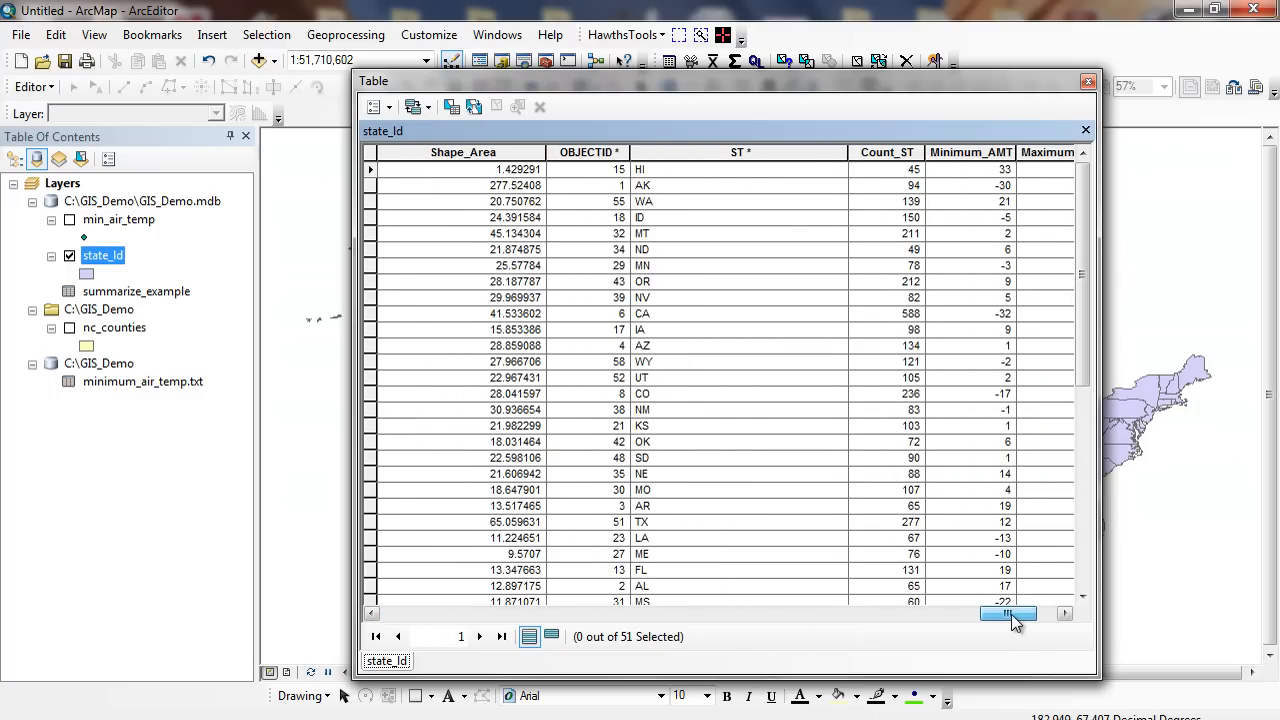
{"action": "scroll", "scroll_direction": "right", "scroll_amount": 3}
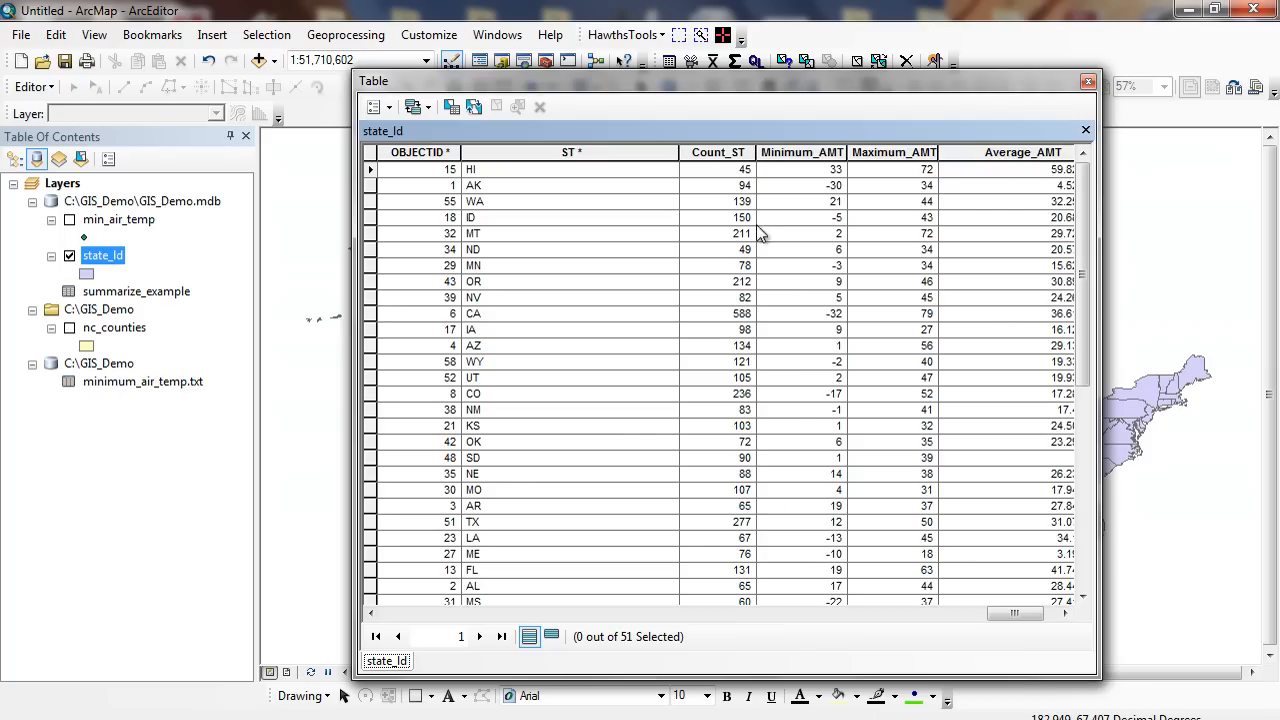
{"action": "mouse_move", "coordinate": [724, 168]}
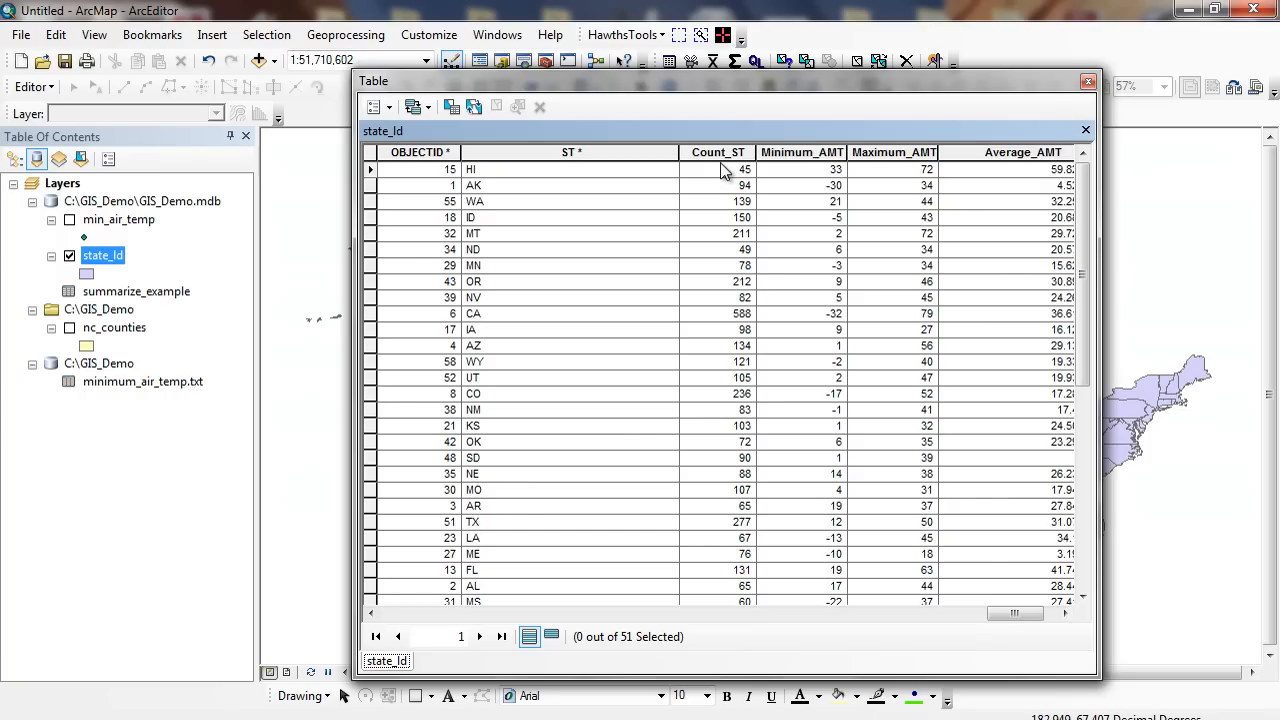
{"action": "scroll", "scroll_direction": "right", "scroll_amount": 3}
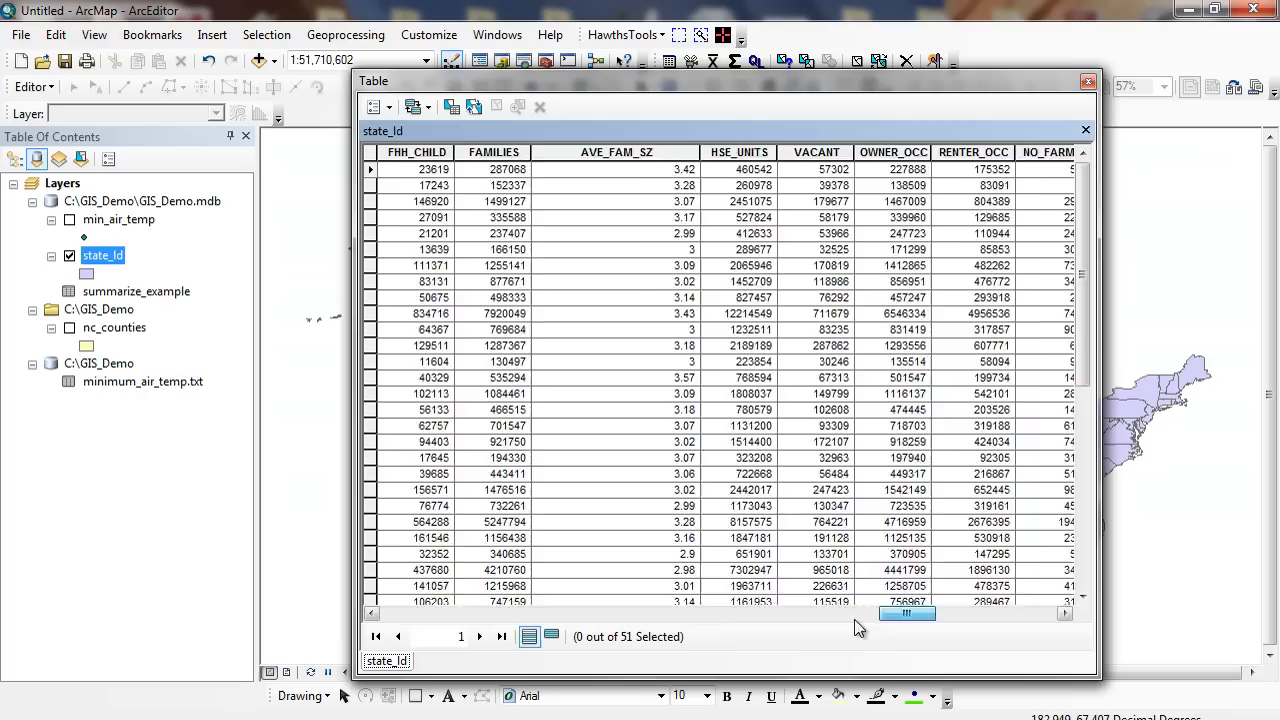
{"action": "scroll", "scroll_direction": "right", "scroll_amount": 3}
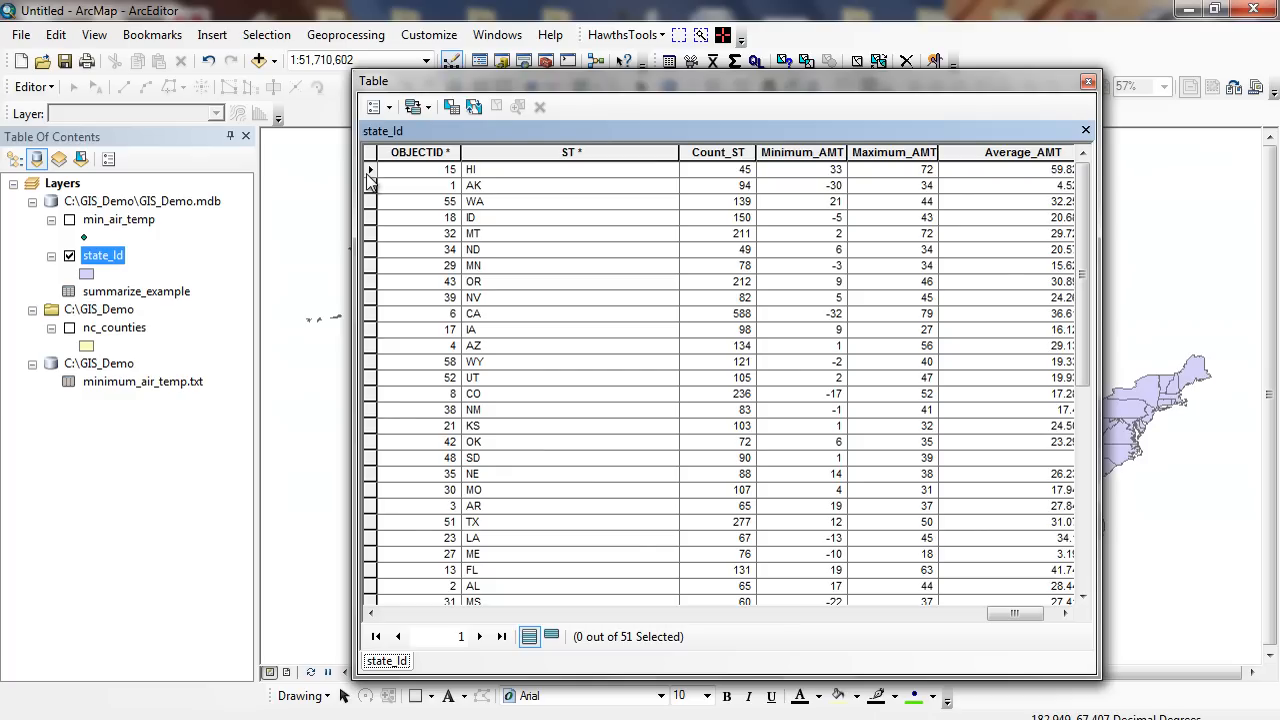
Step: Select the AK row to highlight Alaska on the map and review its joined values
{"action": "left_click", "coordinate": [370, 184]}
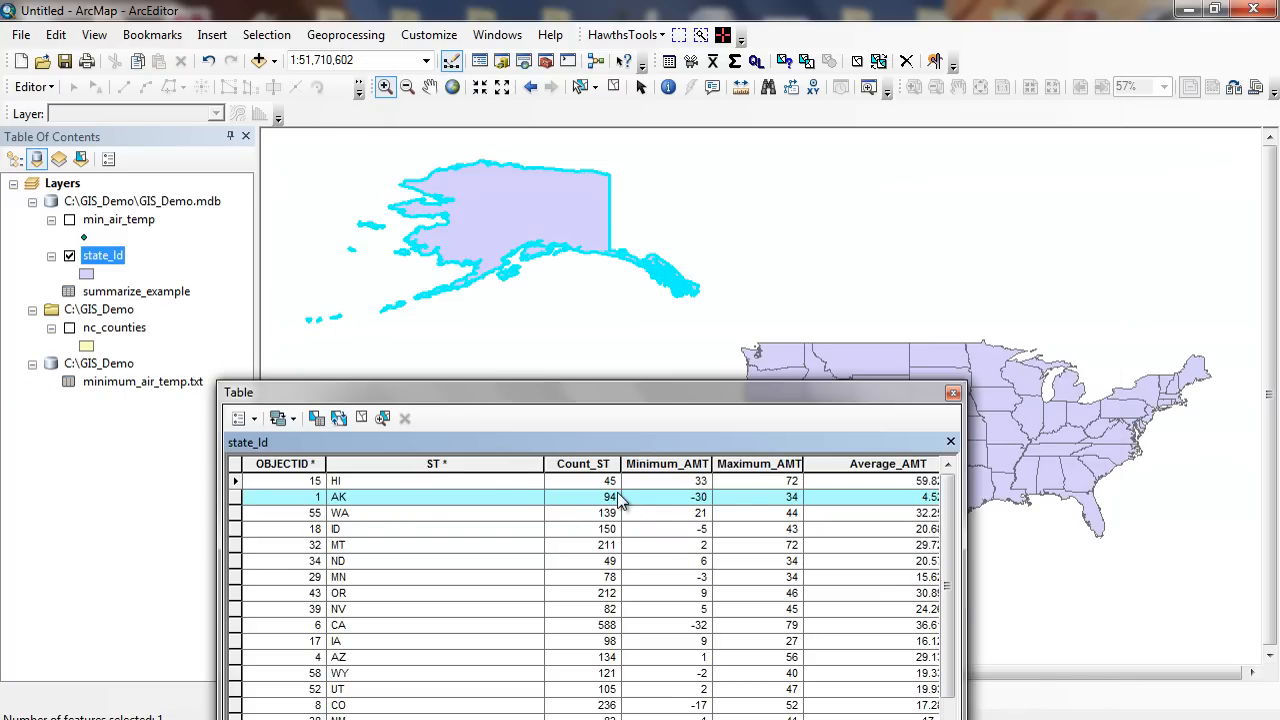
{"action": "mouse_move", "coordinate": [624, 520]}
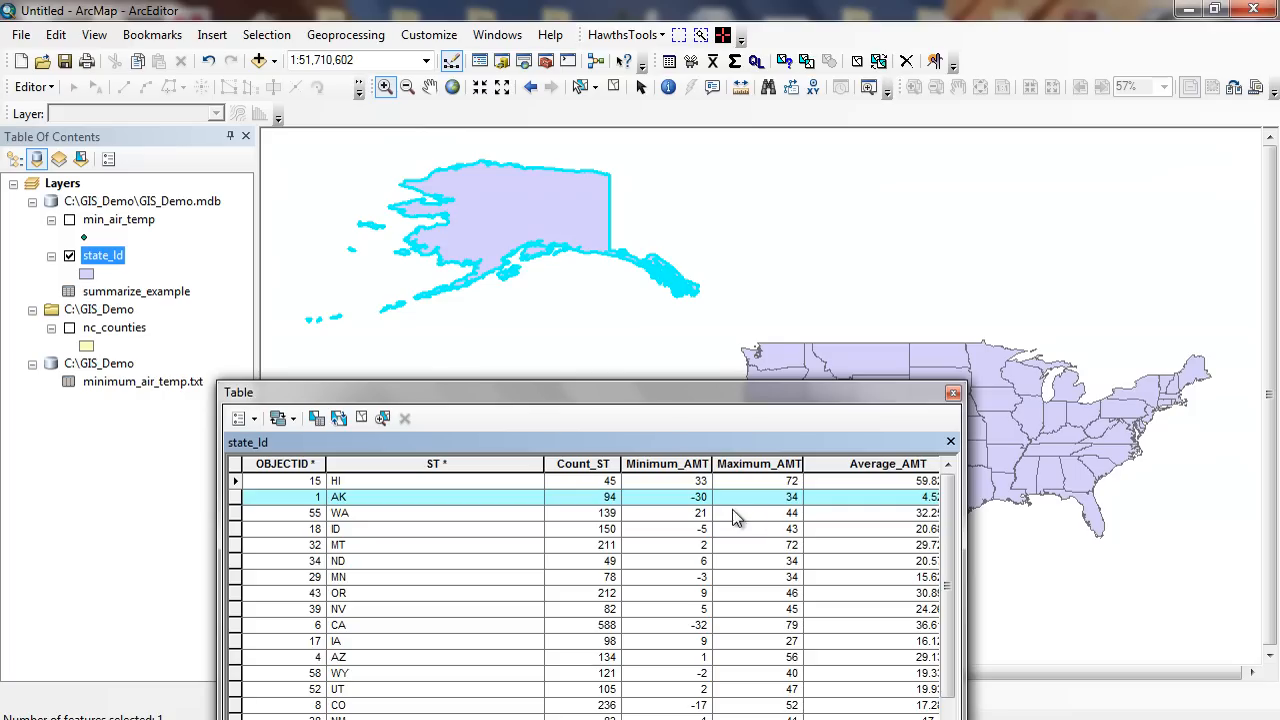
{"action": "mouse_move", "coordinate": [804, 516]}
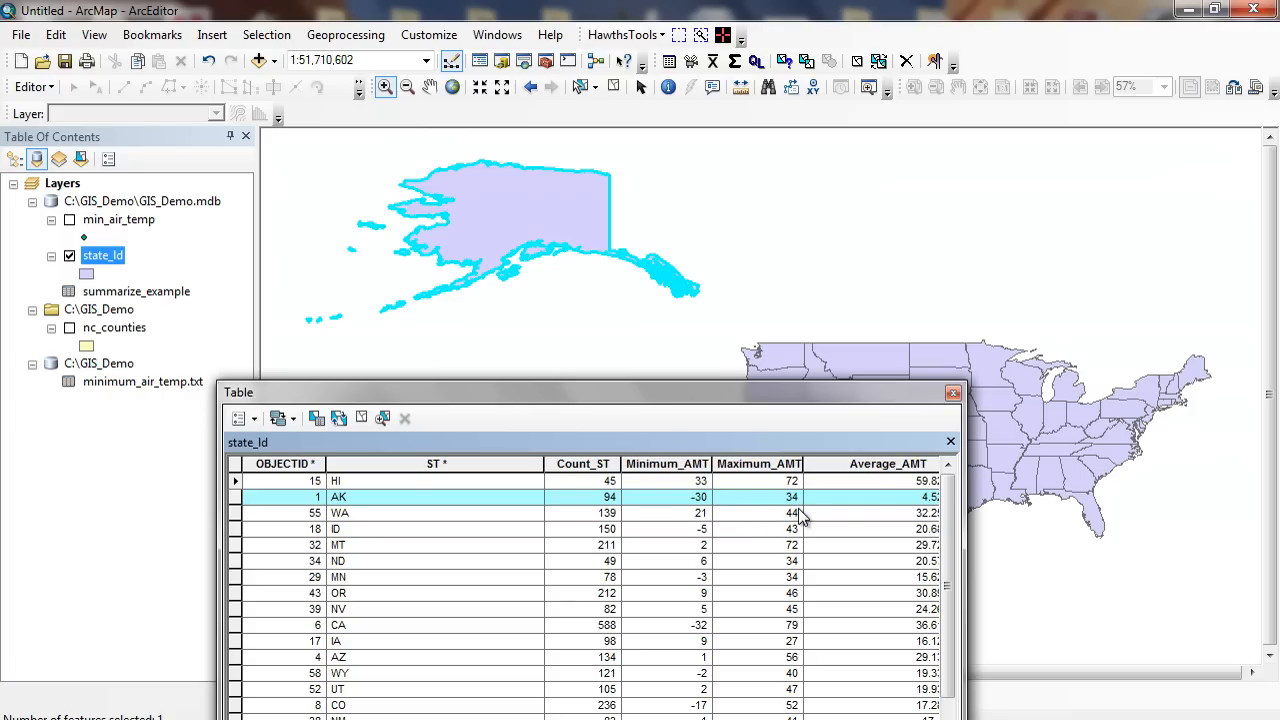
{"action": "mouse_move", "coordinate": [918, 520]}
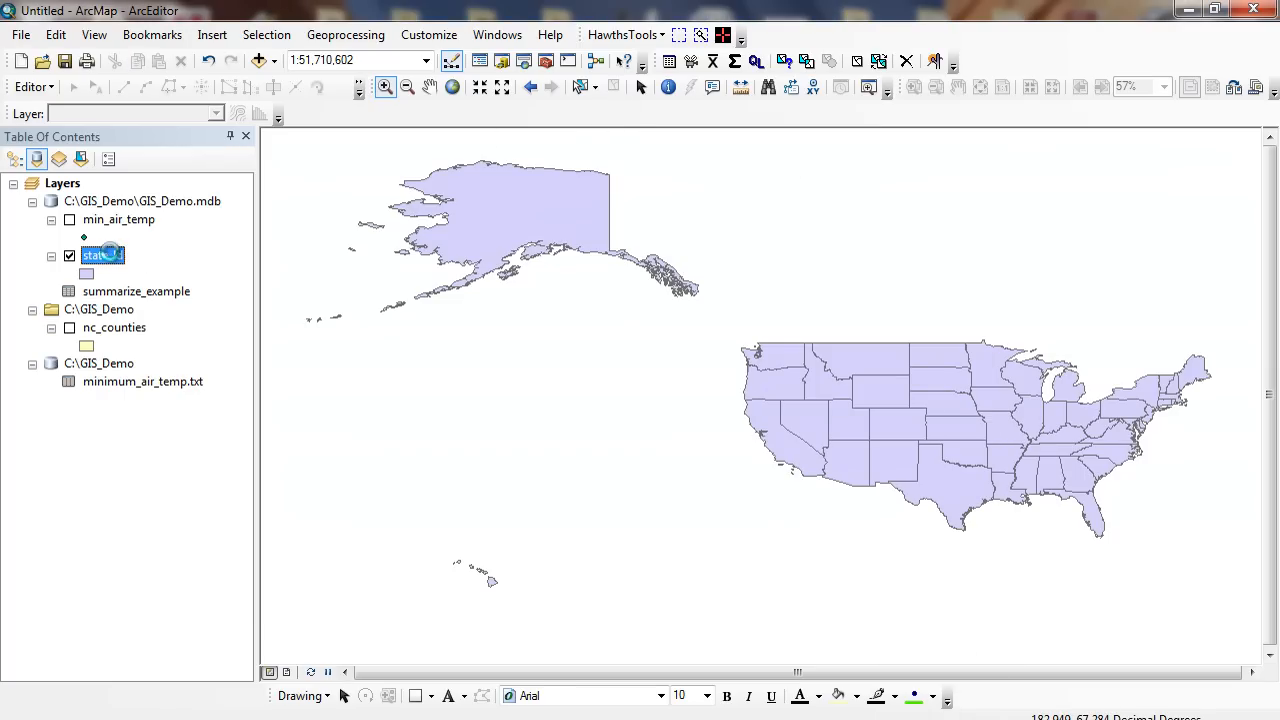
Step: Set state_ld's graduated-color value to Average_AMT with a green-to-red ramp
{"action": "double_click", "coordinate": [104, 256]}
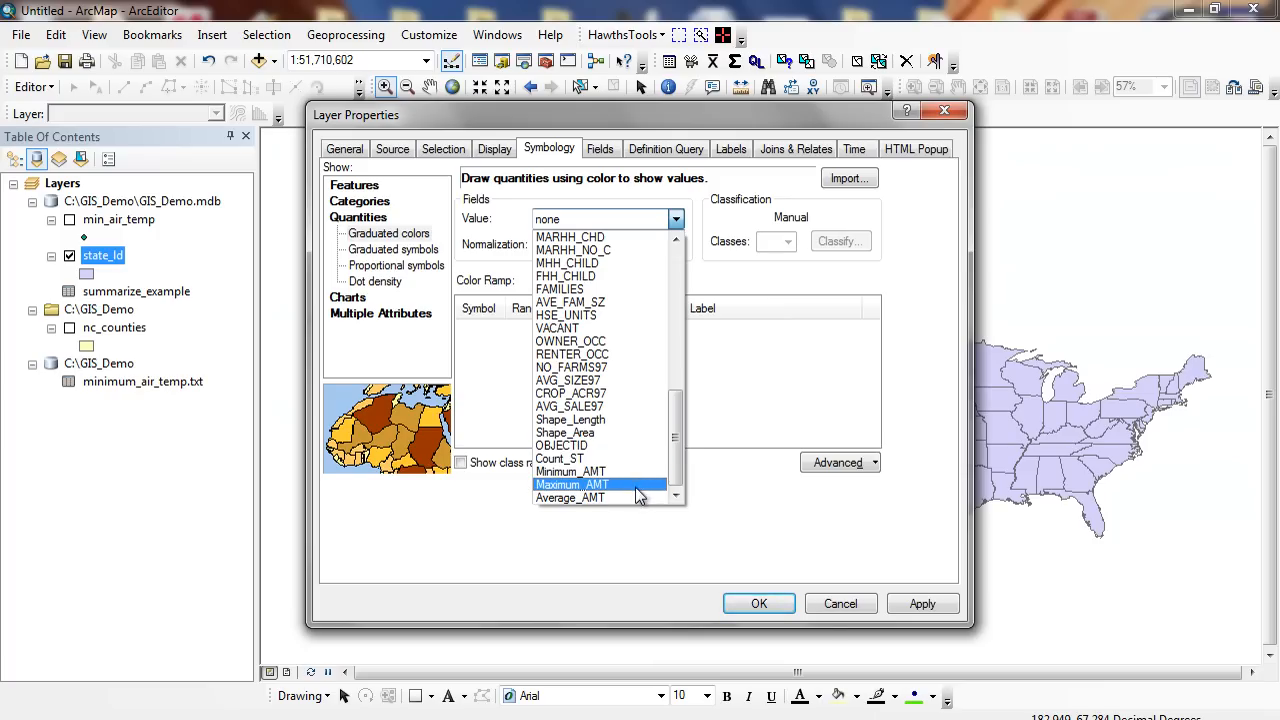
{"action": "left_click", "coordinate": [570, 496]}
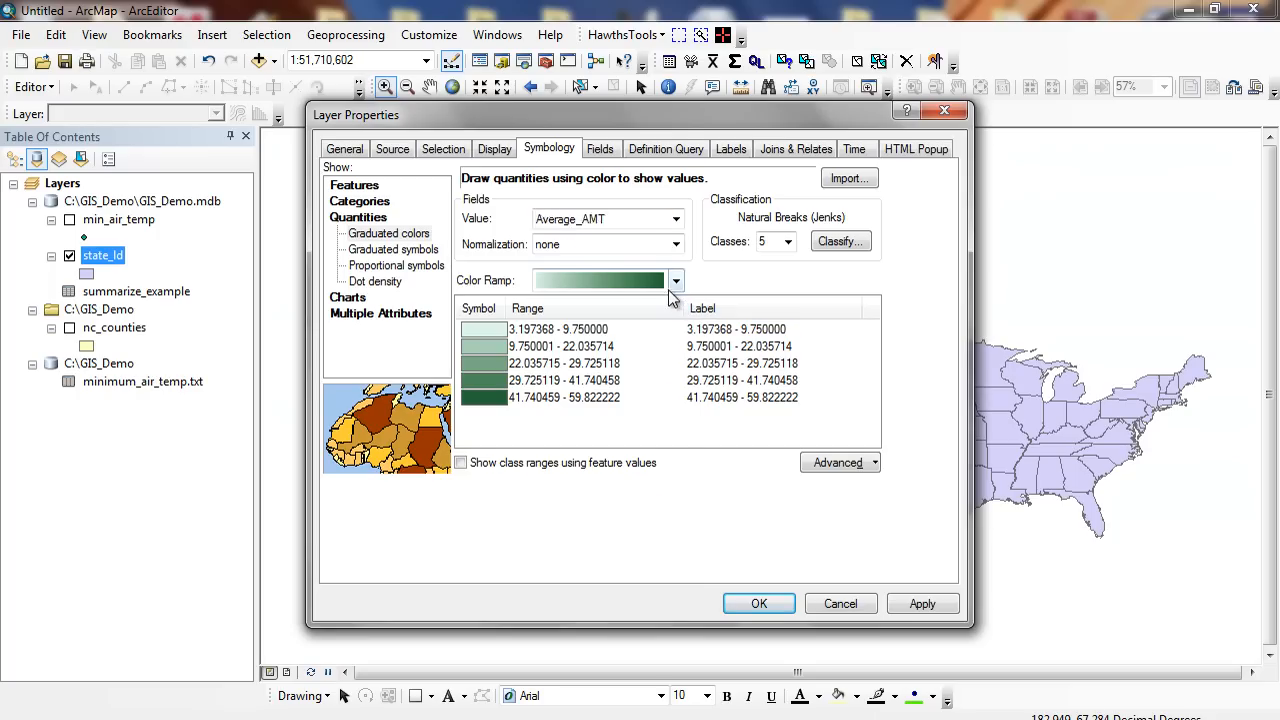
{"action": "left_click", "coordinate": [676, 280]}
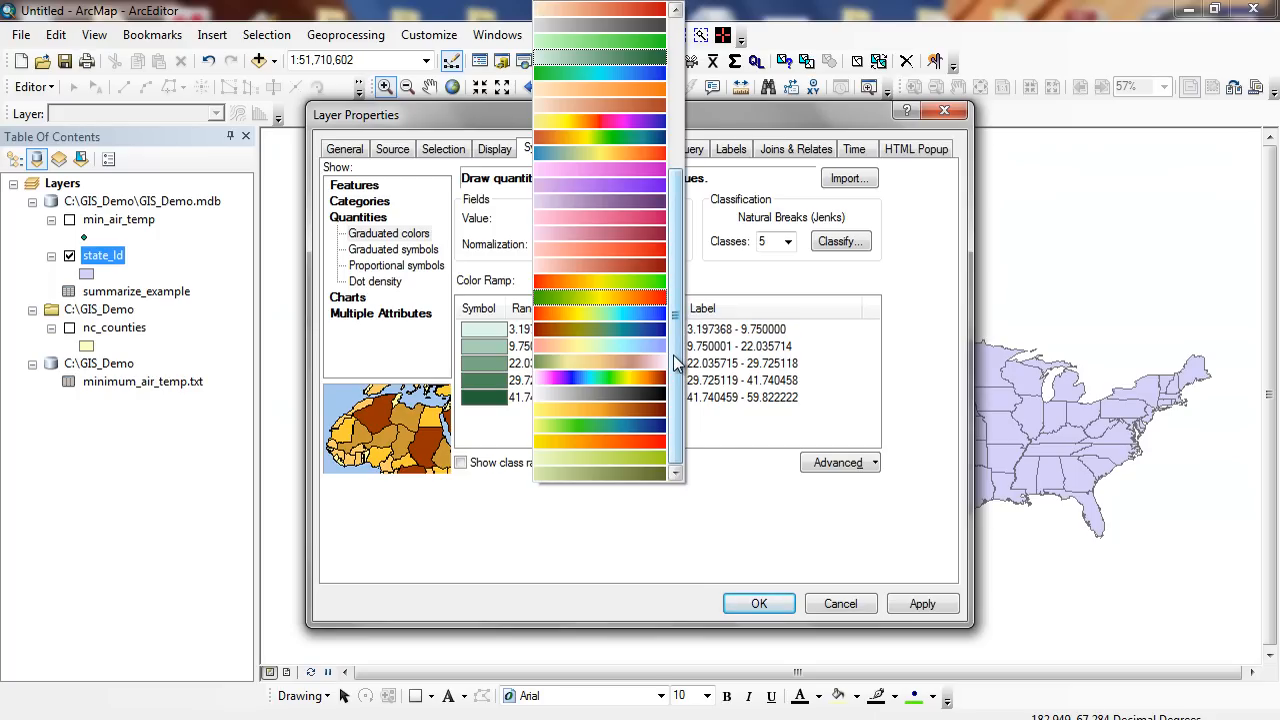
{"action": "left_click", "coordinate": [598, 280]}
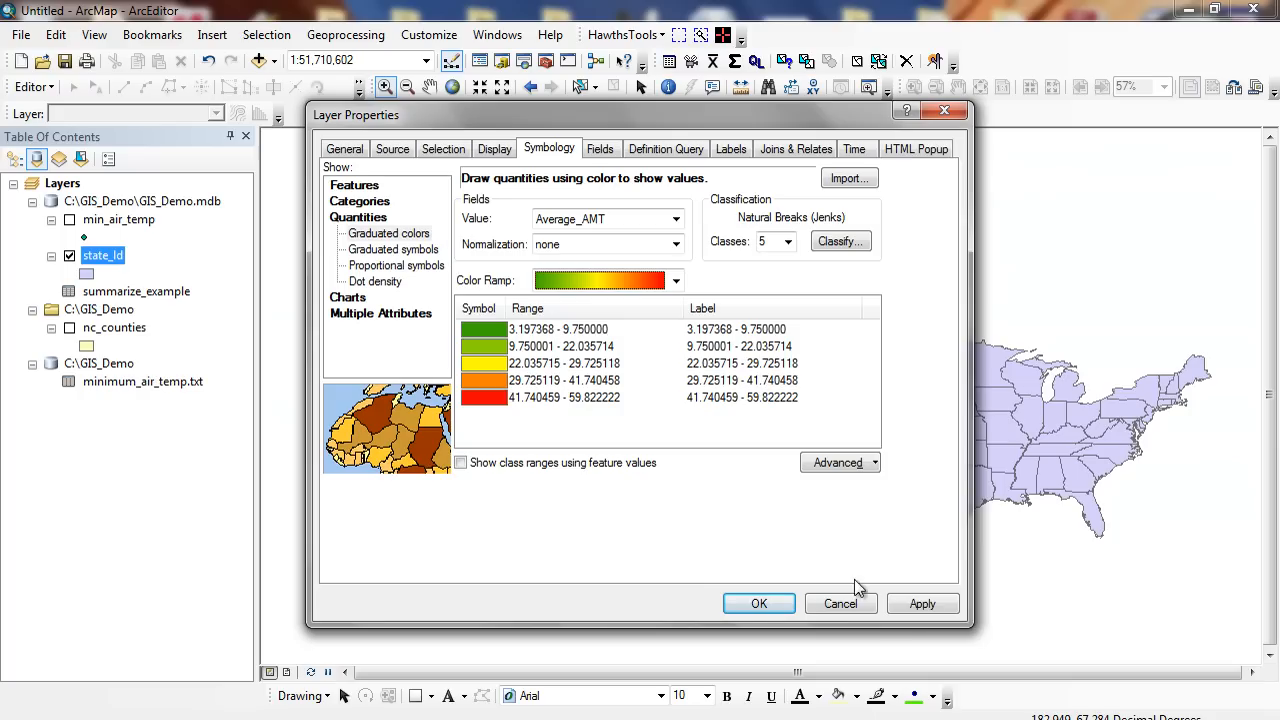
Step: Classify into five Quantile classes and apply the temperature coloring to the states
{"action": "left_click", "coordinate": [840, 240]}
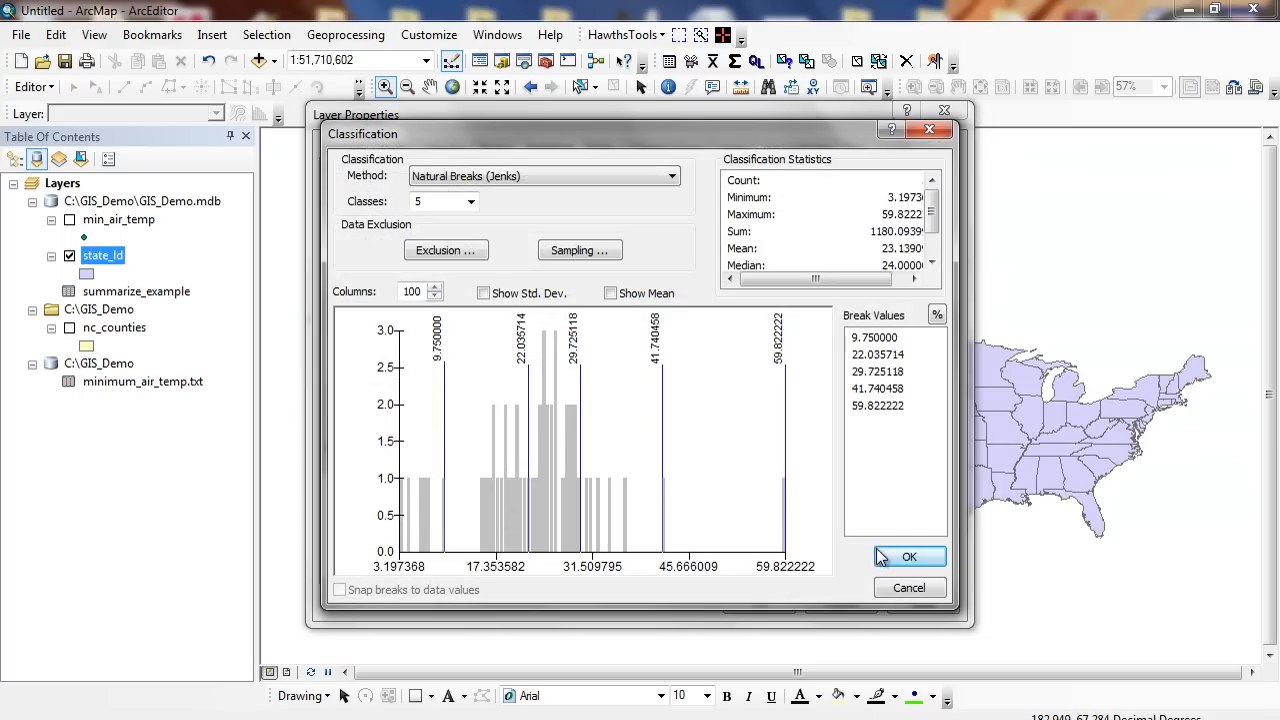
{"action": "left_click", "coordinate": [672, 176]}
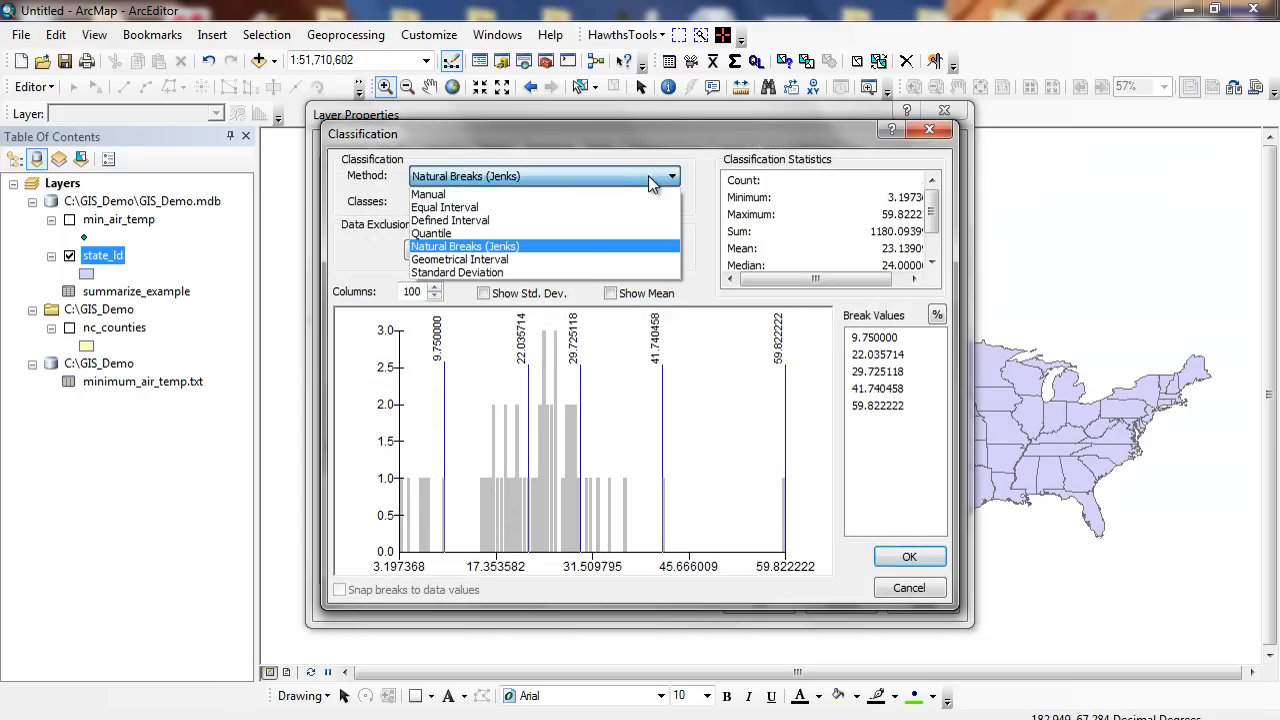
{"action": "left_click", "coordinate": [430, 232]}
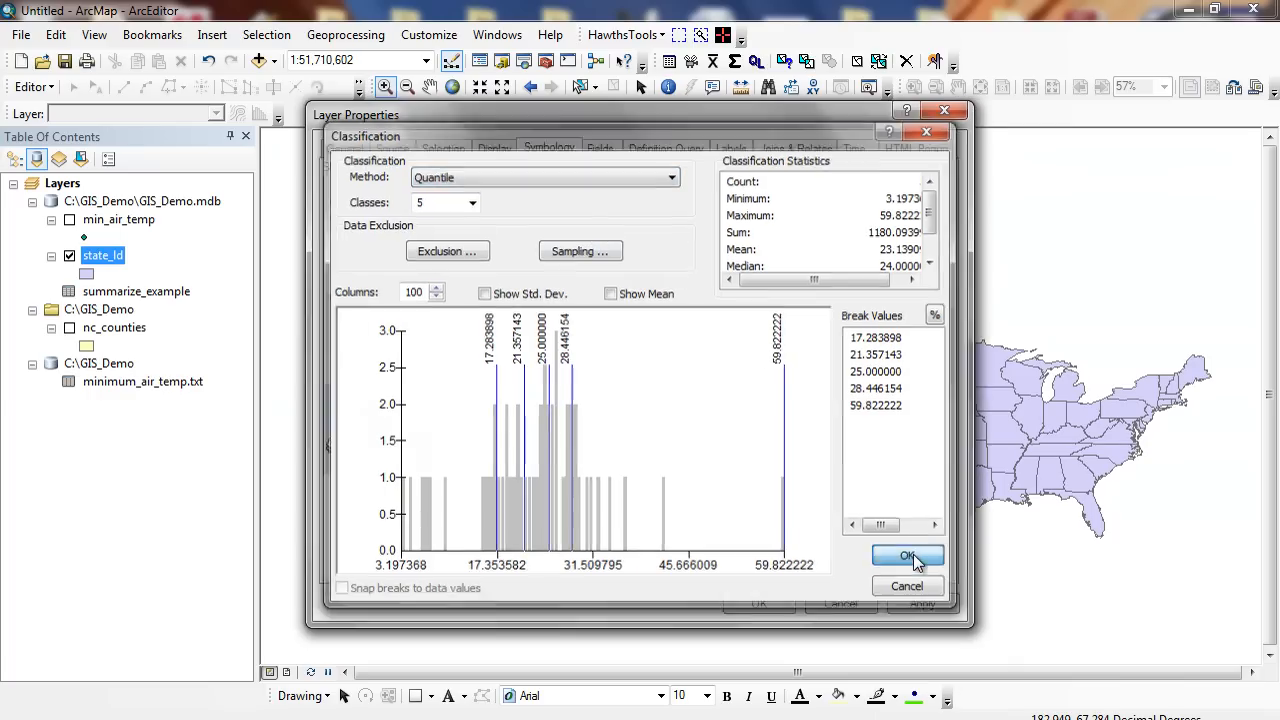
{"action": "left_click", "coordinate": [906, 556]}
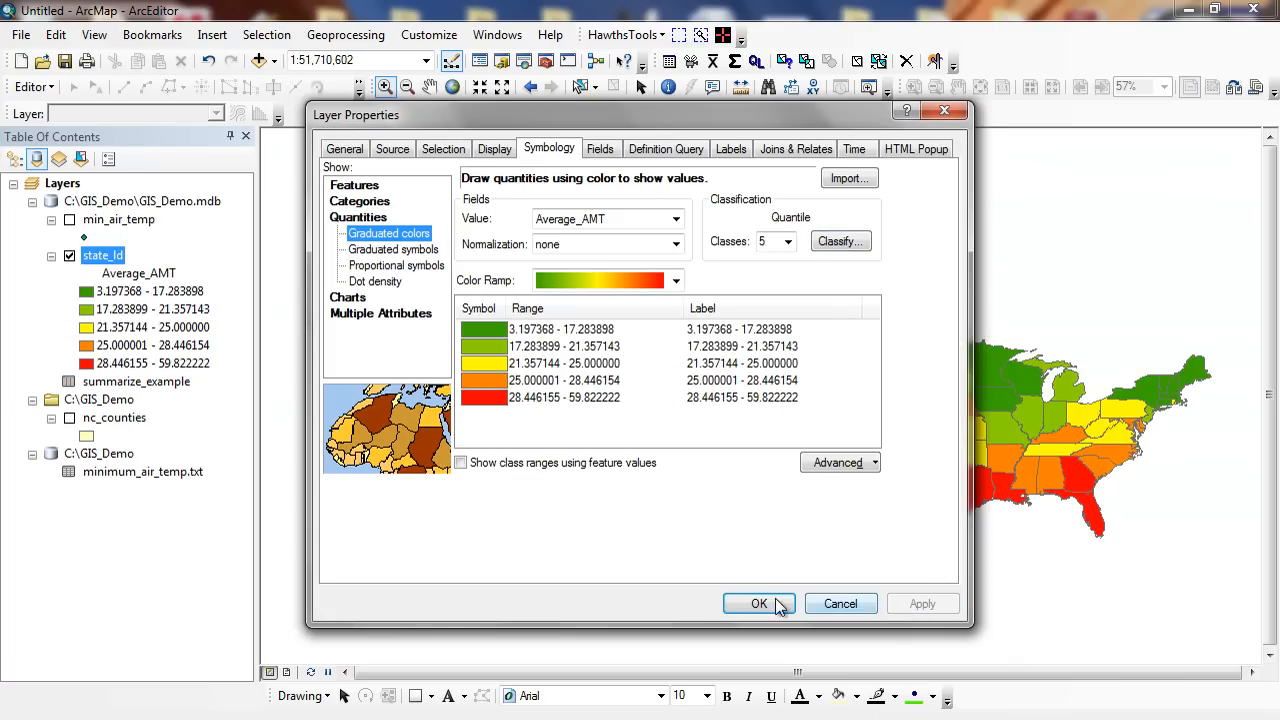
{"action": "left_click", "coordinate": [758, 604]}
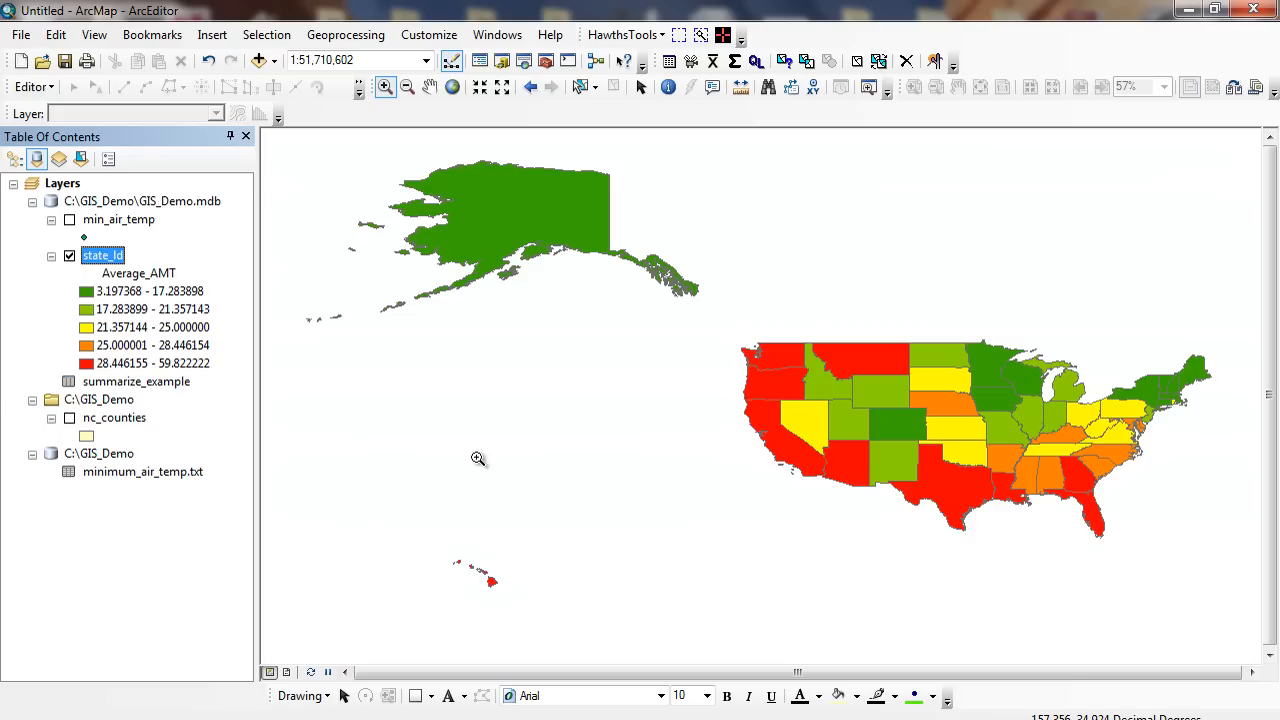
{"action": "mouse_move", "coordinate": [1100, 482]}
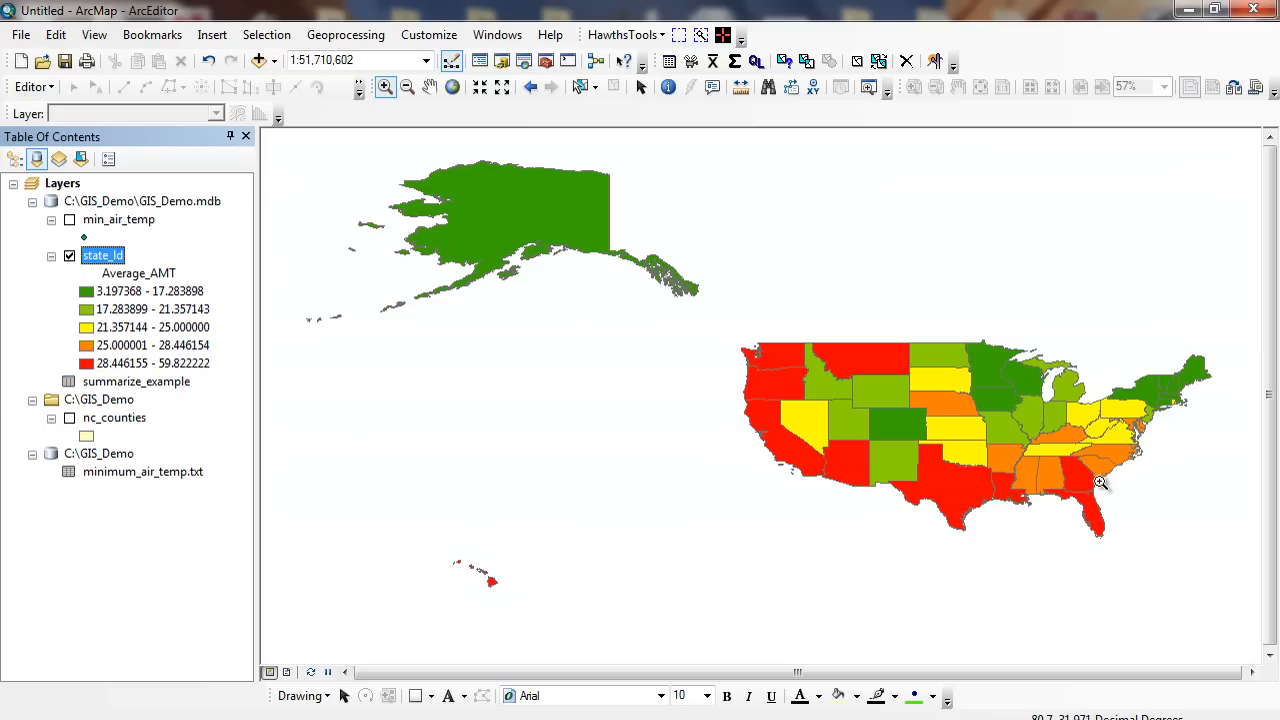
{"action": "mouse_move", "coordinate": [958, 498]}
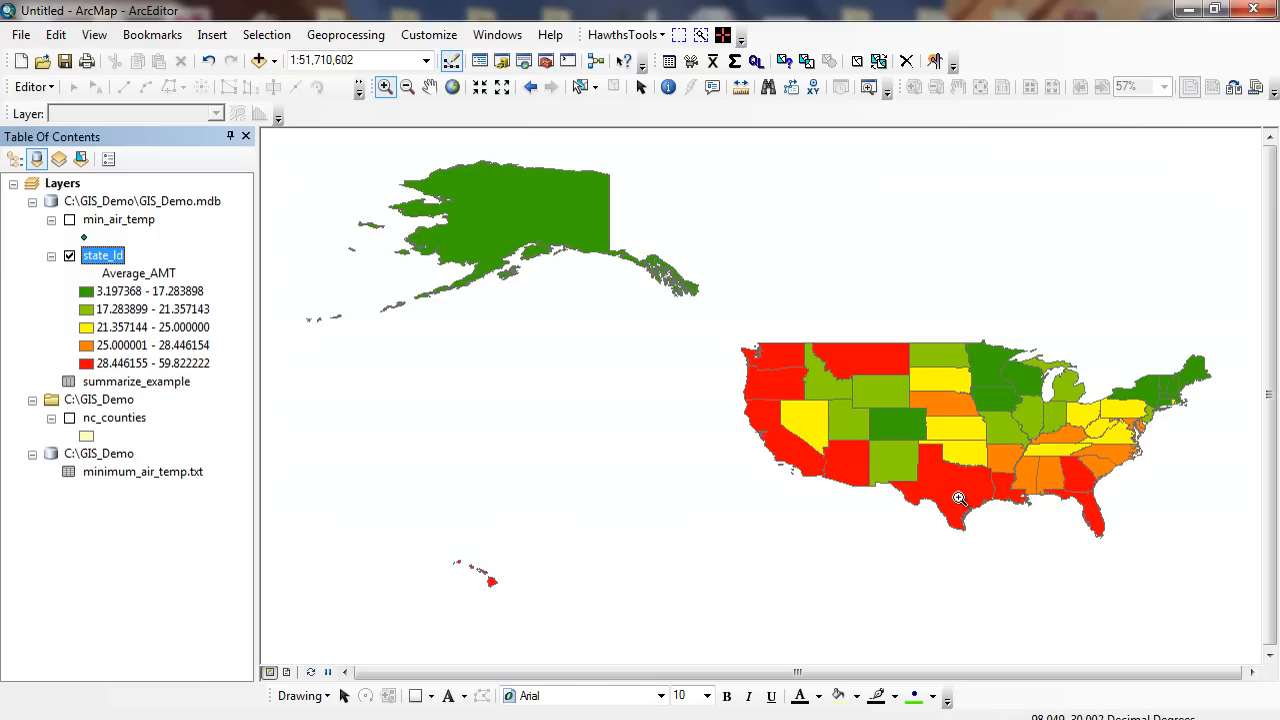
{"action": "mouse_move", "coordinate": [962, 488]}
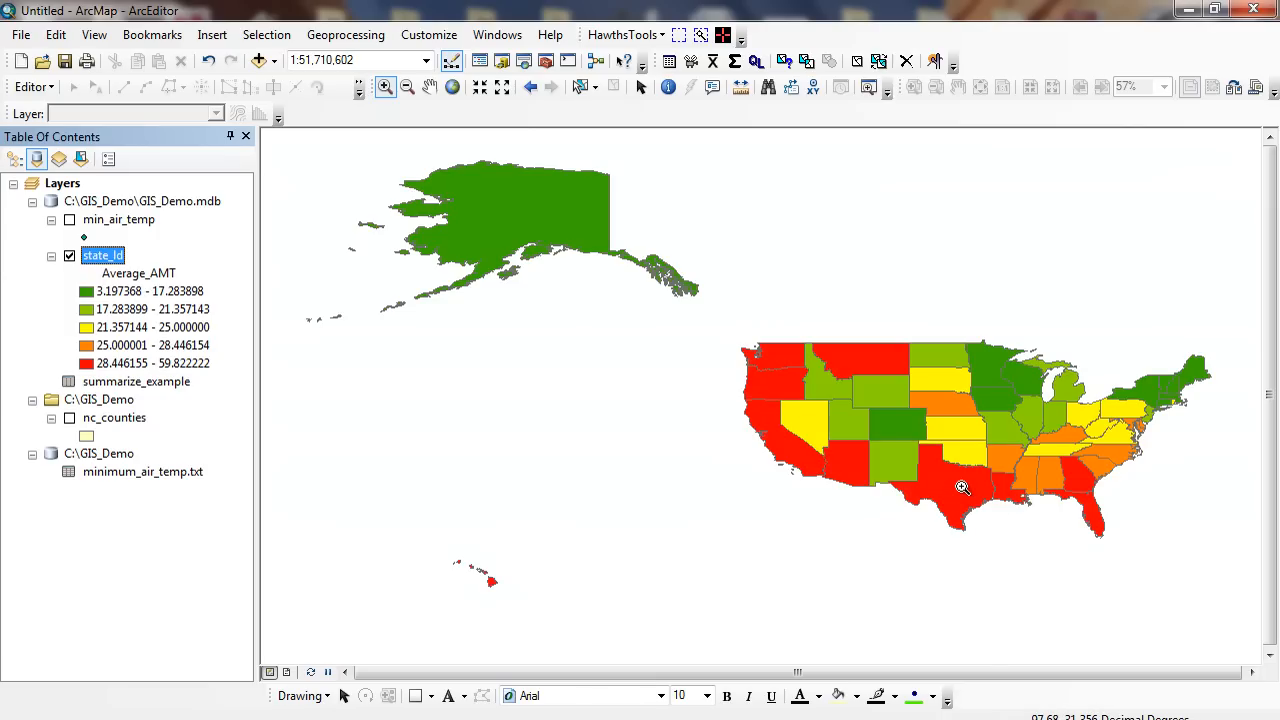
{"action": "mouse_move", "coordinate": [792, 286]}
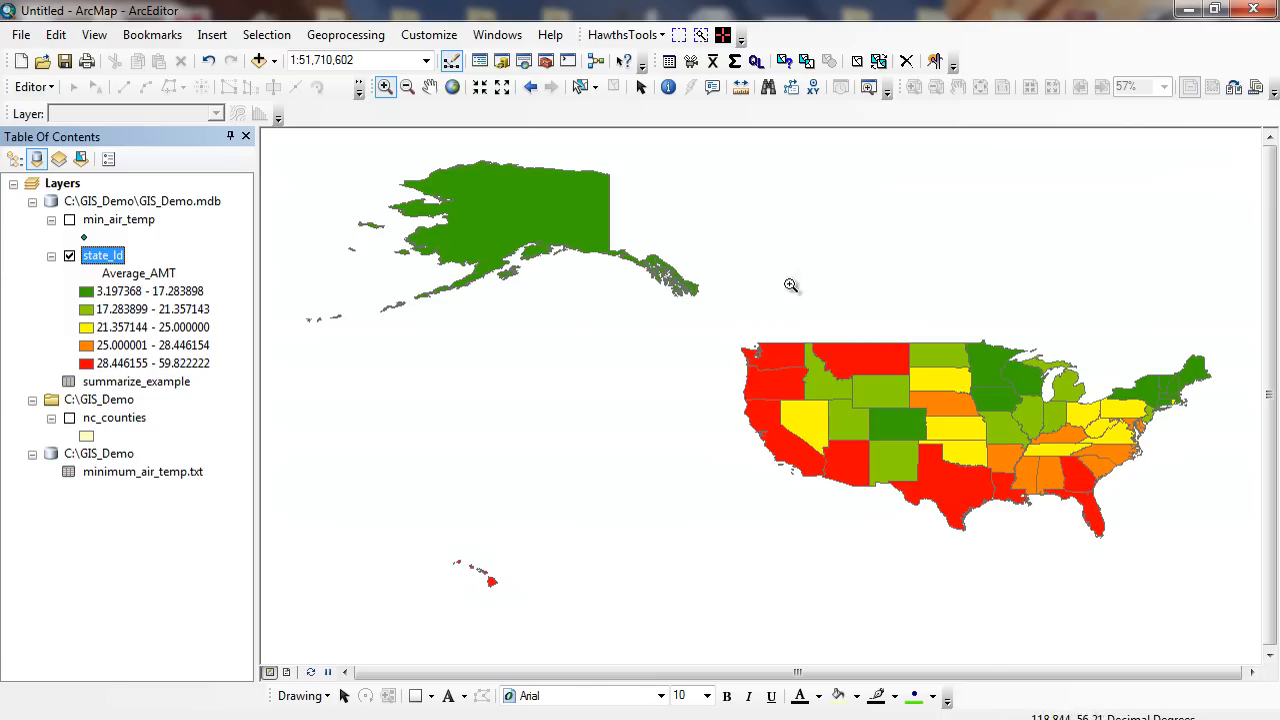
{"action": "mouse_move", "coordinate": [856, 420]}
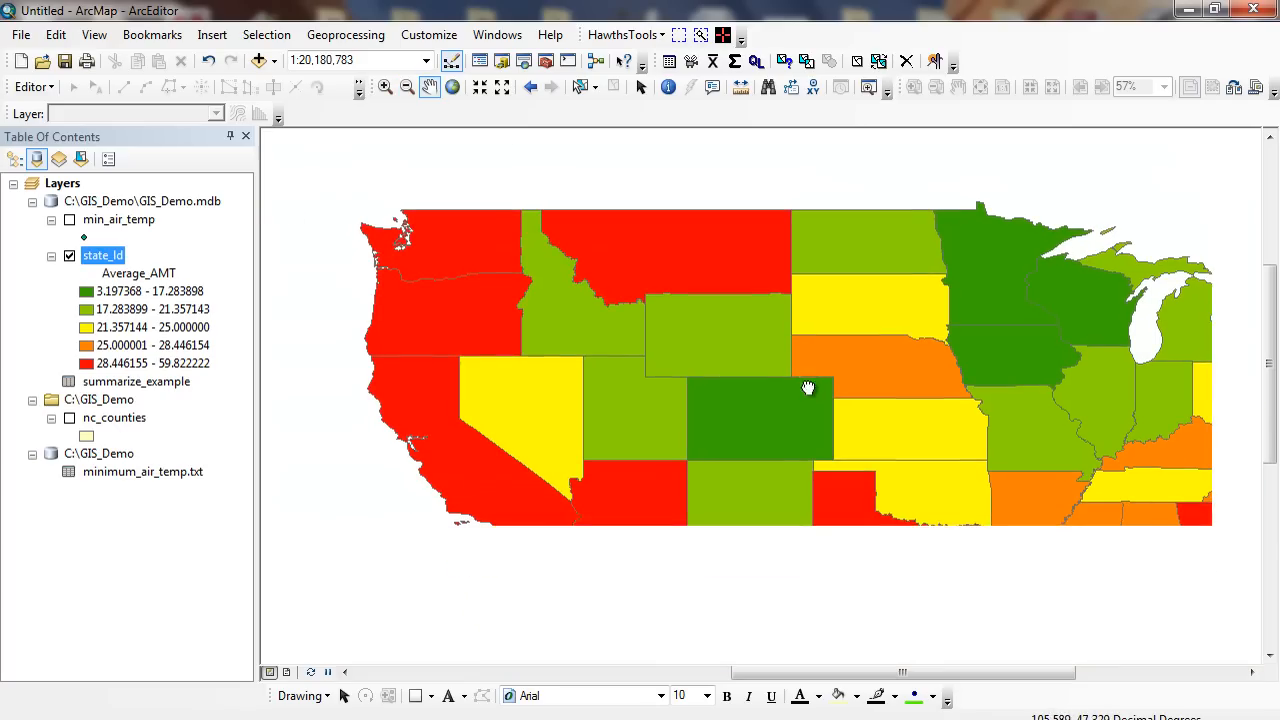
{"action": "left_click_drag", "start_coordinate": [808, 388], "coordinate": [924, 432]}
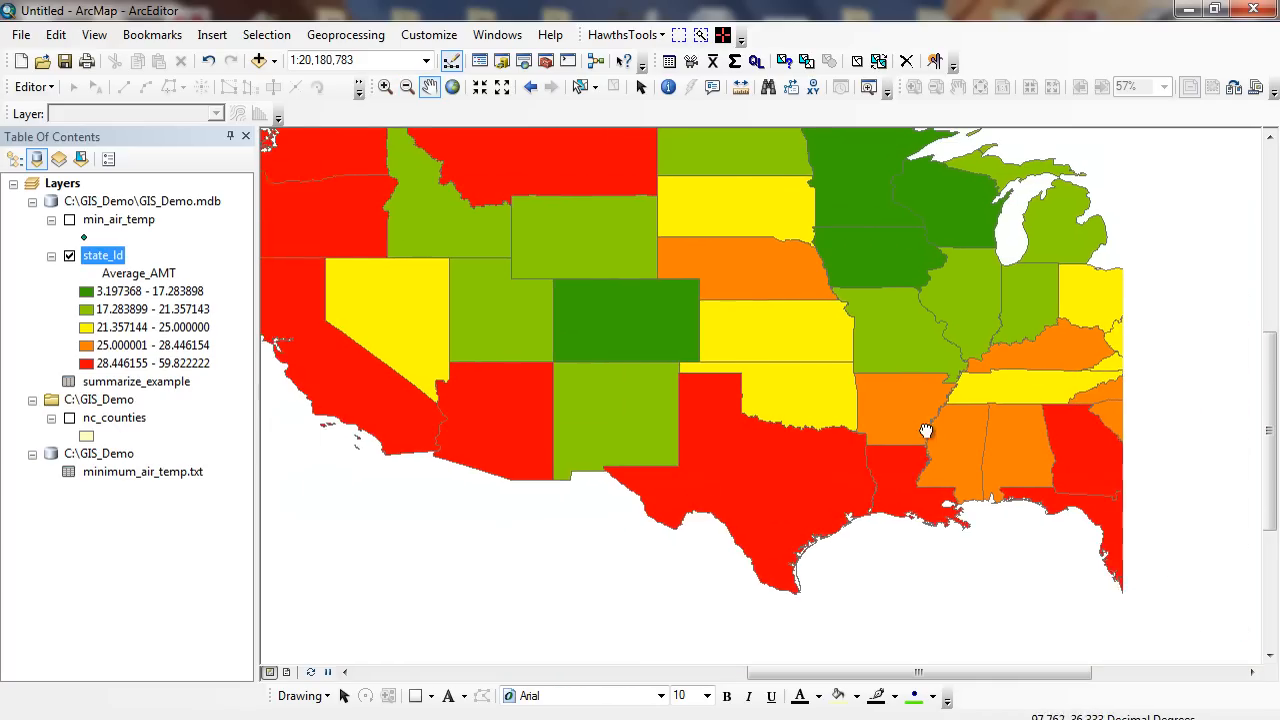
{"action": "left_click", "coordinate": [452, 88]}
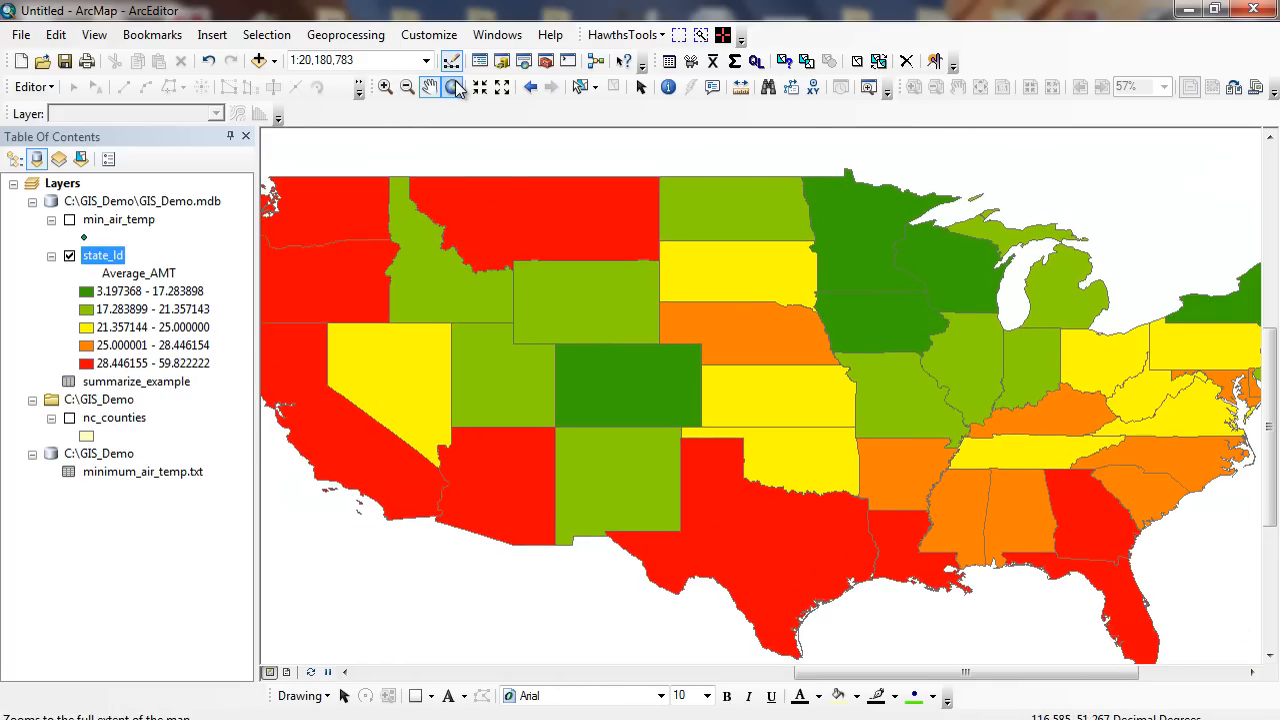
{"action": "left_click", "coordinate": [480, 88]}
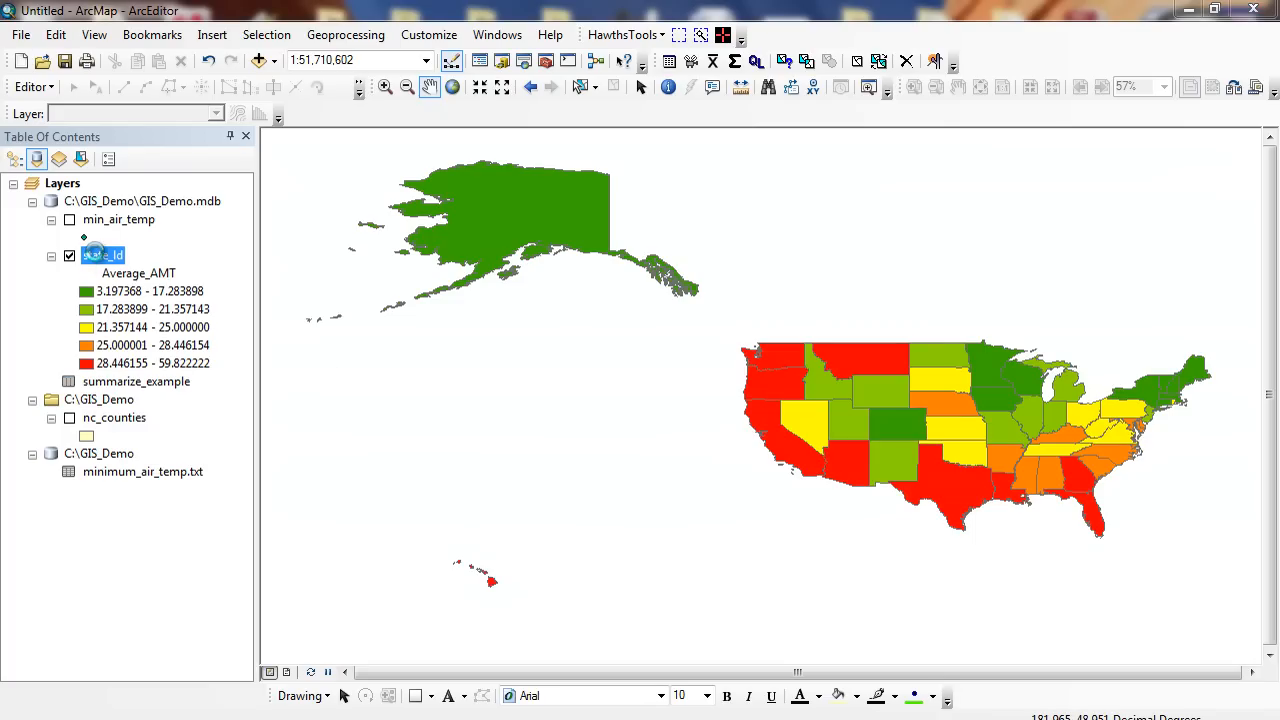
Step: Recolor the states by Count_ST station count instead of Average_AMT
{"action": "left_click", "coordinate": [676, 218]}
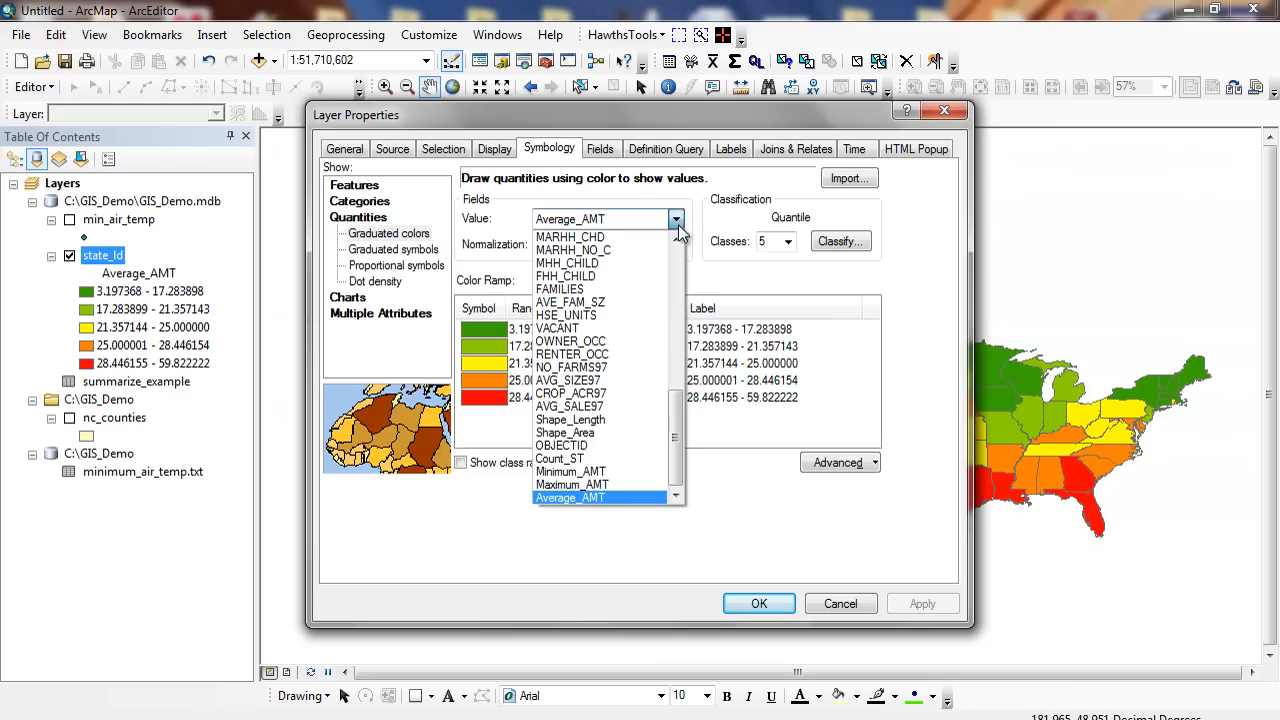
{"action": "left_click", "coordinate": [560, 458]}
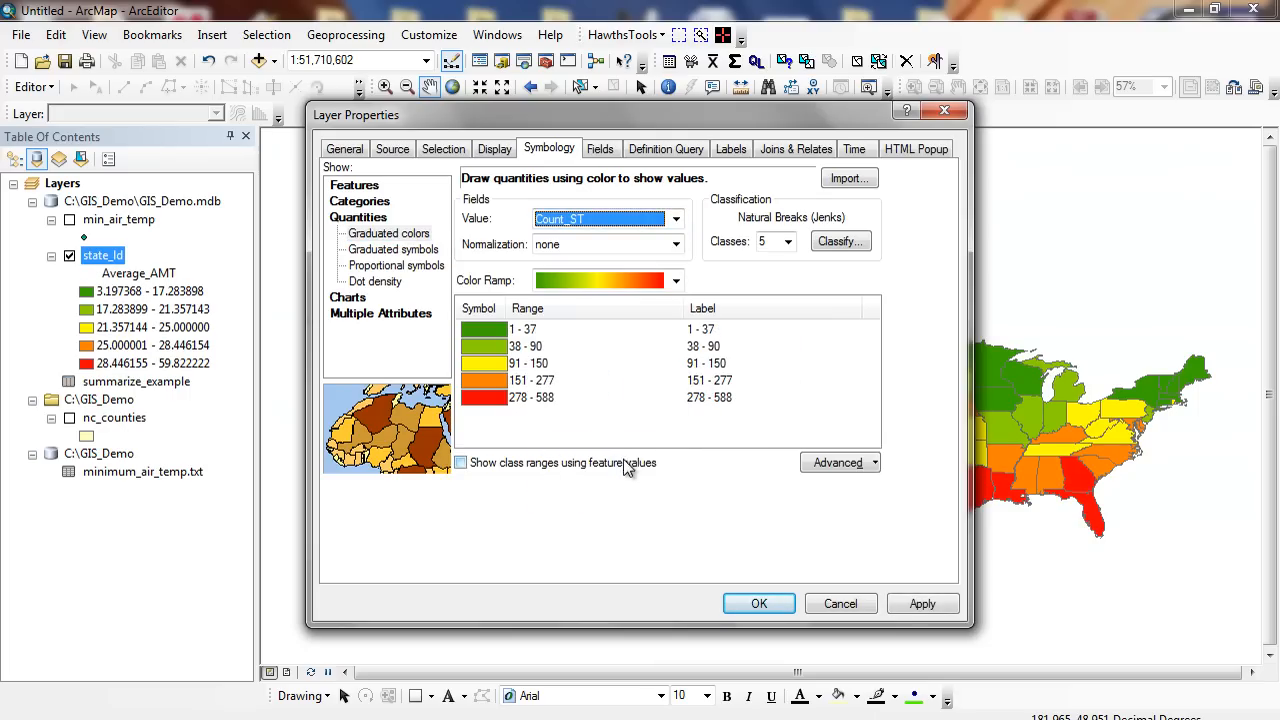
{"action": "left_click", "coordinate": [758, 604]}
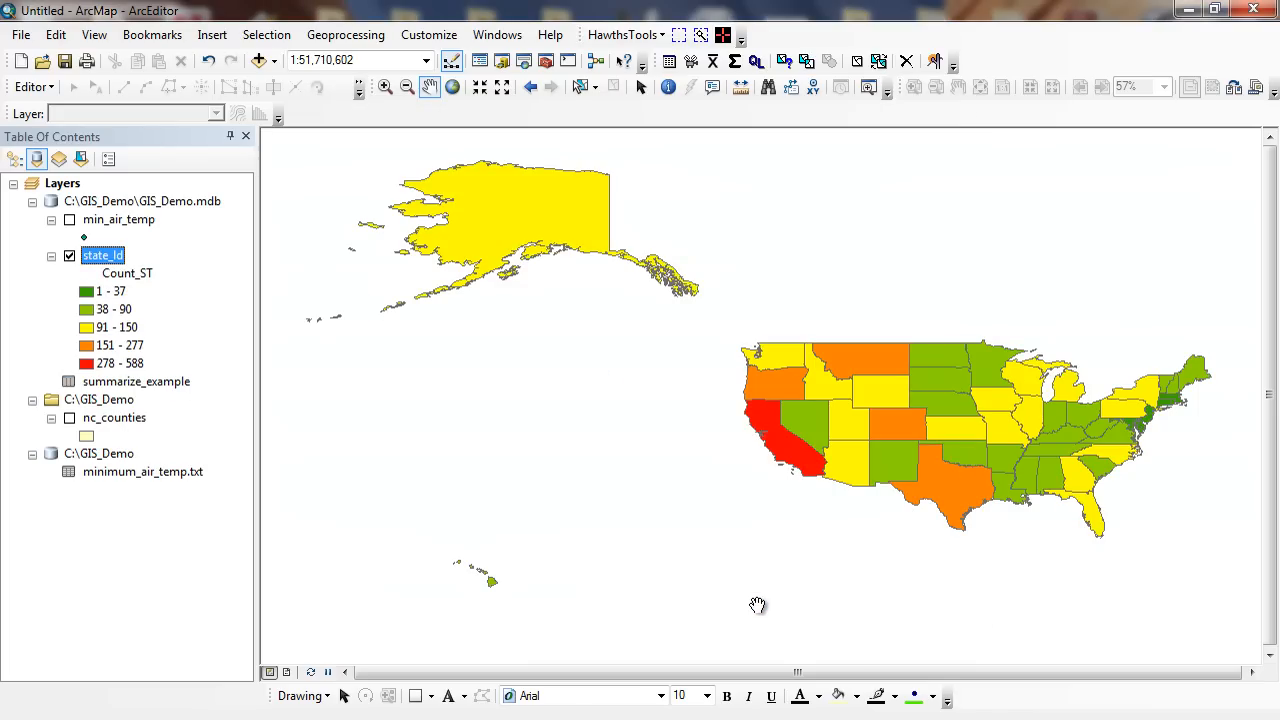
{"action": "mouse_move", "coordinate": [764, 452]}
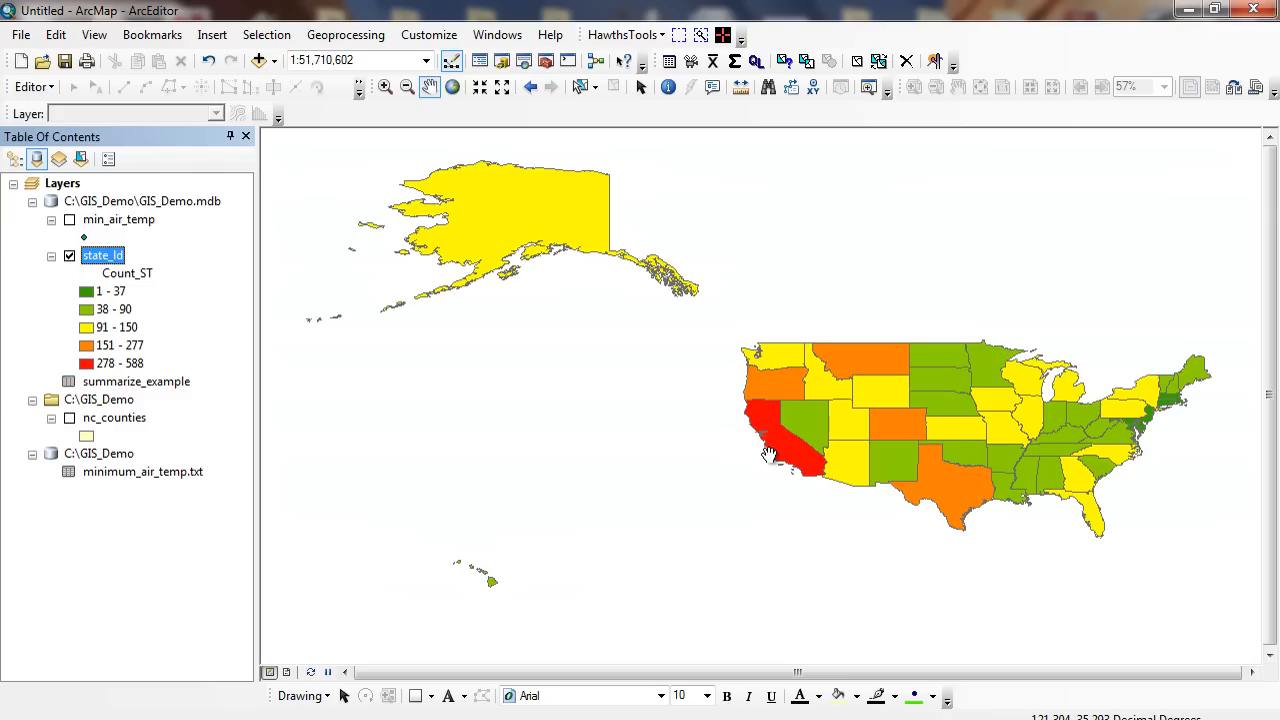
Step: Show the min_air_temp station points briefly, then hide them again
{"action": "left_click", "coordinate": [70, 218]}
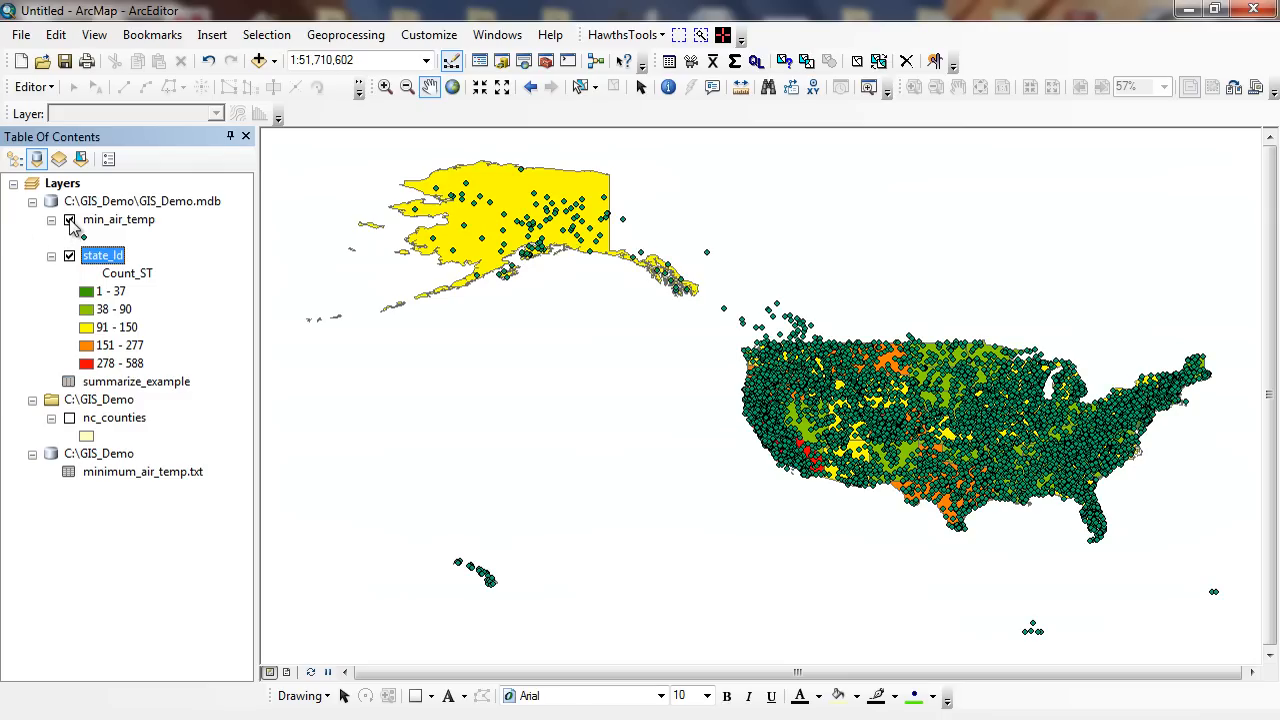
{"action": "left_click", "coordinate": [118, 218]}
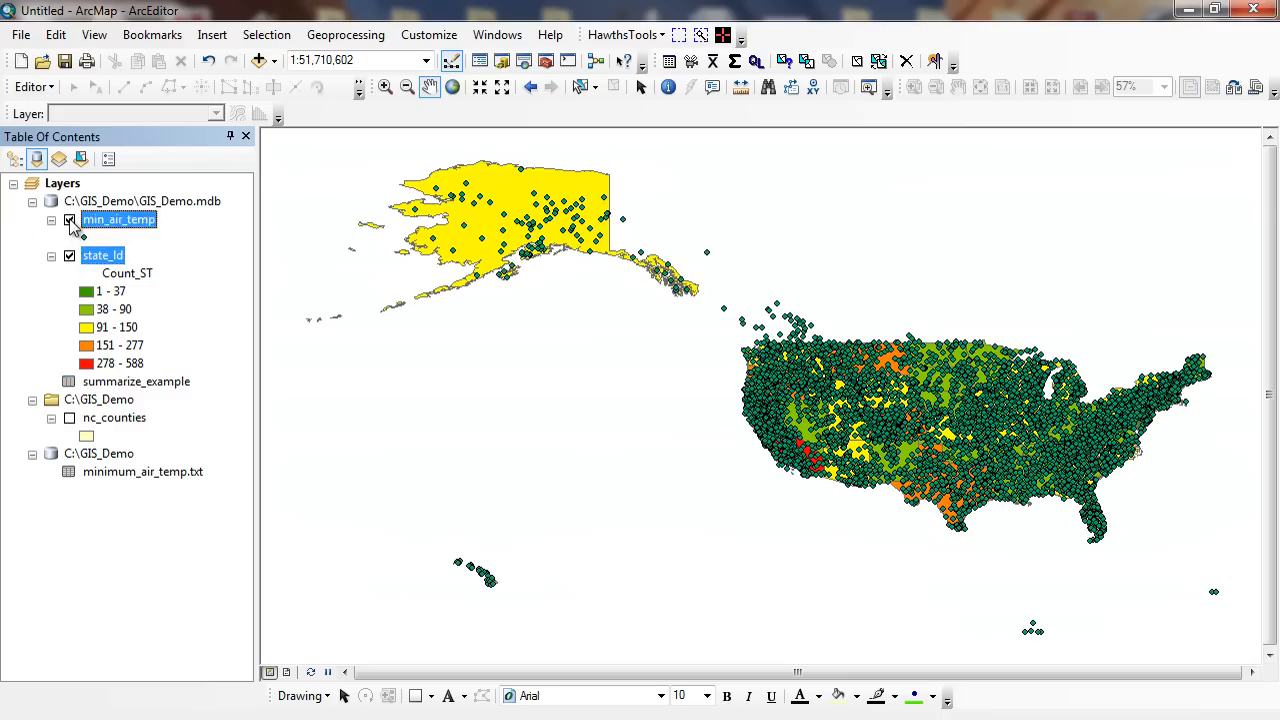
{"action": "left_click", "coordinate": [70, 218]}
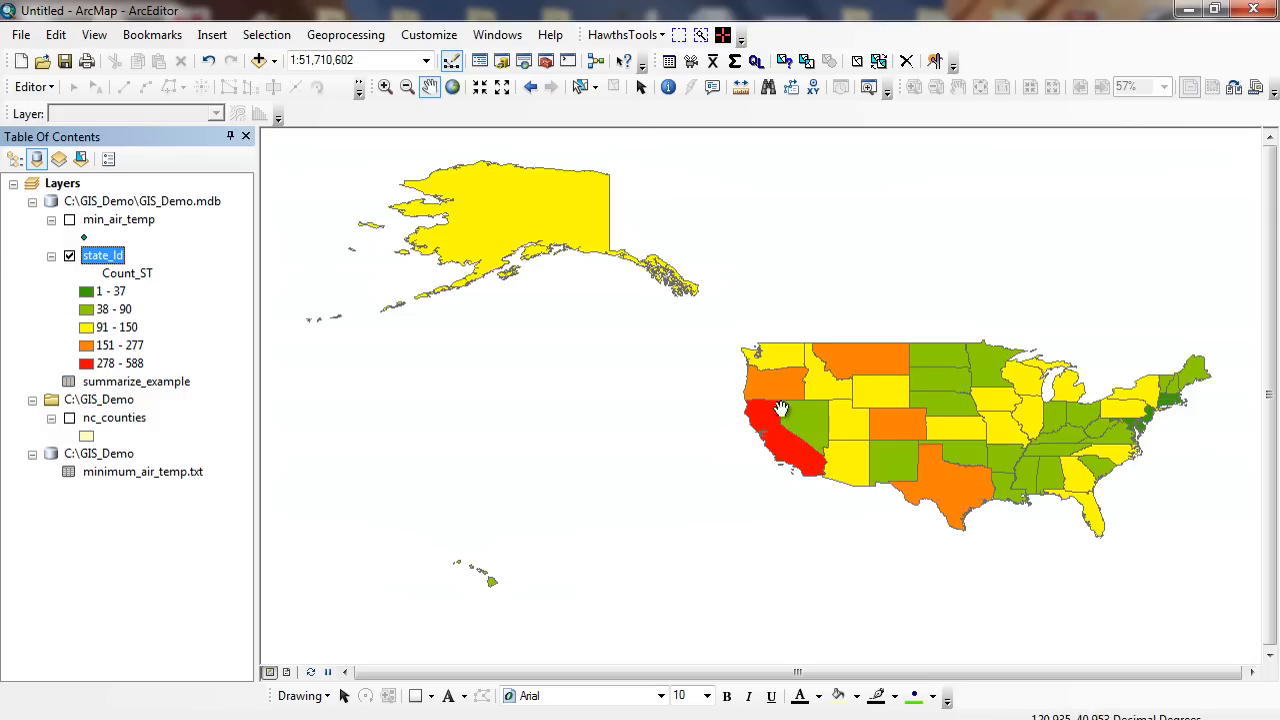
{"action": "mouse_move", "coordinate": [876, 356]}
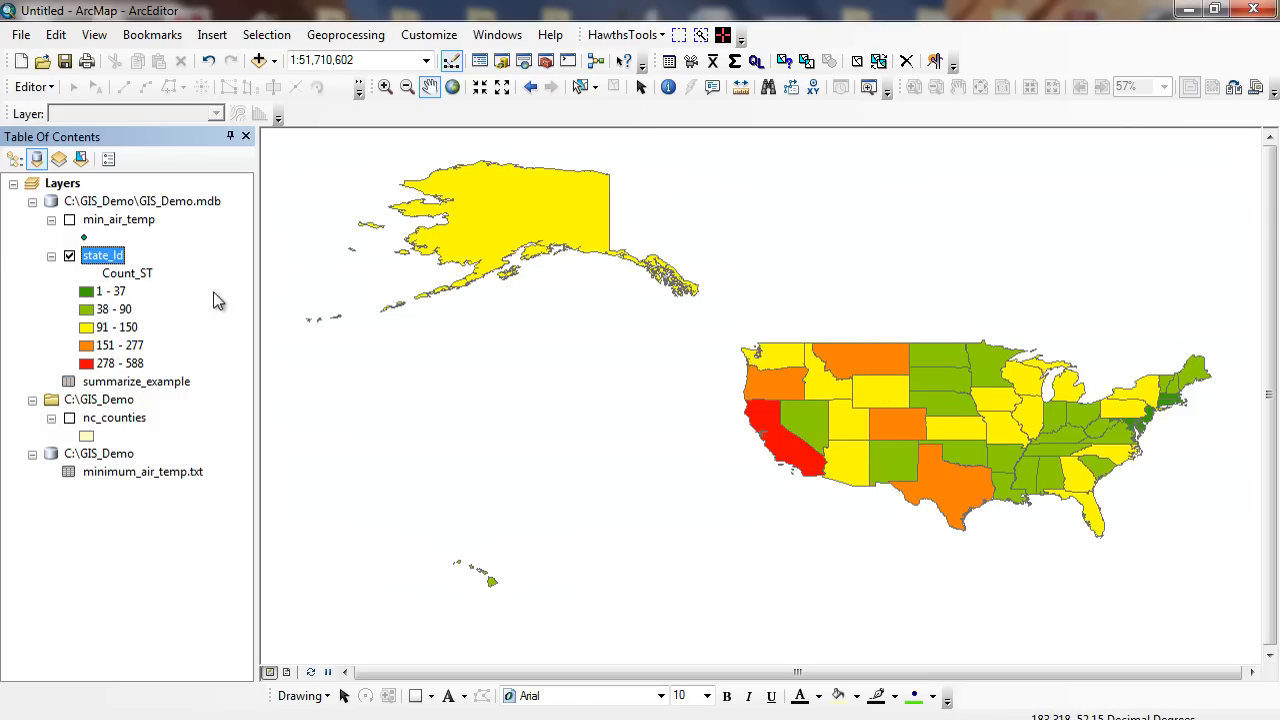
Step: Switch the state_ld station-count classification from natural breaks to five quantile classes
{"action": "double_click", "coordinate": [102, 256]}
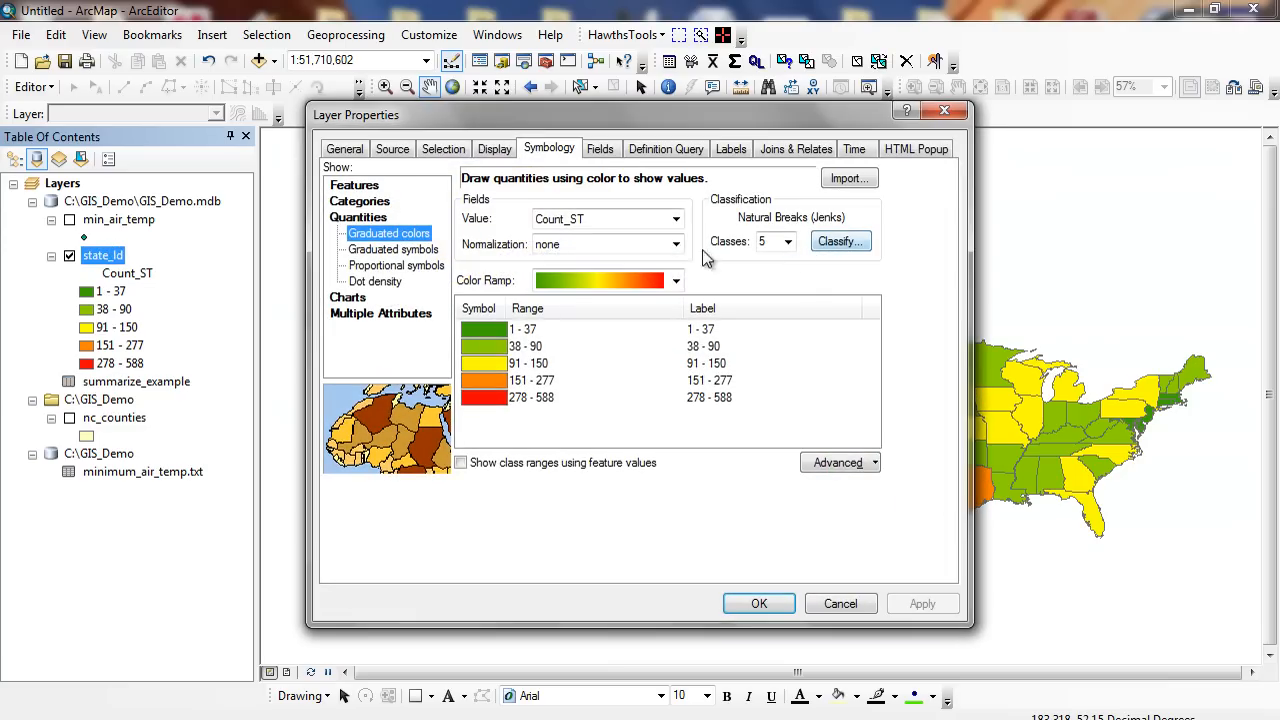
{"action": "left_click", "coordinate": [838, 240]}
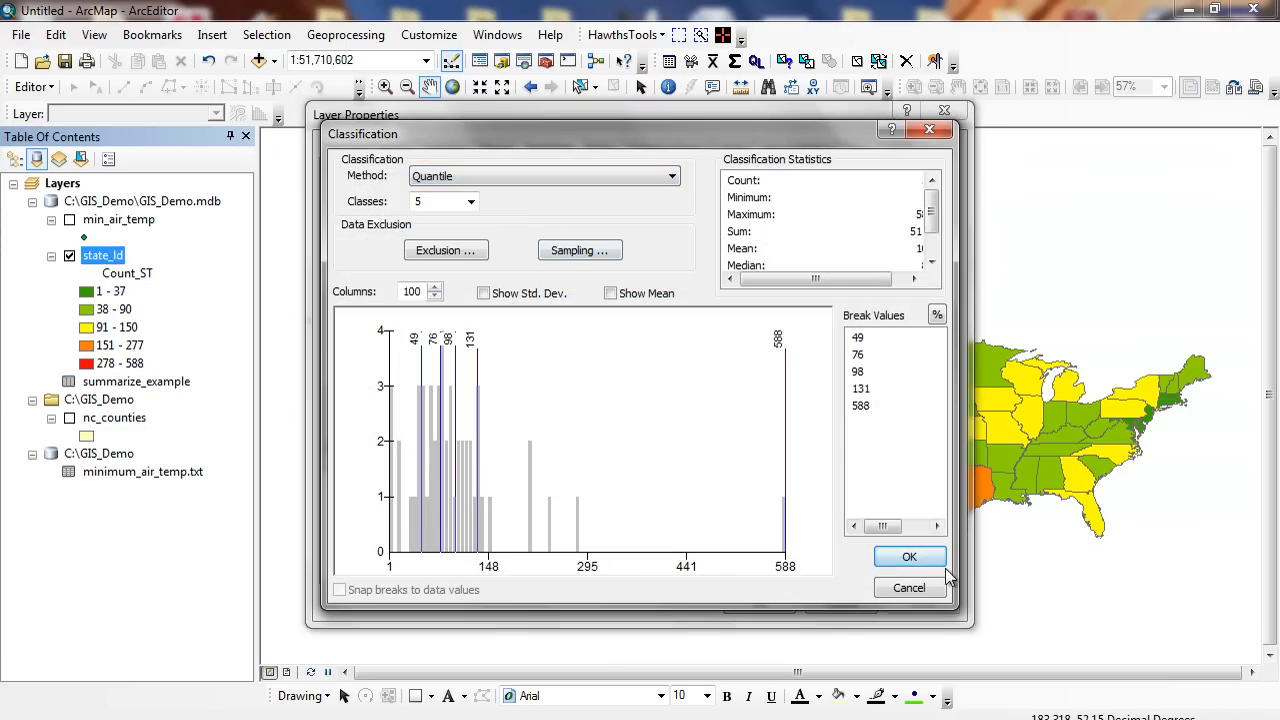
{"action": "left_click", "coordinate": [908, 556]}
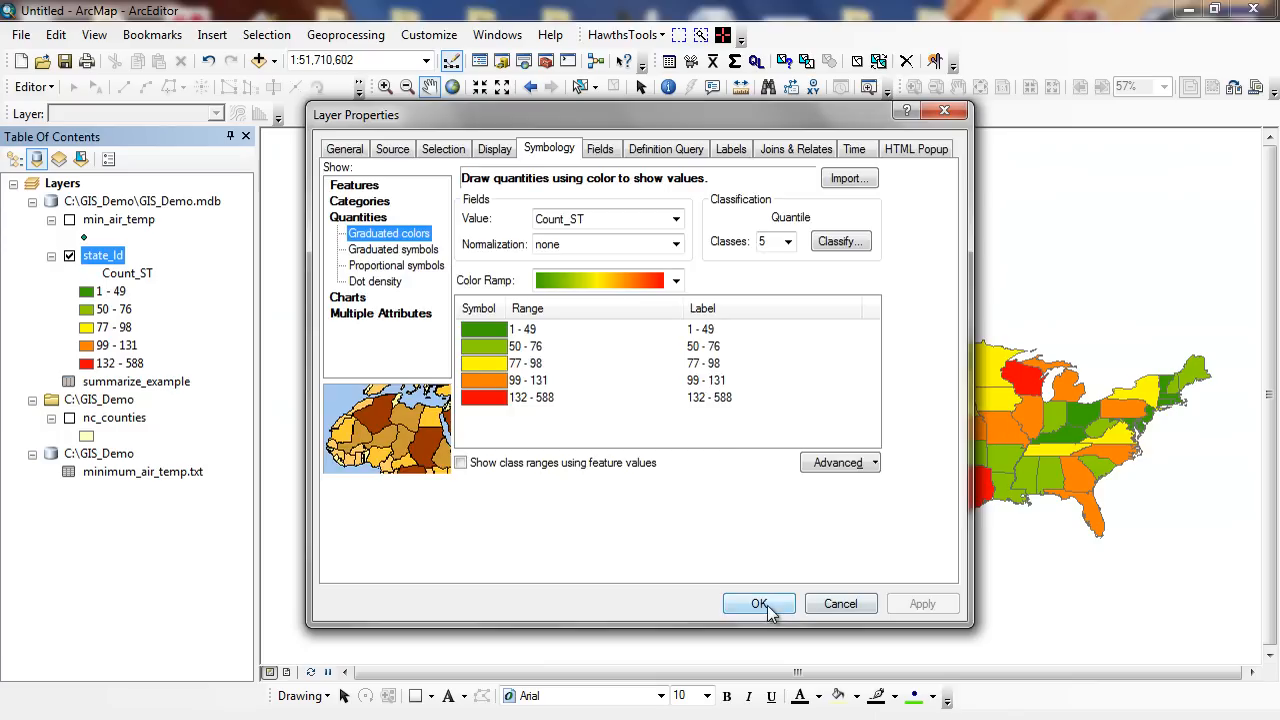
{"action": "left_click", "coordinate": [758, 604]}
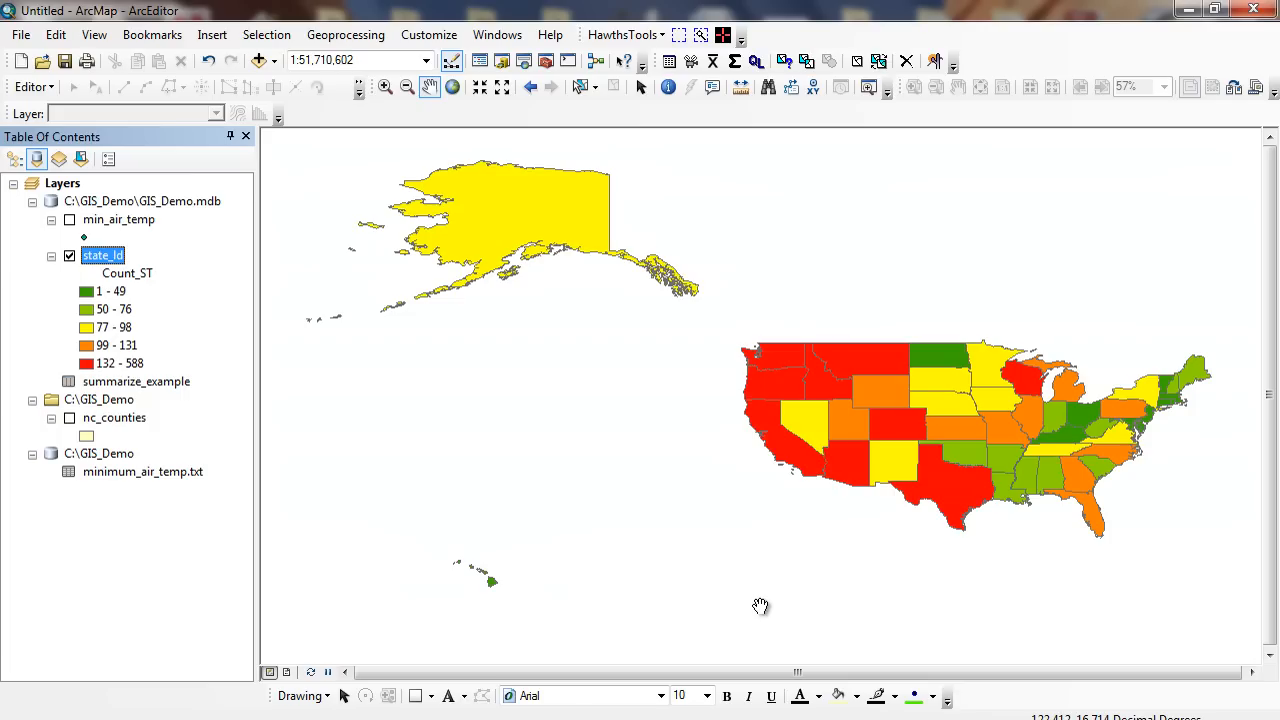
{"action": "mouse_move", "coordinate": [196, 644]}
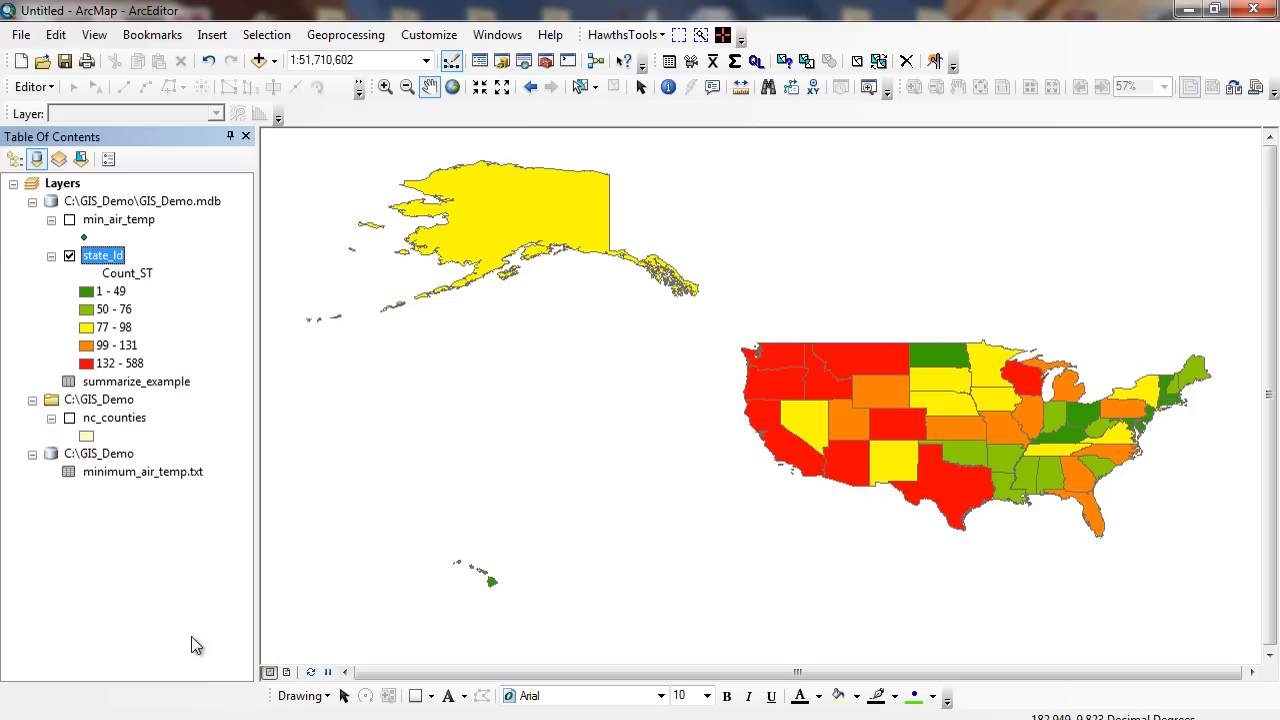
{"action": "right_click", "coordinate": [136, 380]}
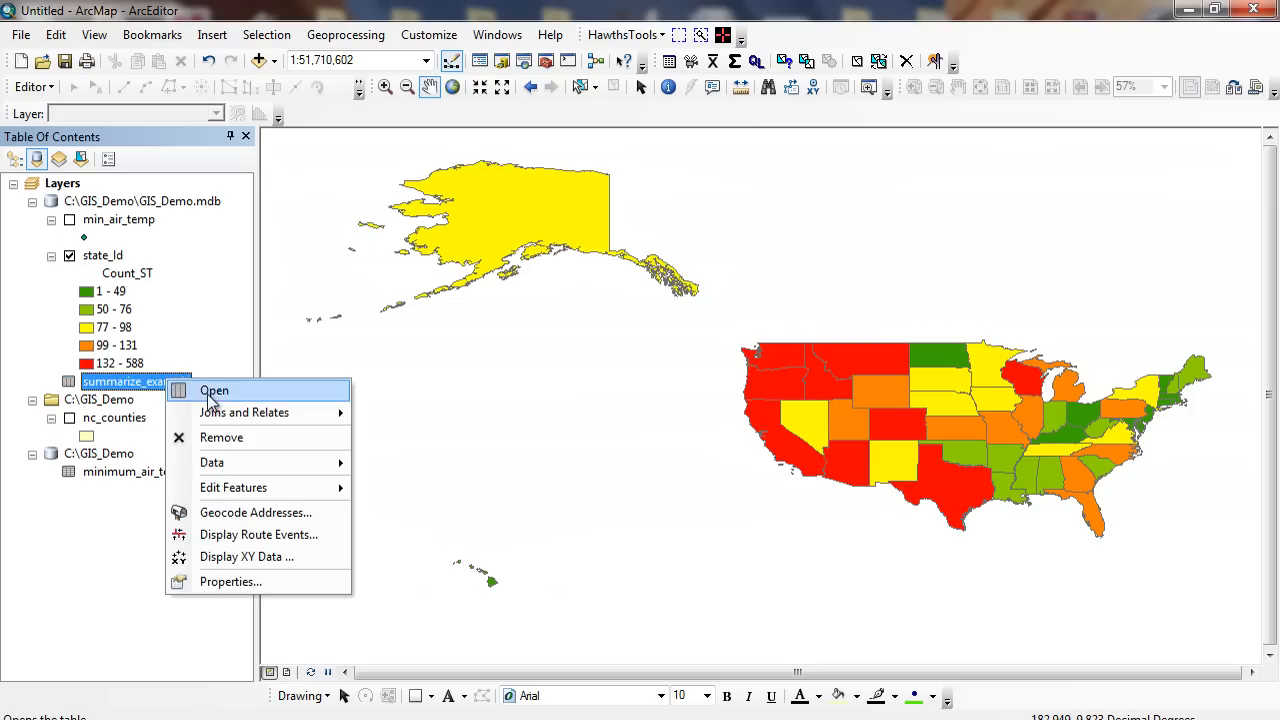
{"action": "left_click", "coordinate": [214, 390]}
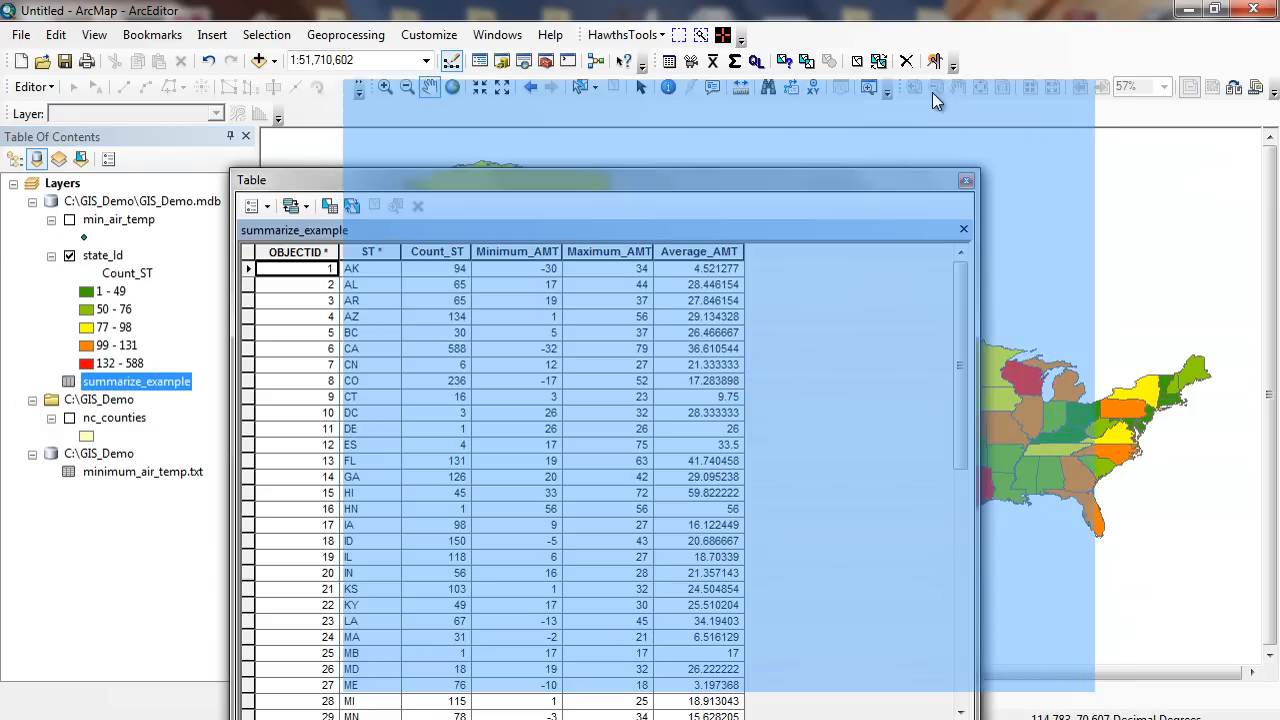
{"action": "left_click", "coordinate": [964, 228]}
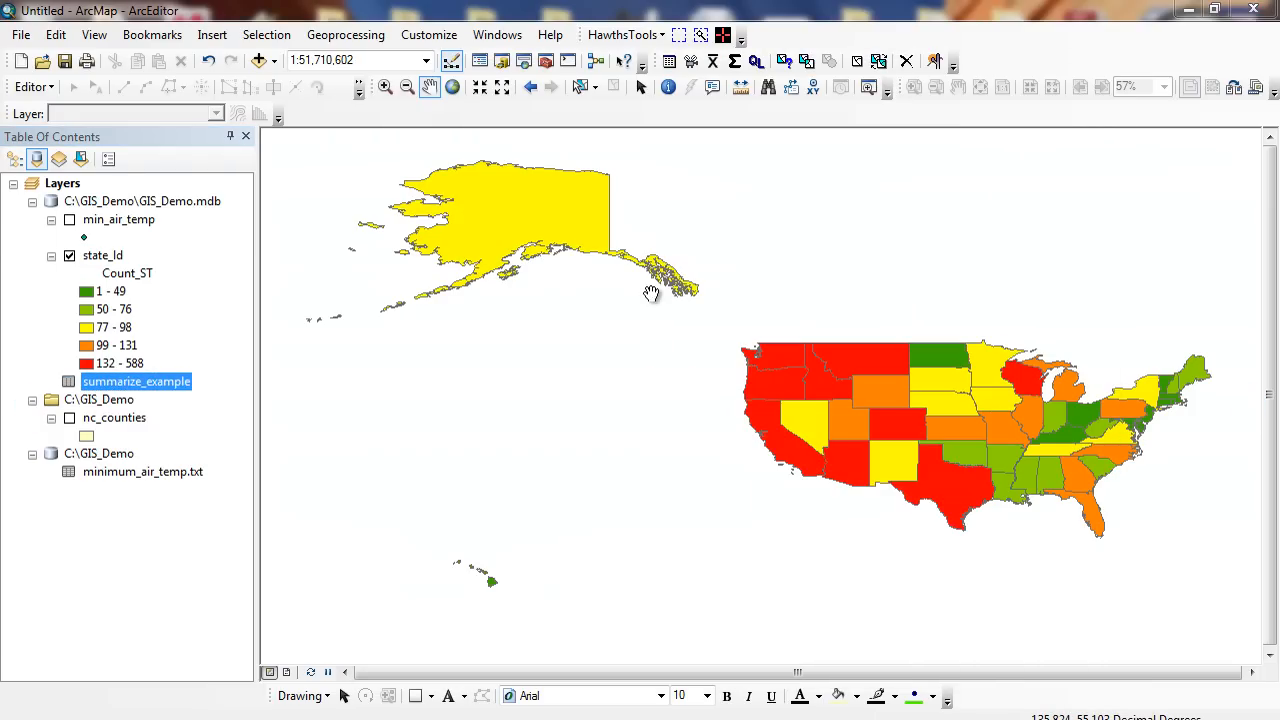